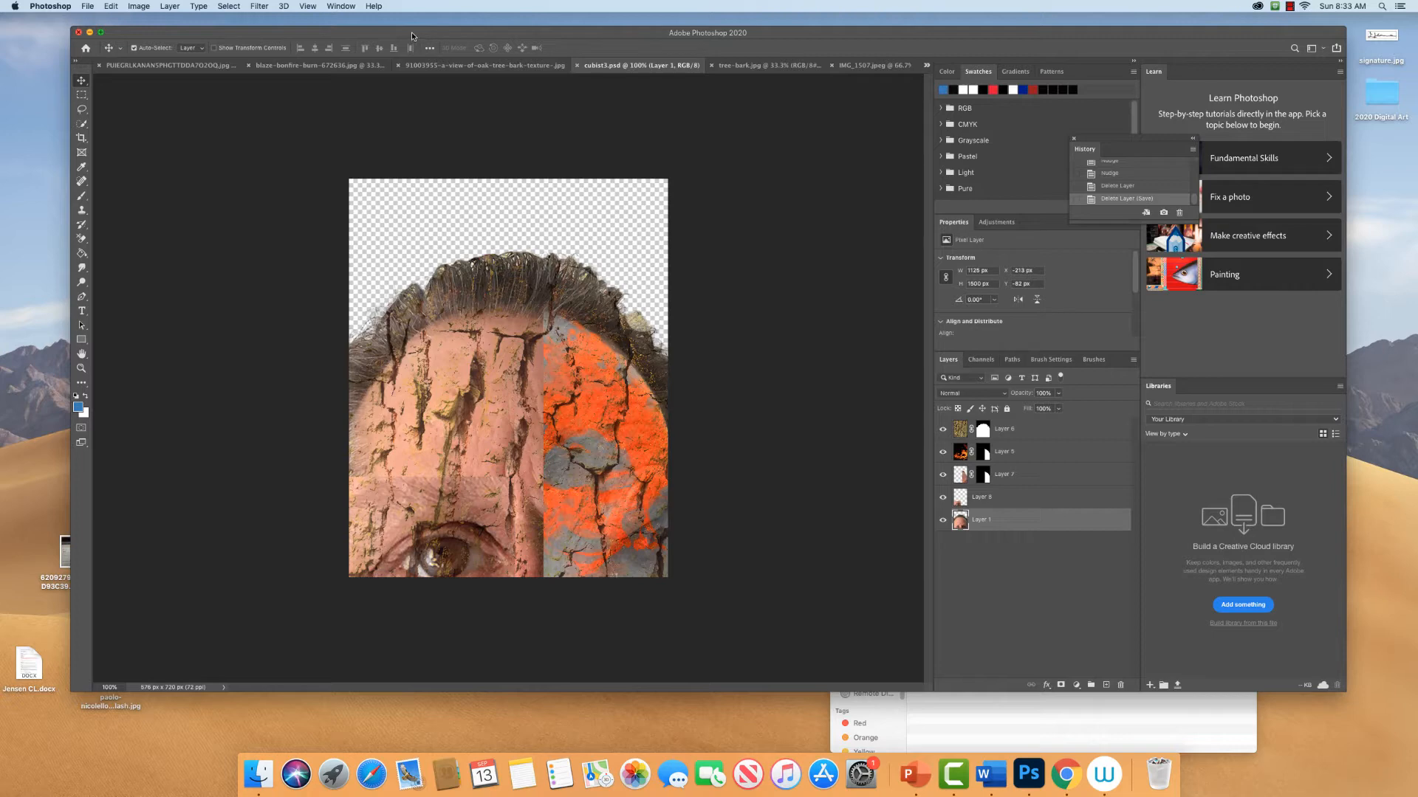
mouse_move(432, 23)
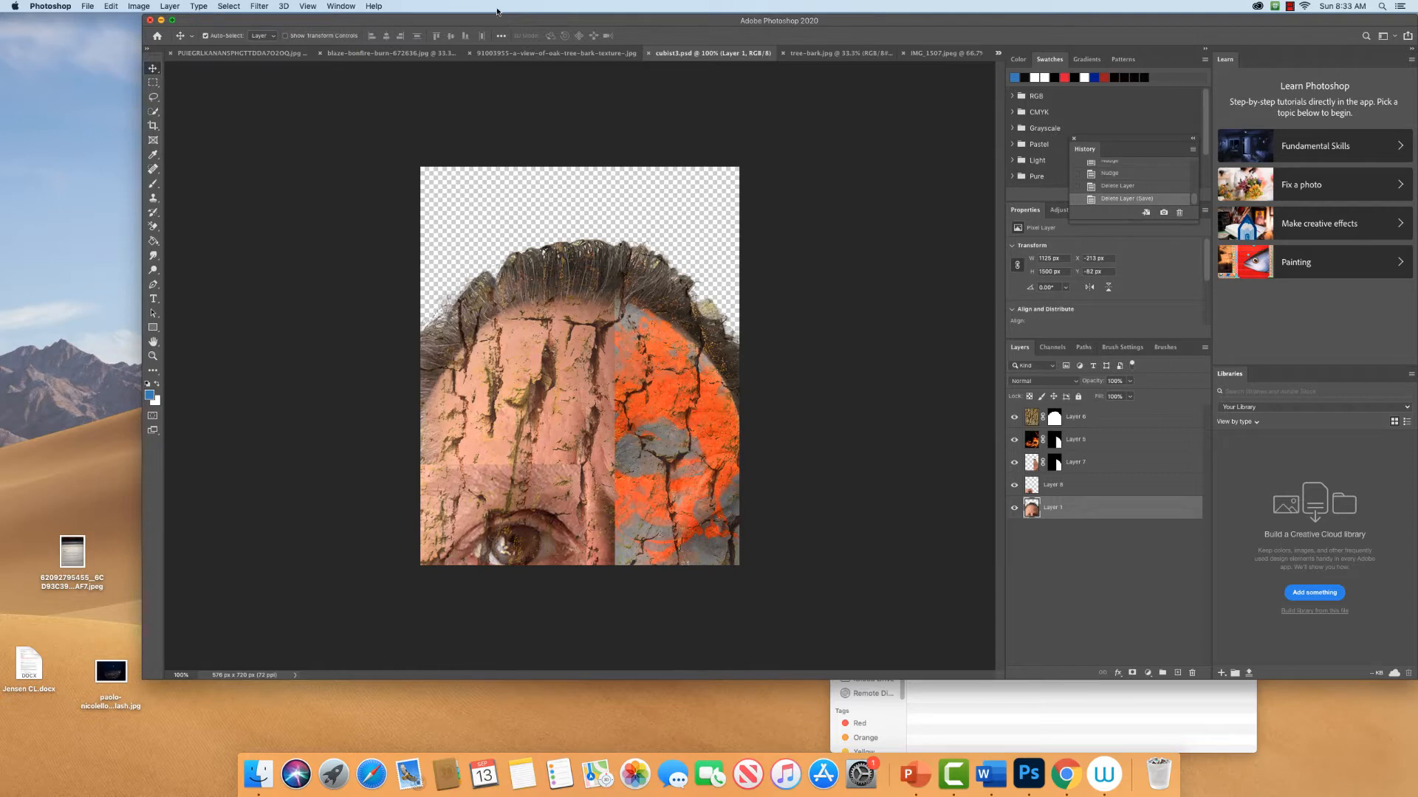
mouse_move(881, 212)
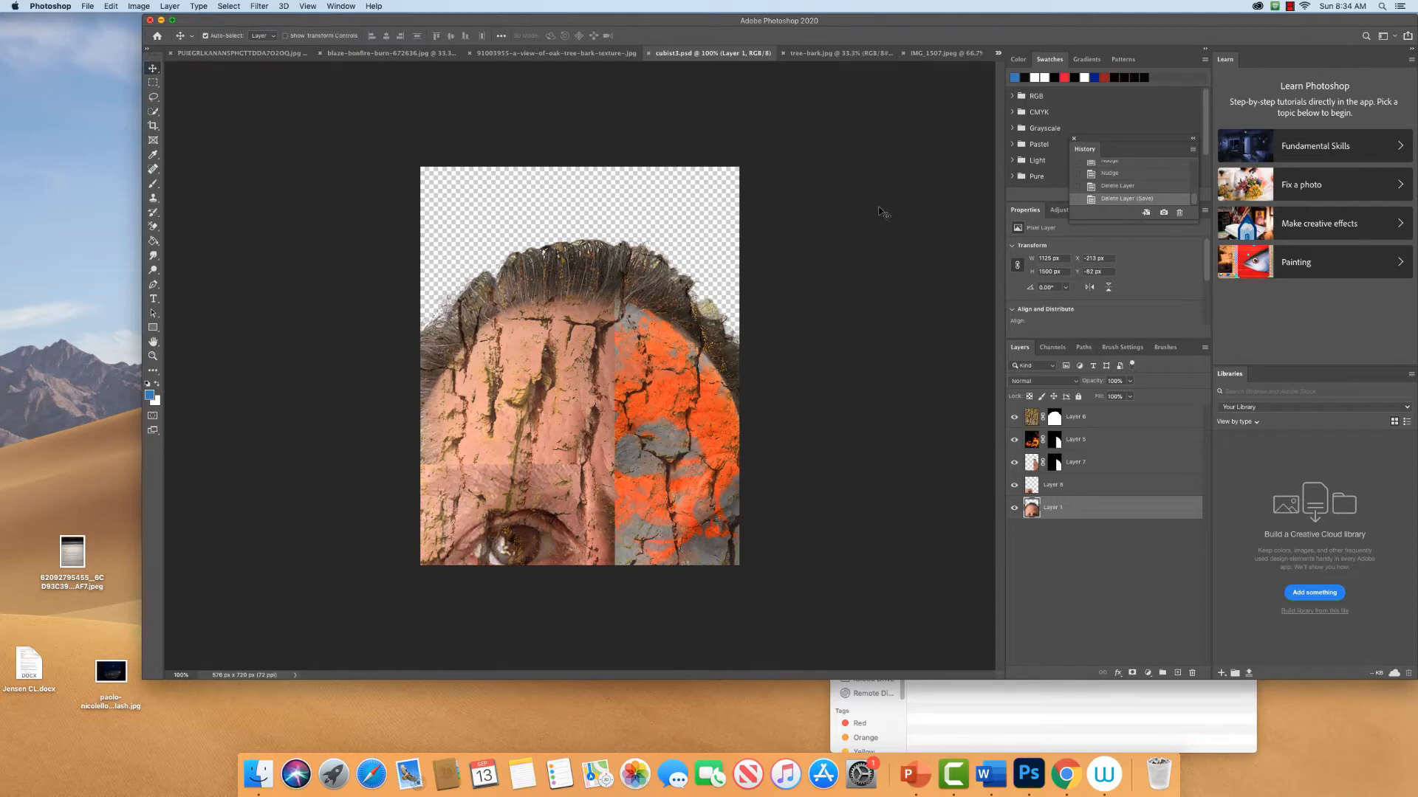
mouse_move(656, 226)
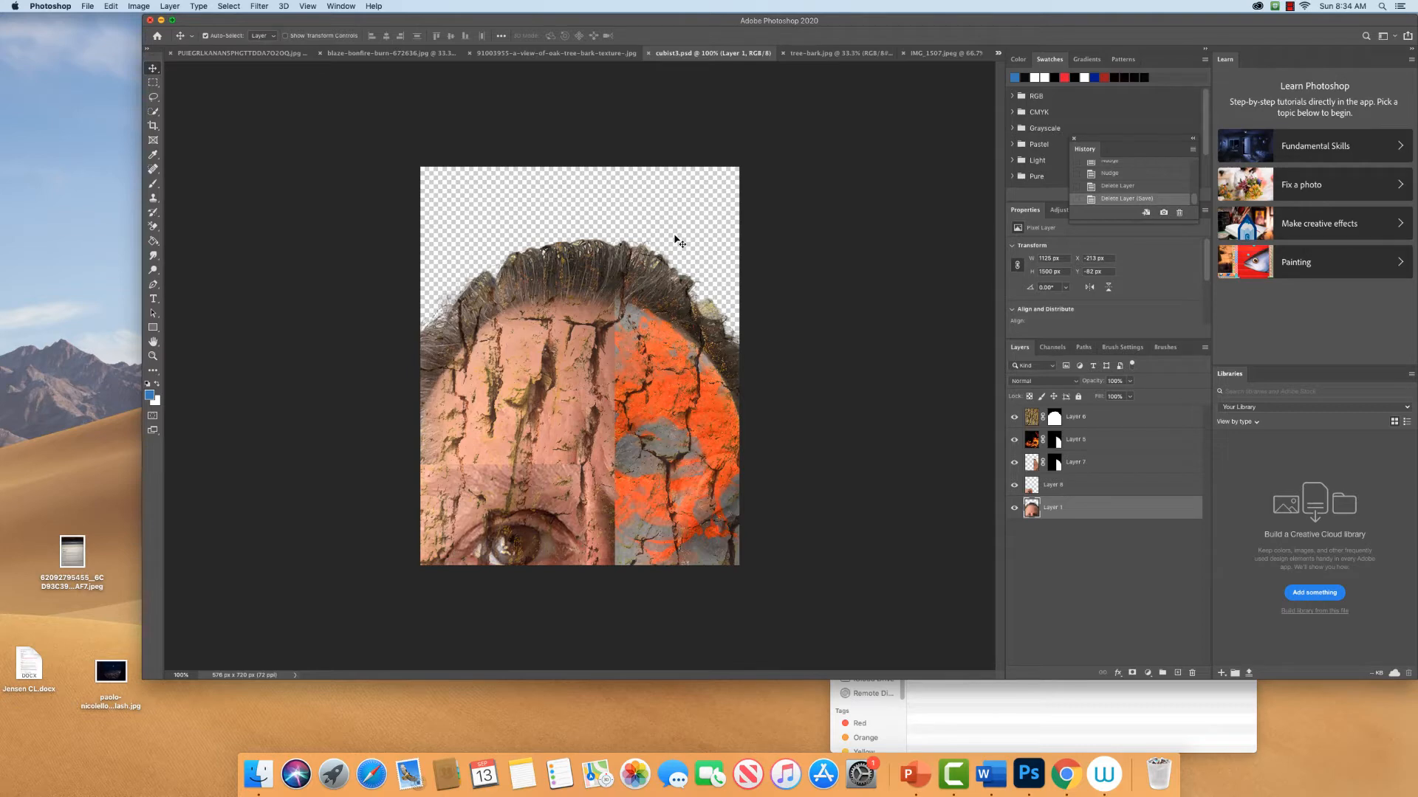
mouse_move(970, 452)
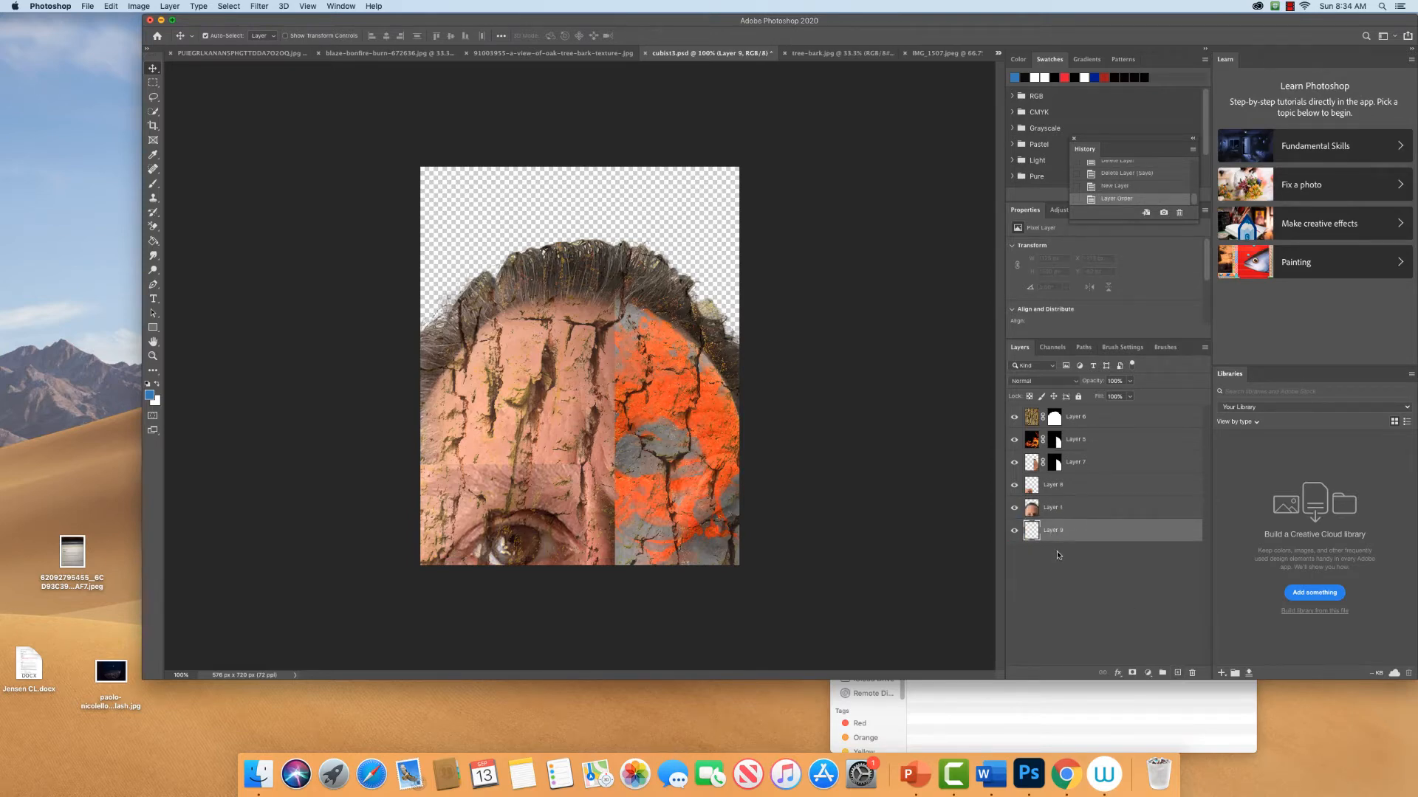
mouse_move(186, 390)
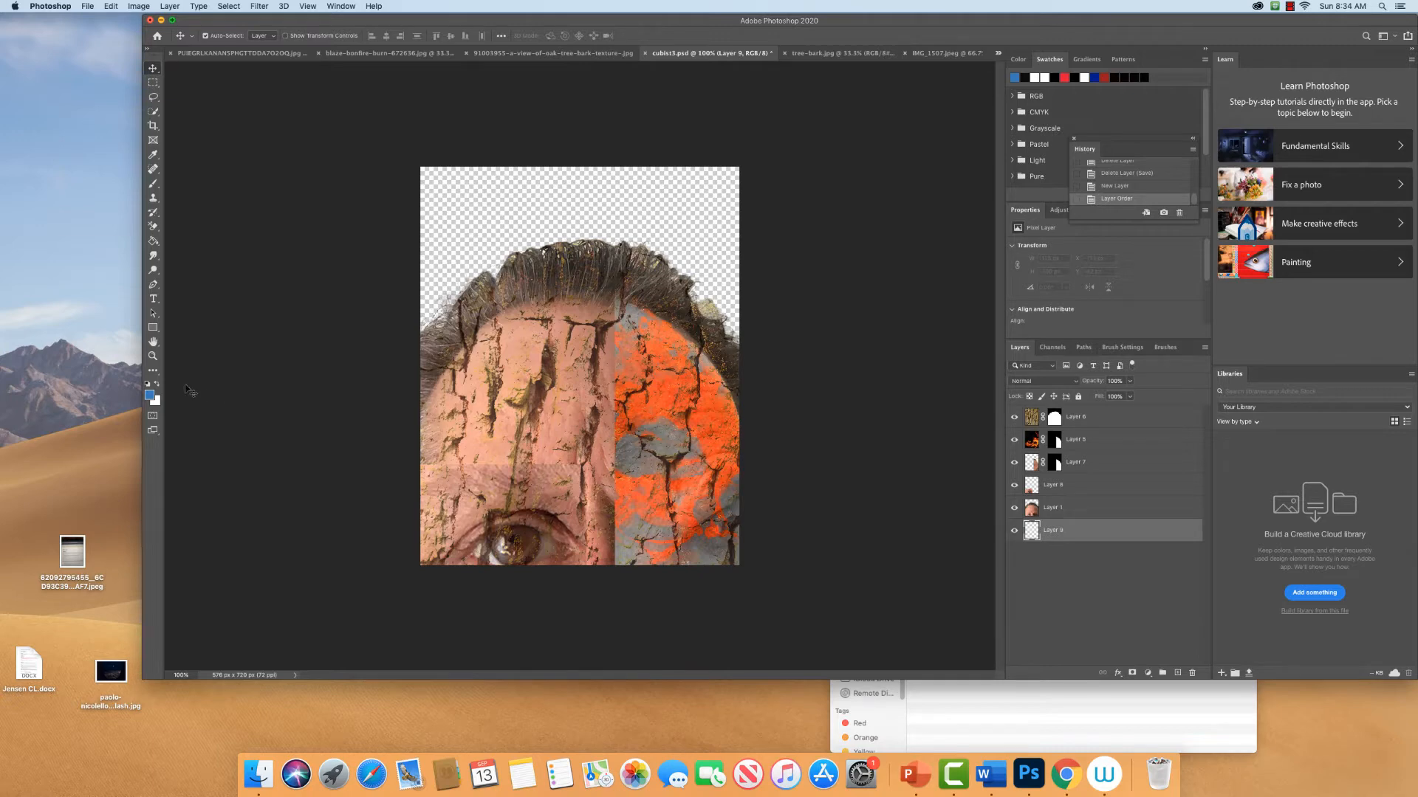
mouse_move(153, 314)
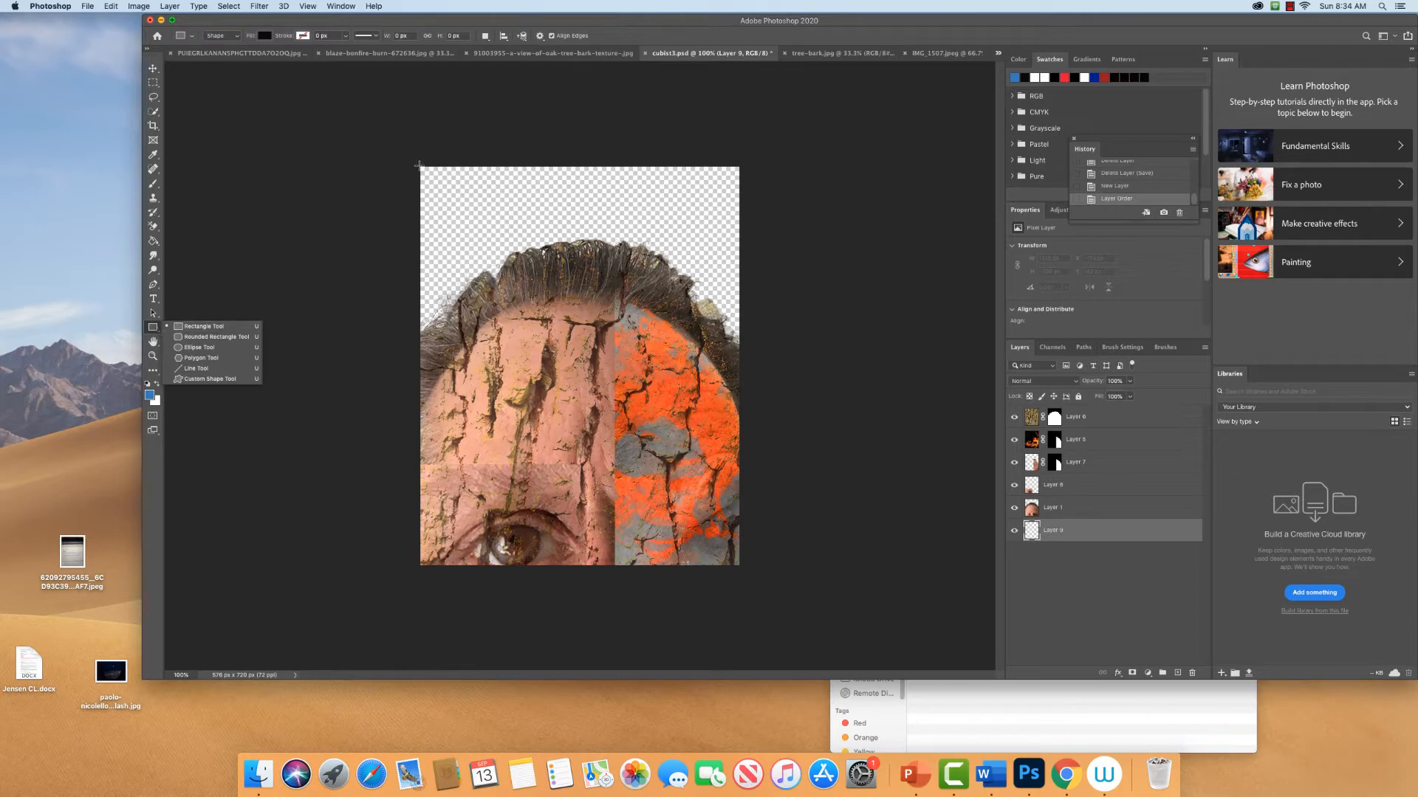
Draw a black rectangle shape filling the top-left corner of the canvas.
drag(419, 165, 495, 246)
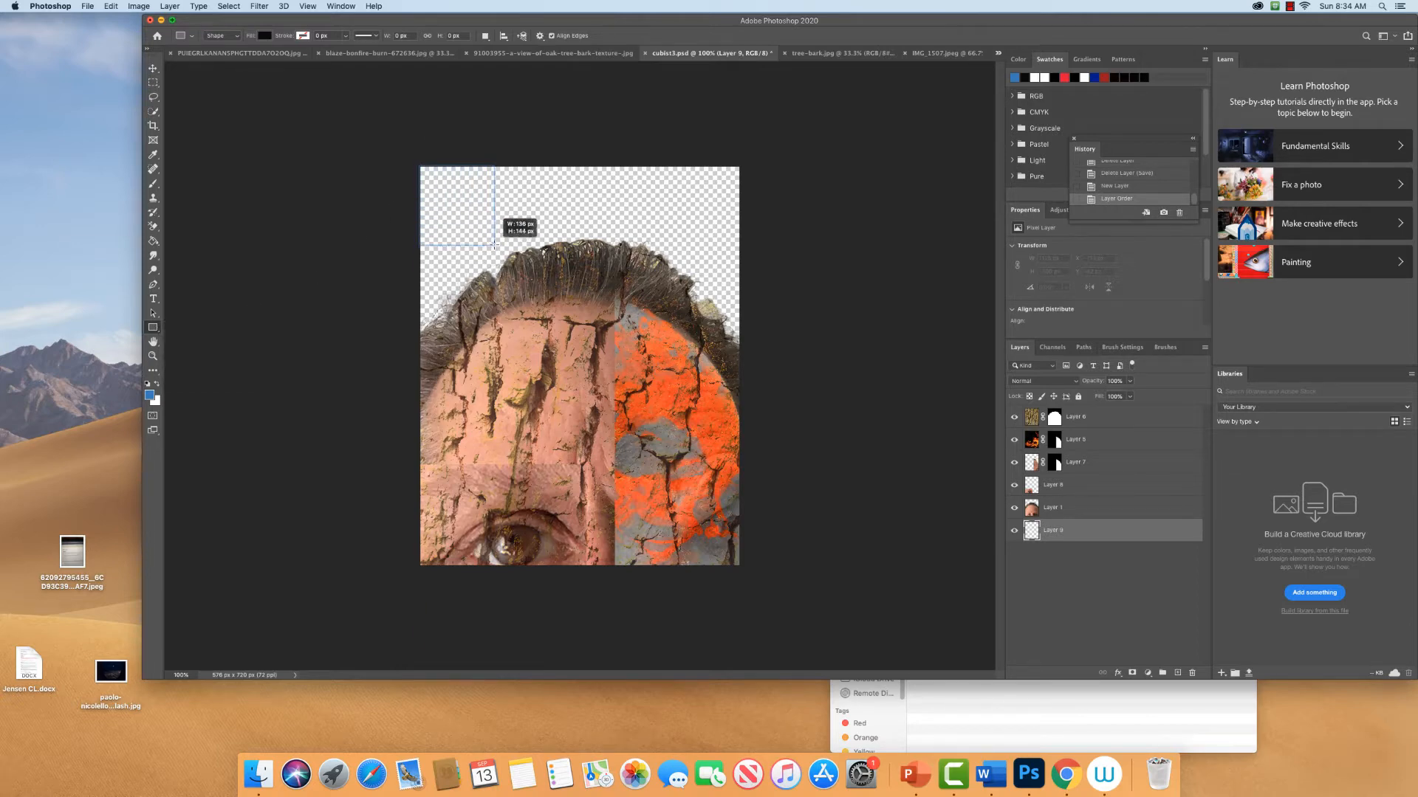
drag(419, 165, 495, 247)
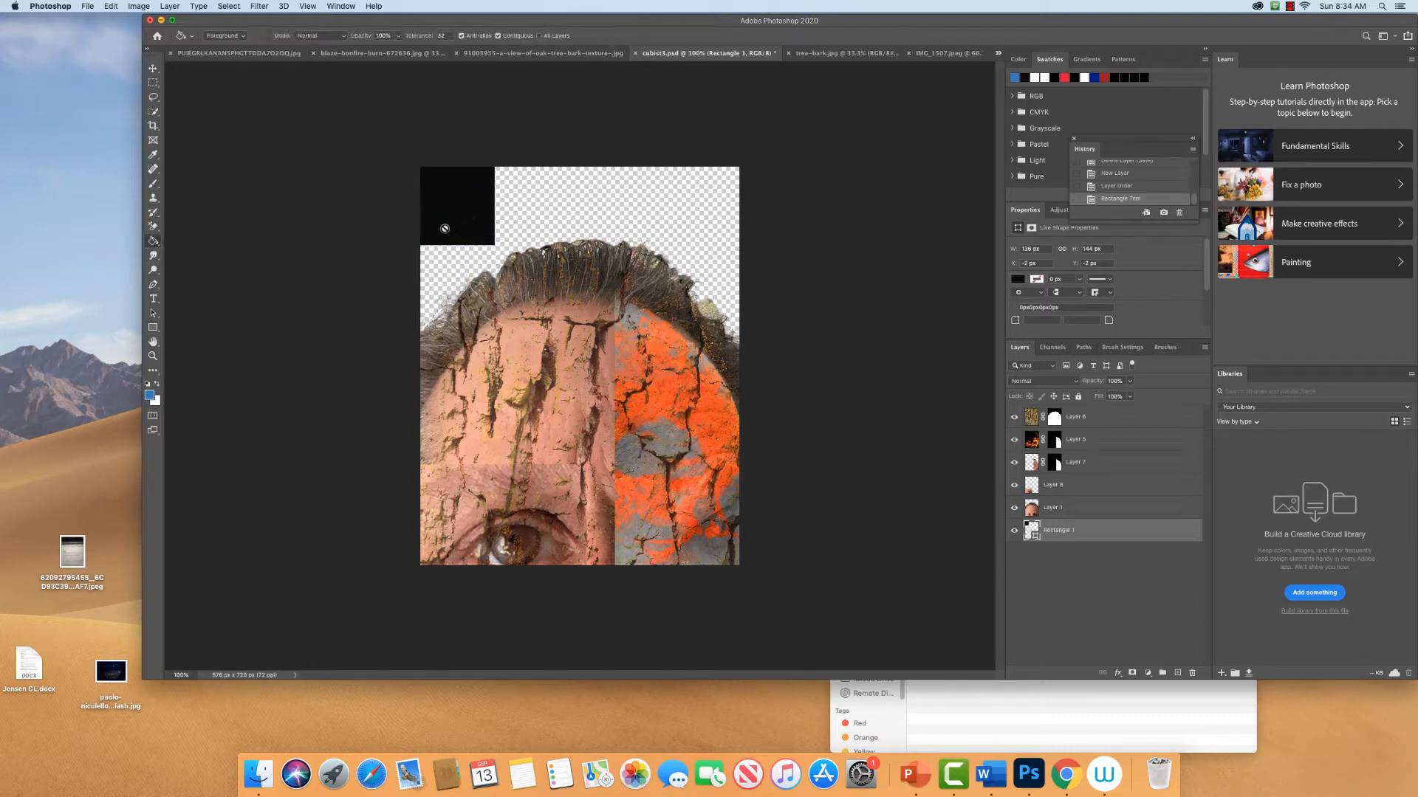
Rasterize the Rectangle 1 shape and fill the corner block with blue.
double_click(1058, 530)
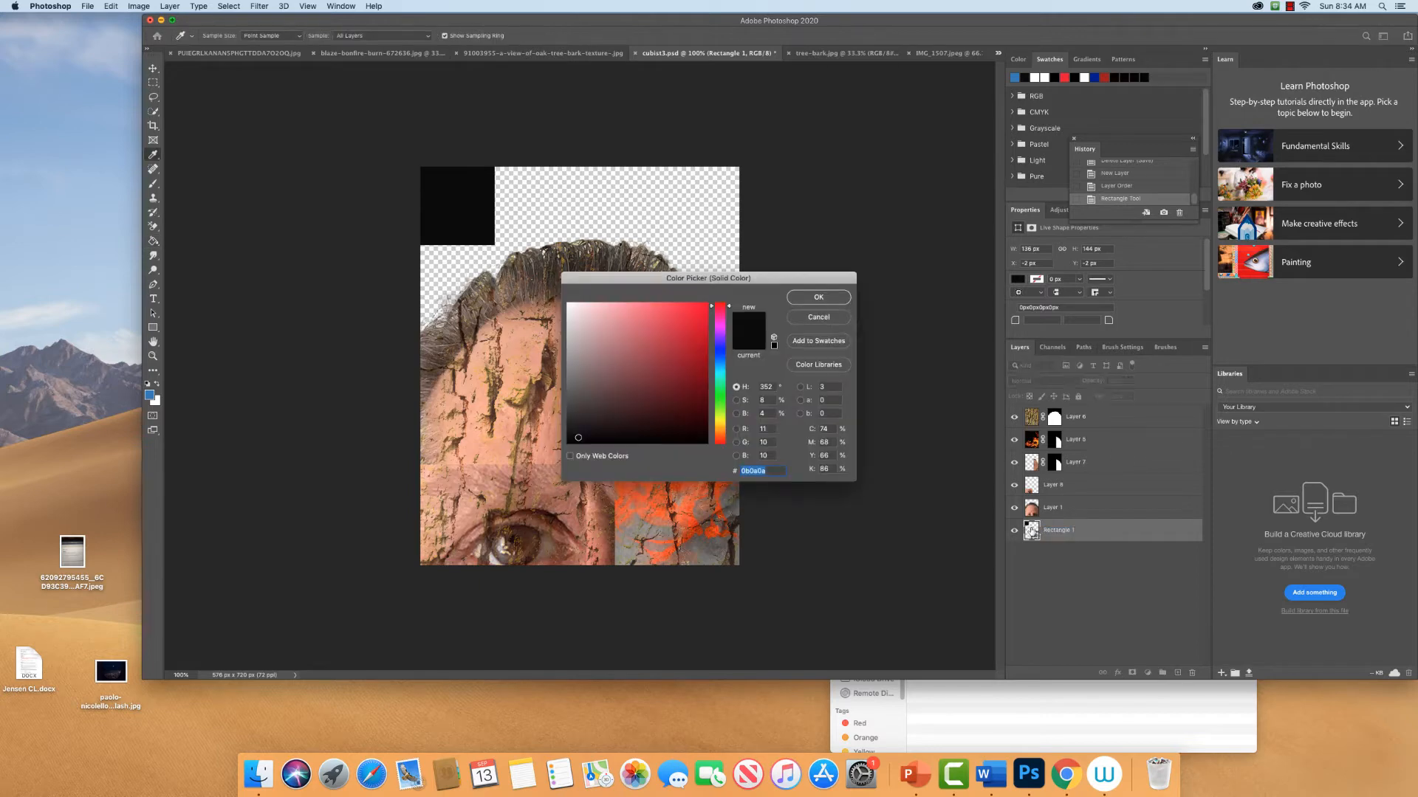
click(817, 298)
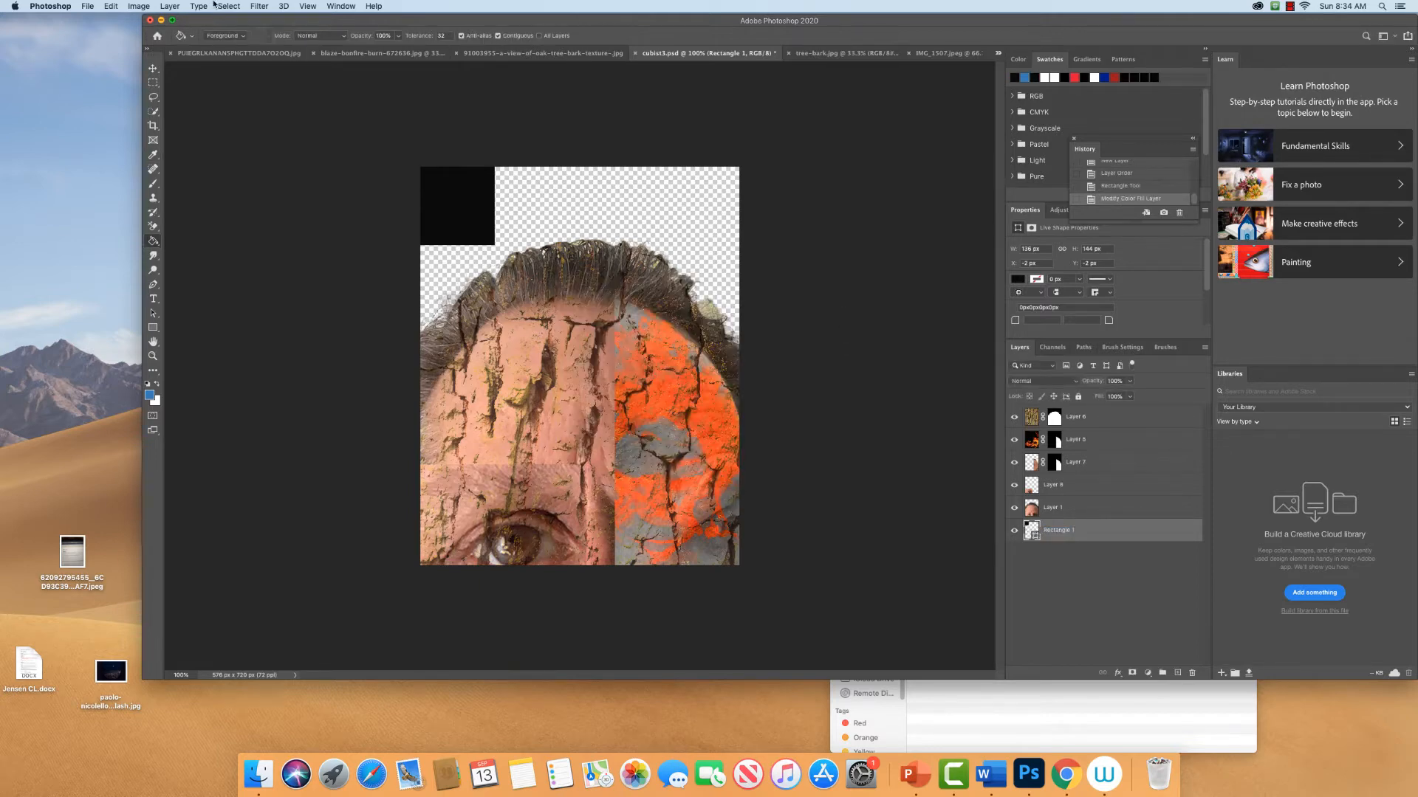
click(170, 5)
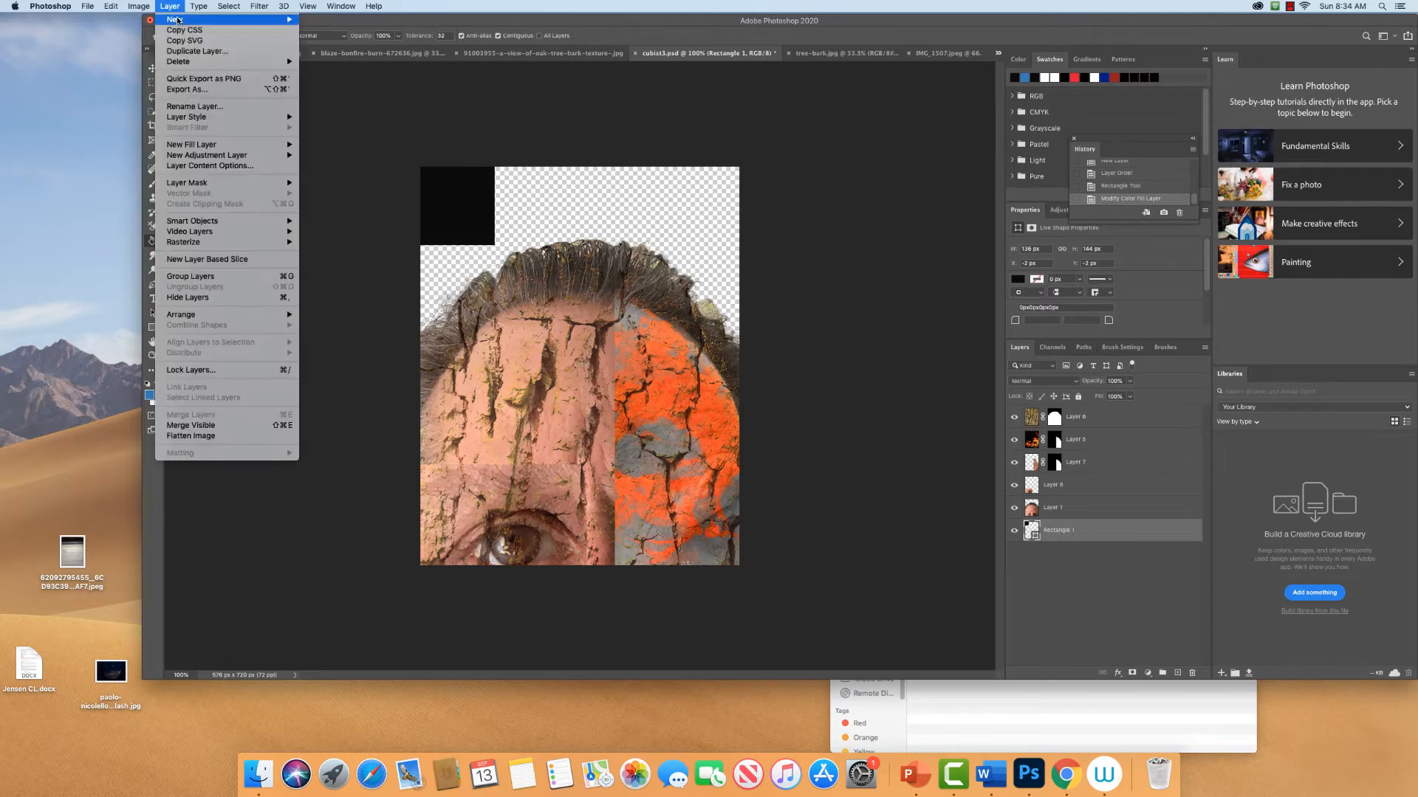
mouse_move(220, 176)
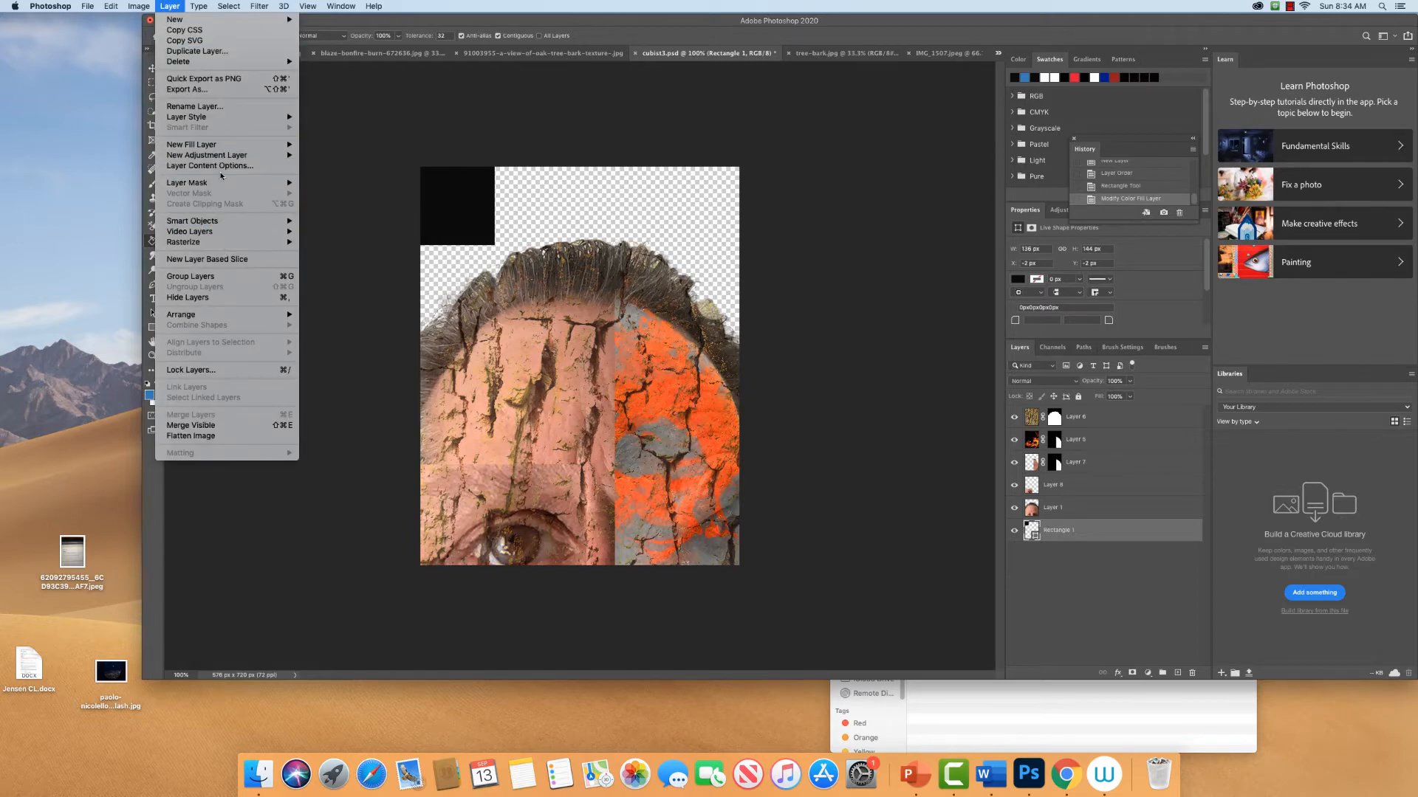
mouse_move(184, 241)
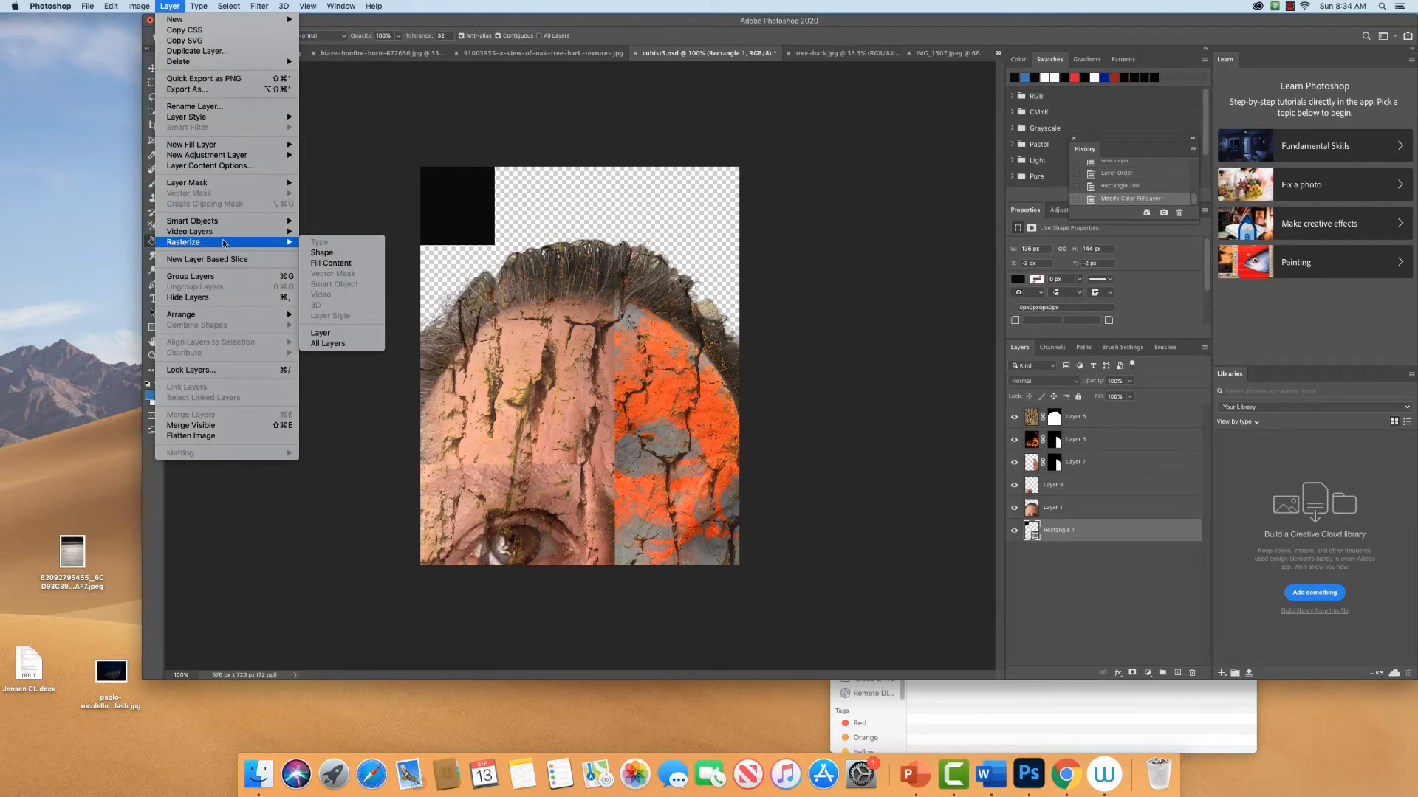
mouse_move(322, 252)
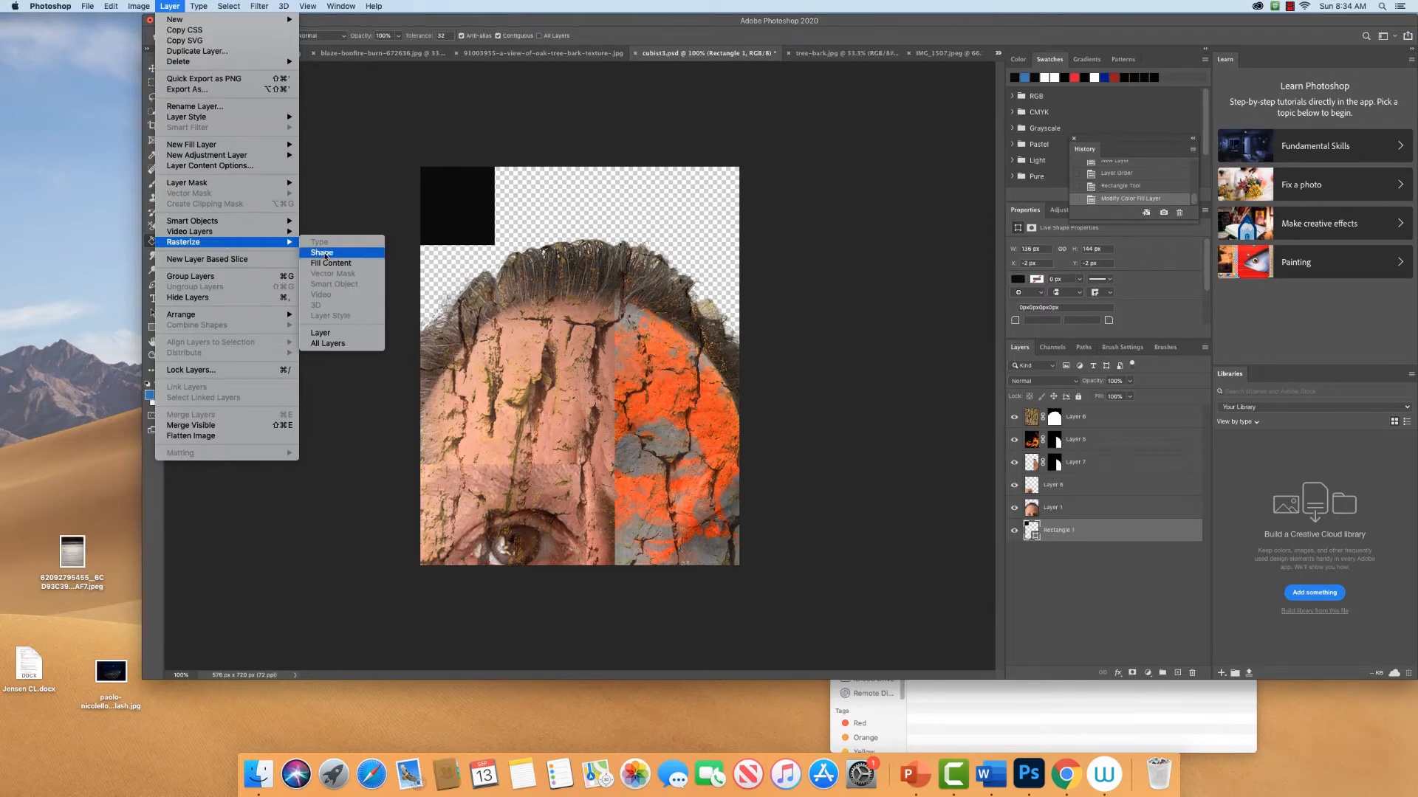
click(322, 252)
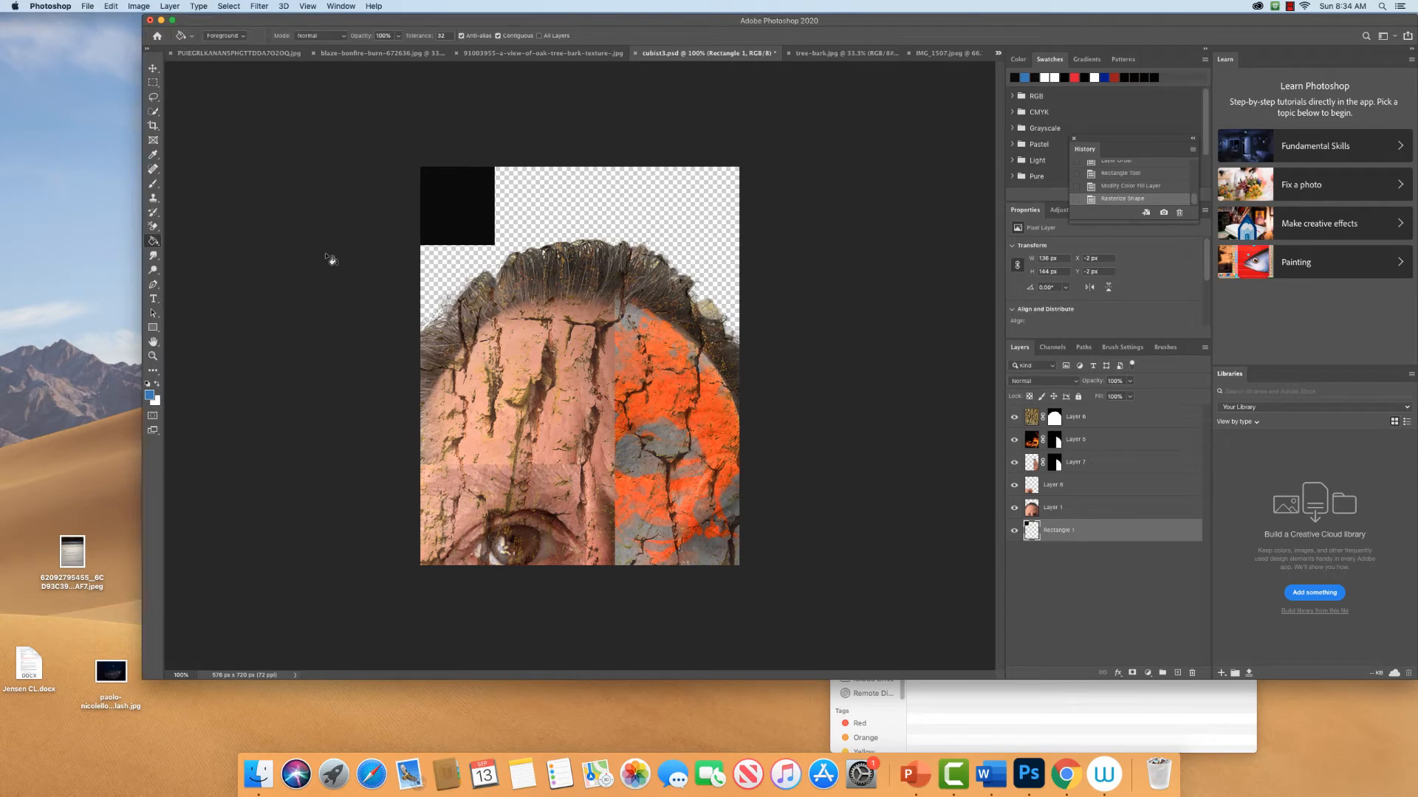
click(456, 206)
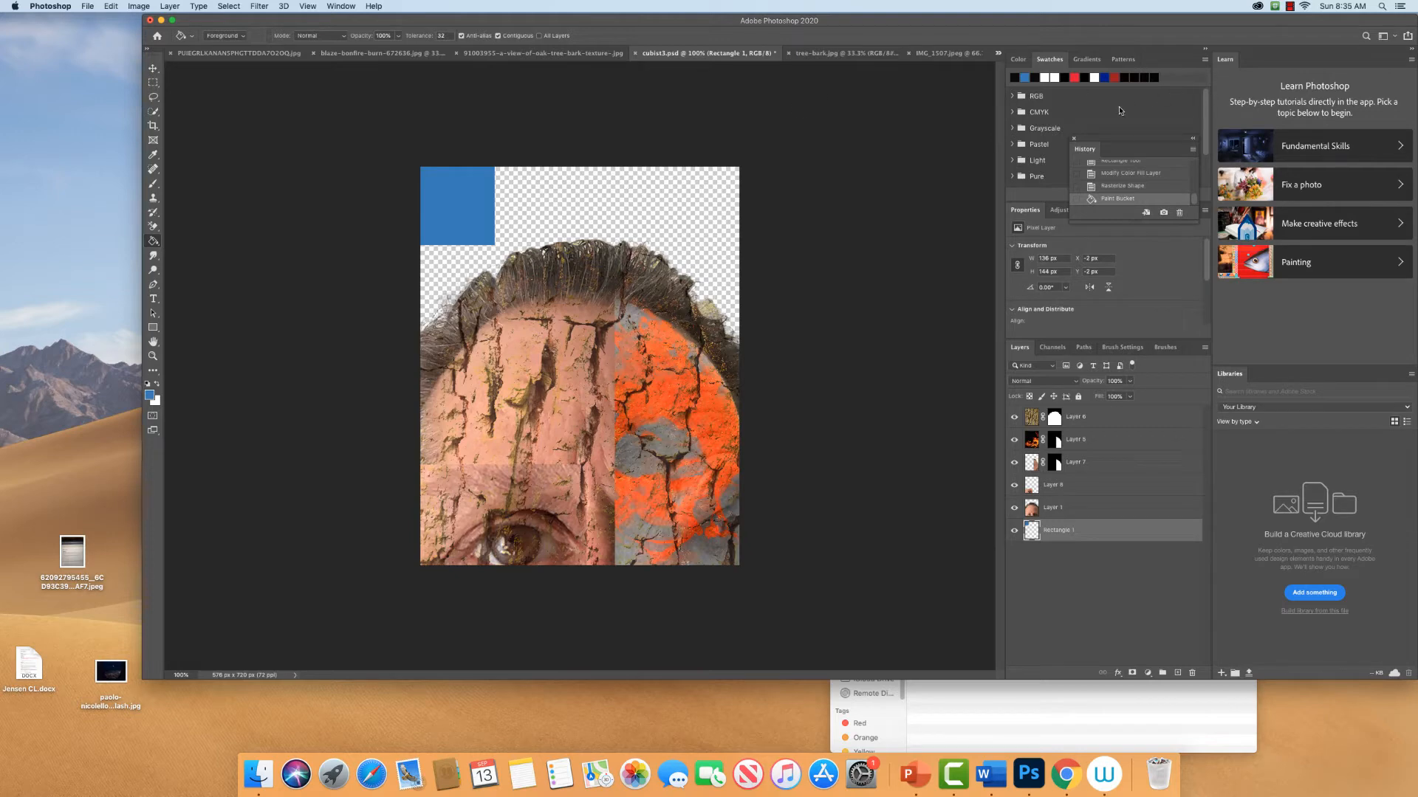
mouse_move(1058, 92)
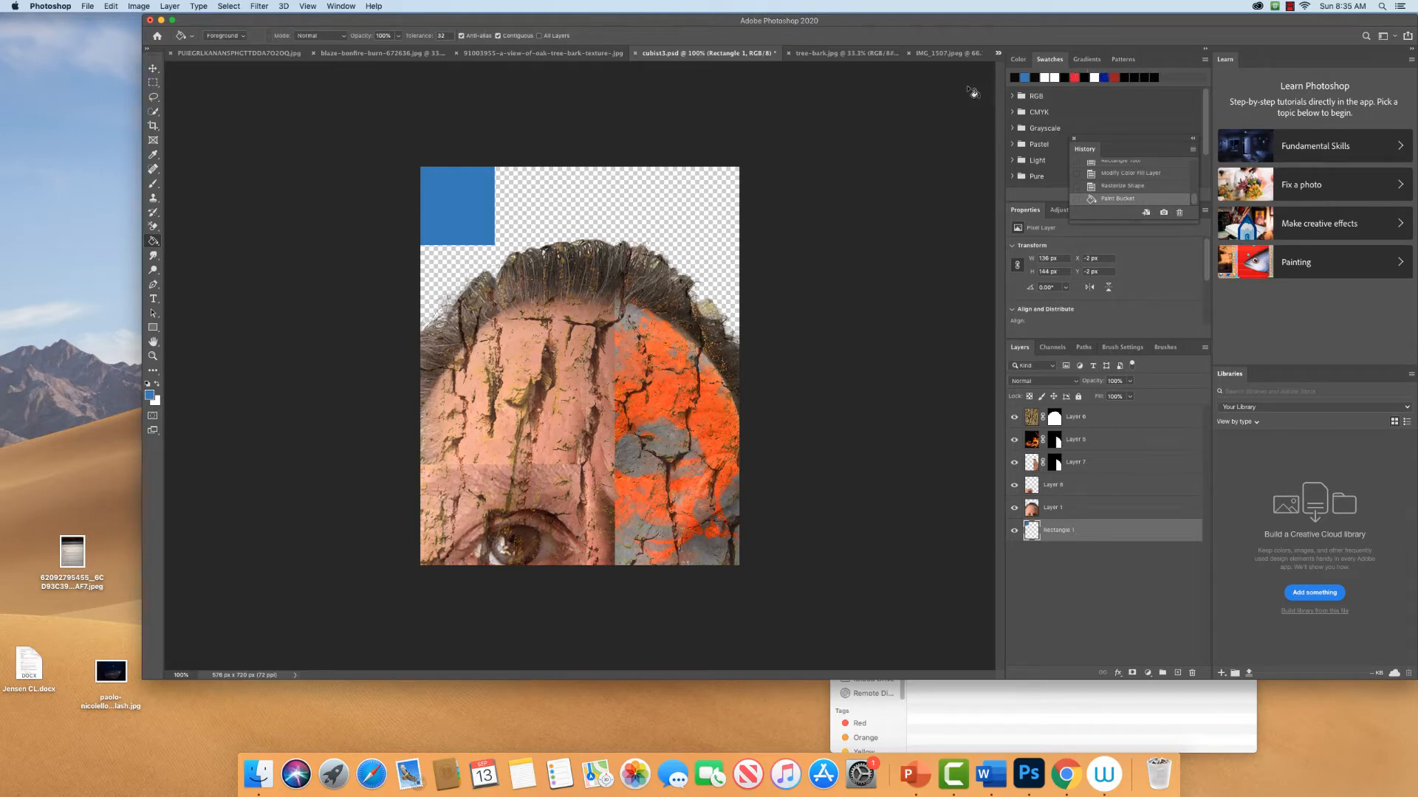
mouse_move(934, 97)
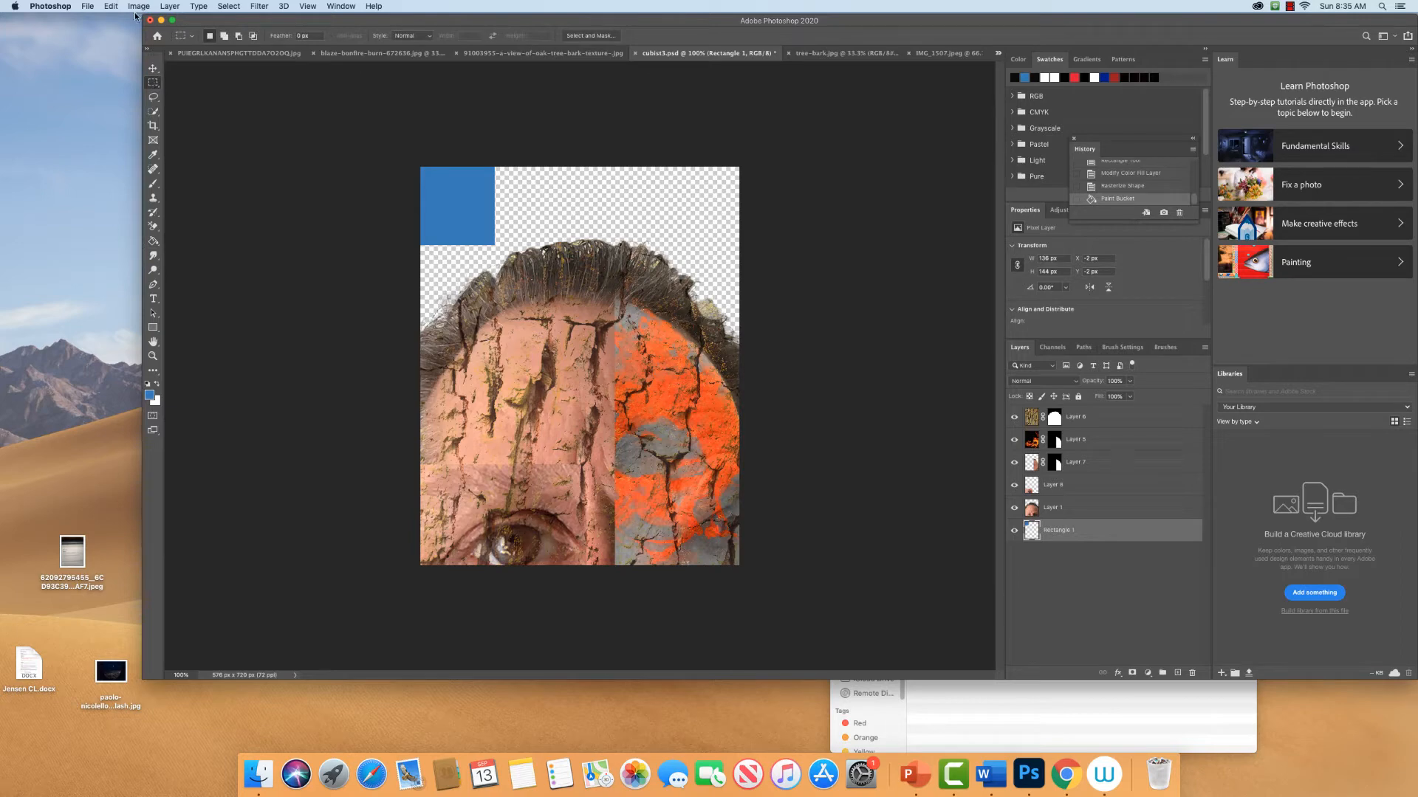
mouse_move(404, 140)
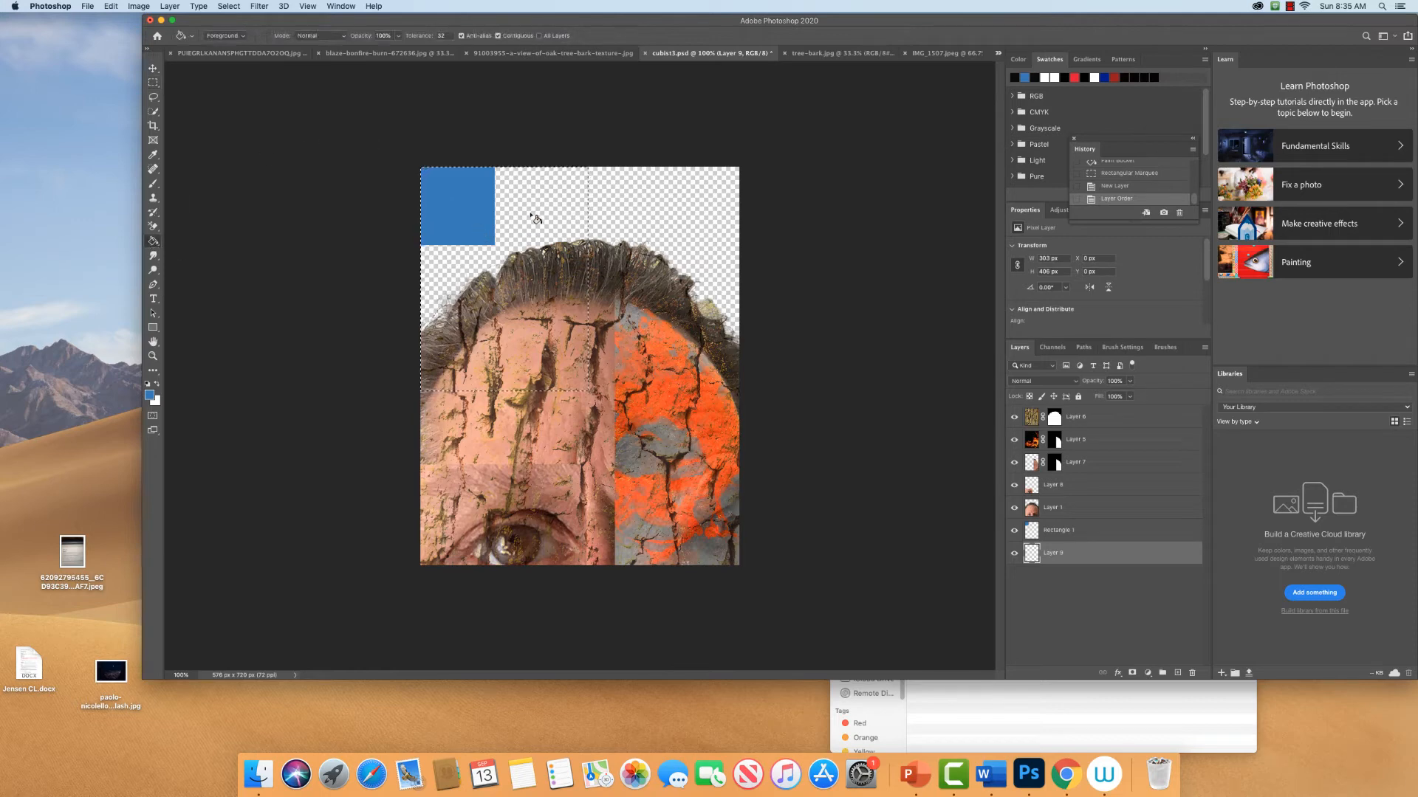
Fill the rectangular selection on the new bottom layer with red.
click(539, 217)
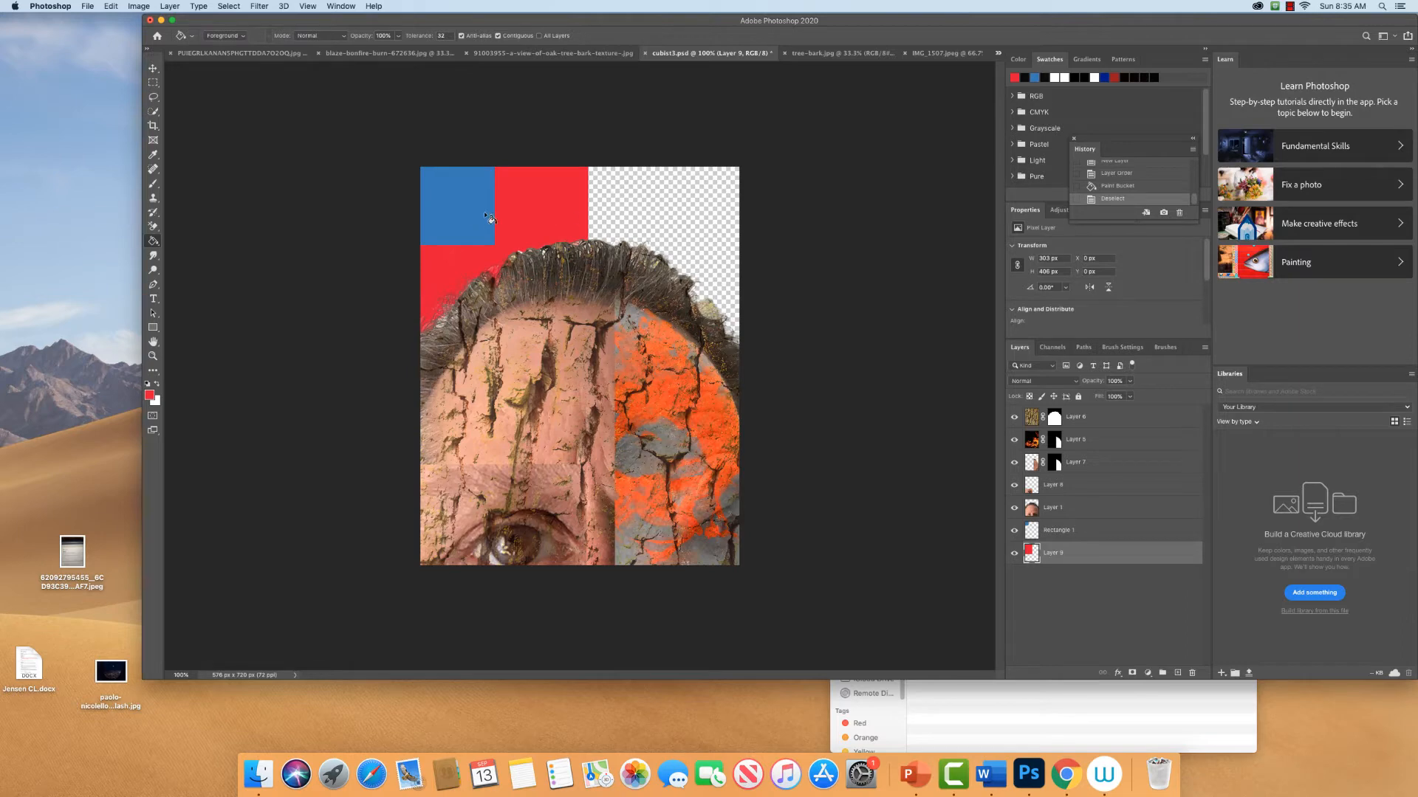
mouse_move(615, 210)
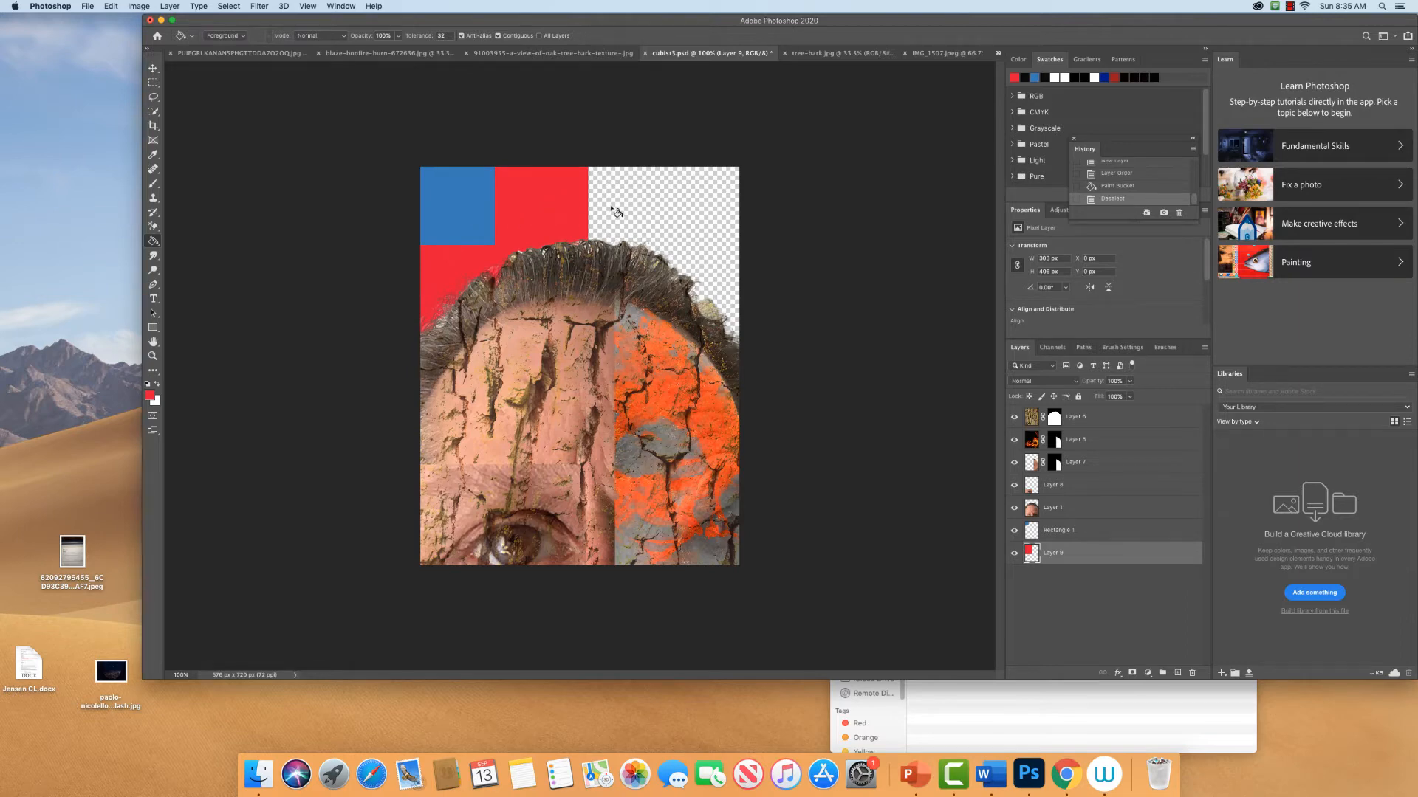
mouse_move(624, 206)
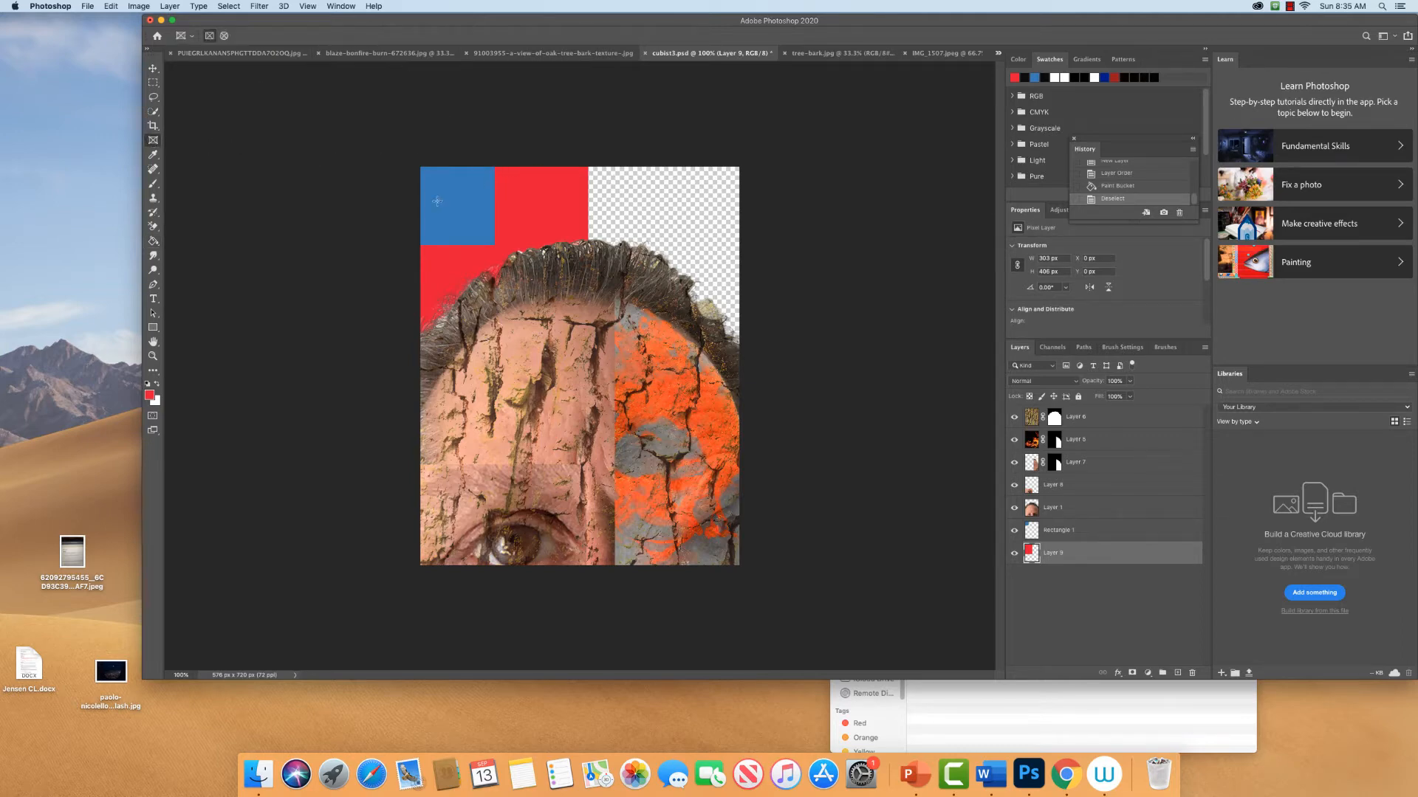
Add a new layer, select a thin top strip, and frame the top face image.
click(1235, 673)
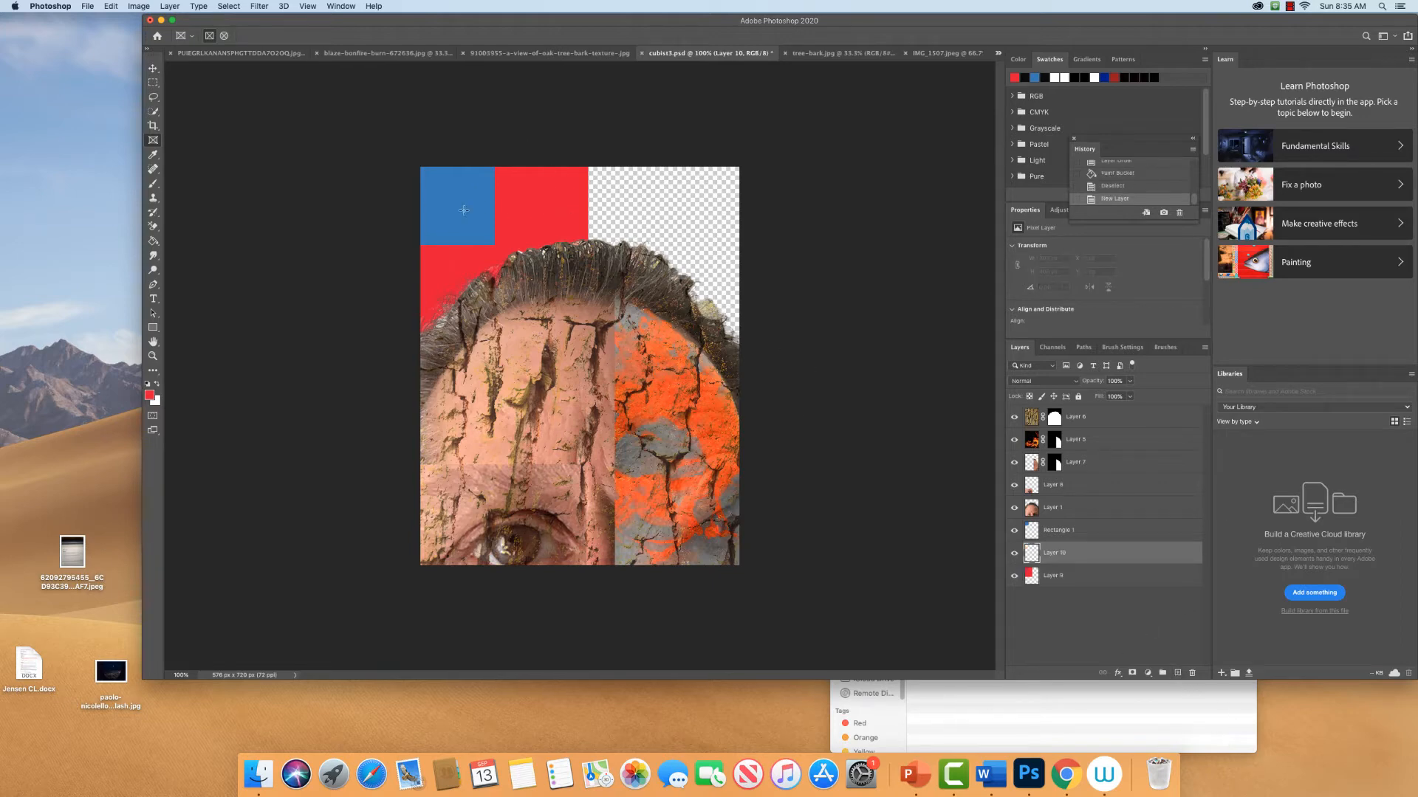
drag(420, 194, 664, 222)
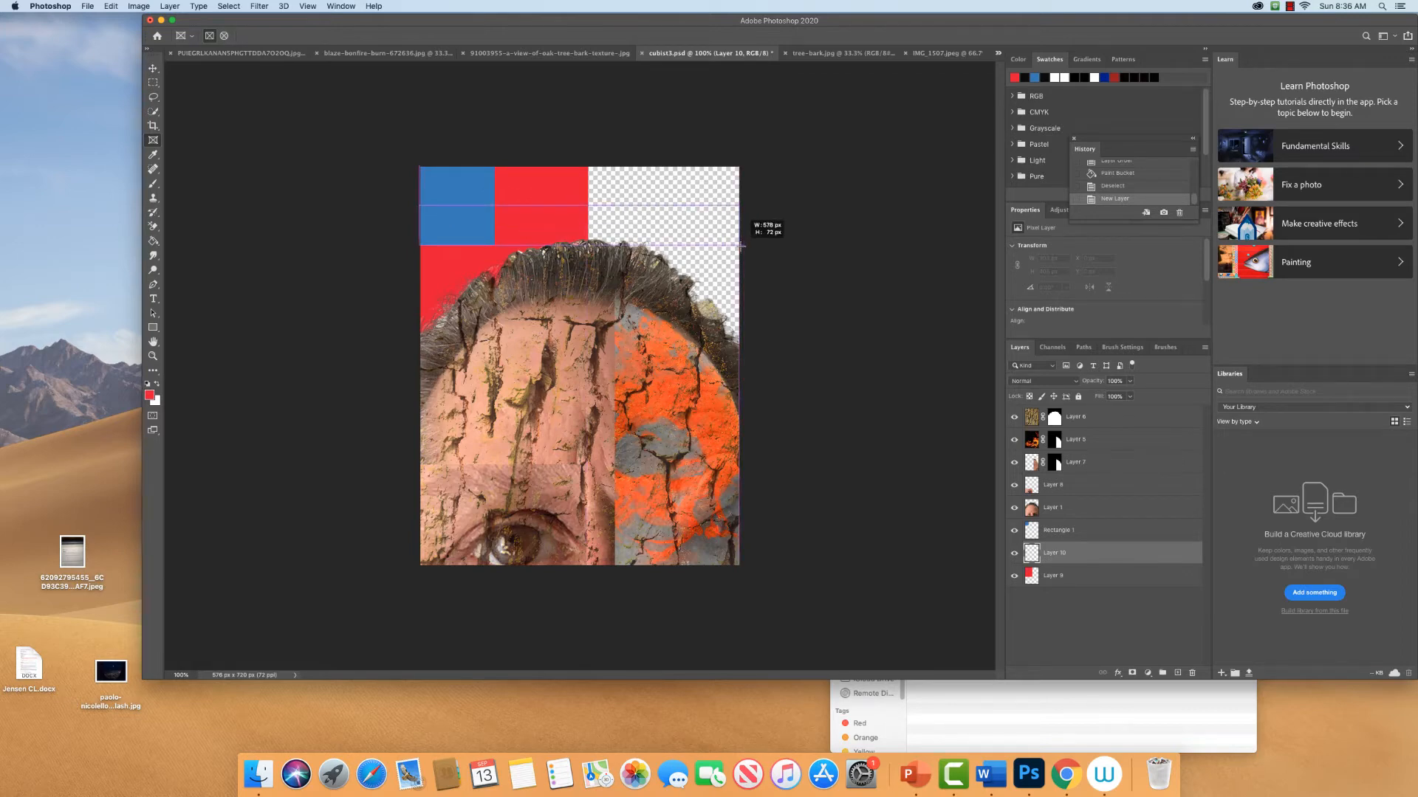
drag(742, 245, 745, 310)
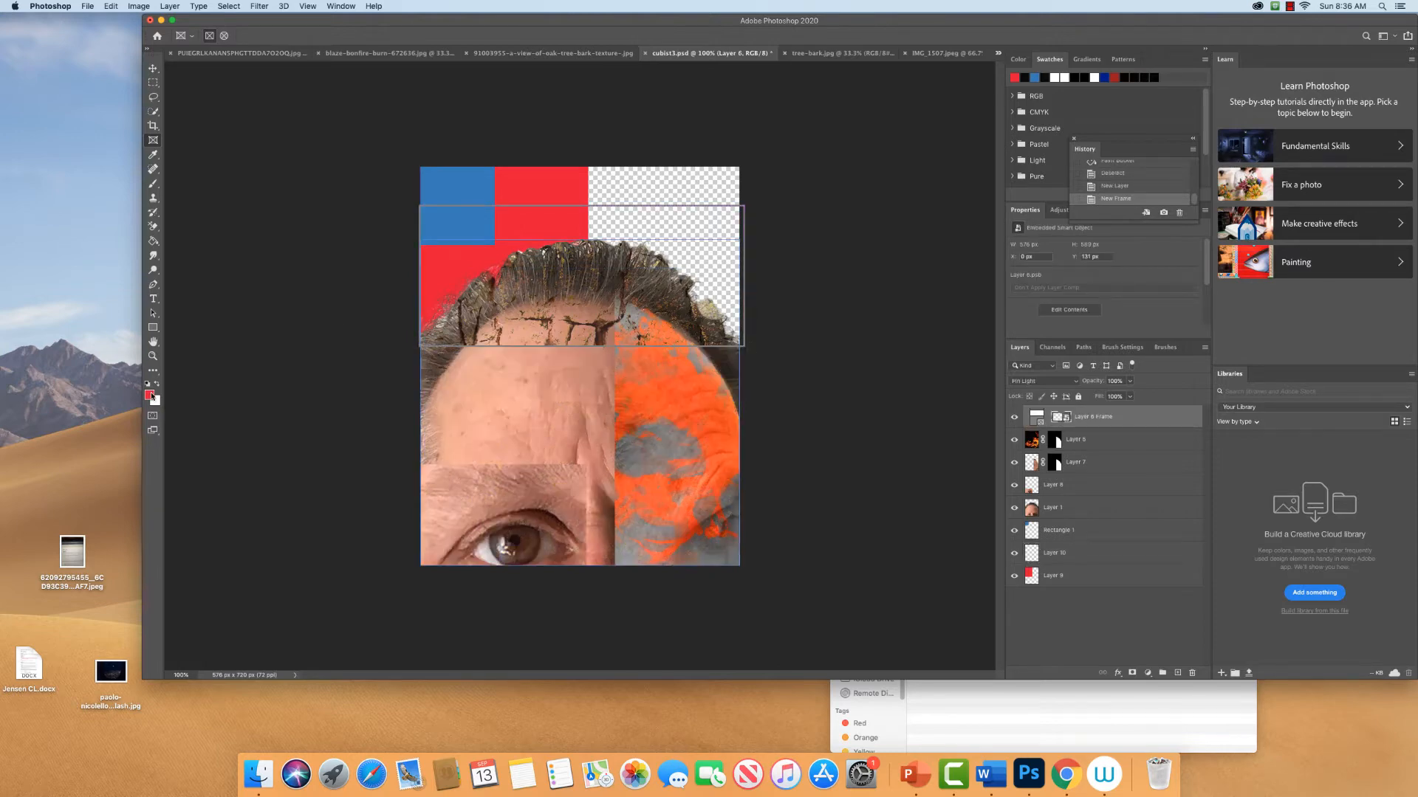
Choose a PANTONE green foreground colour from the Color Libraries.
click(147, 395)
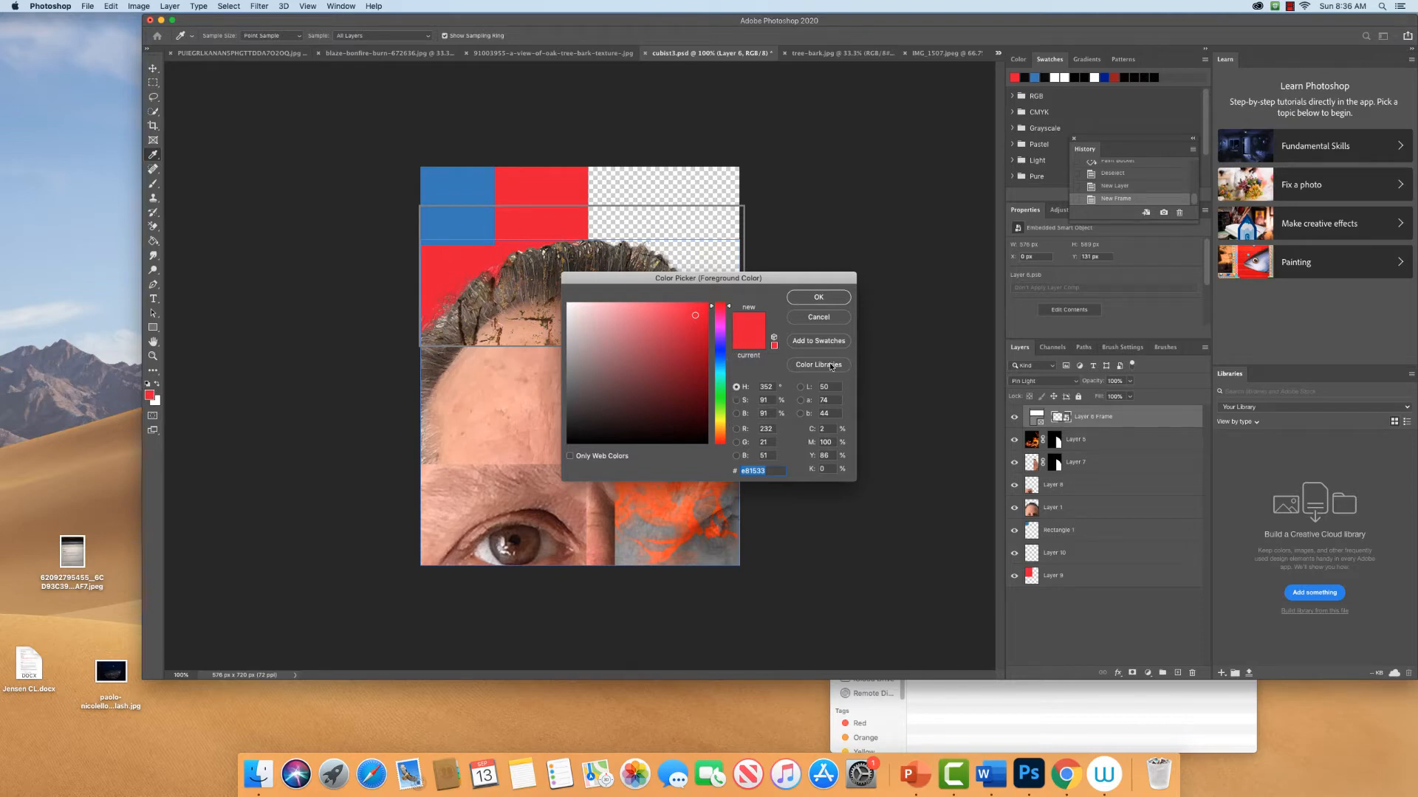
click(817, 364)
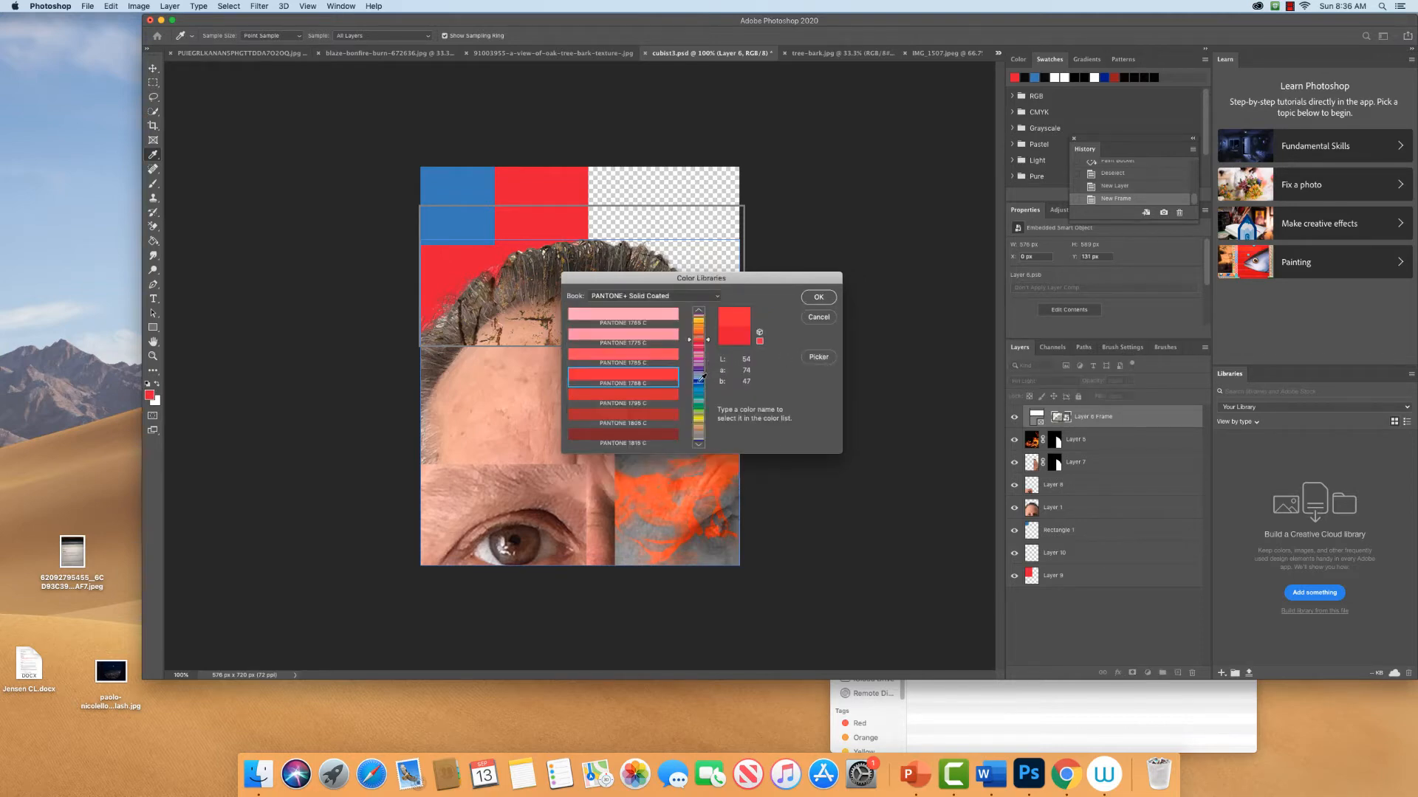
scroll(down, 3)
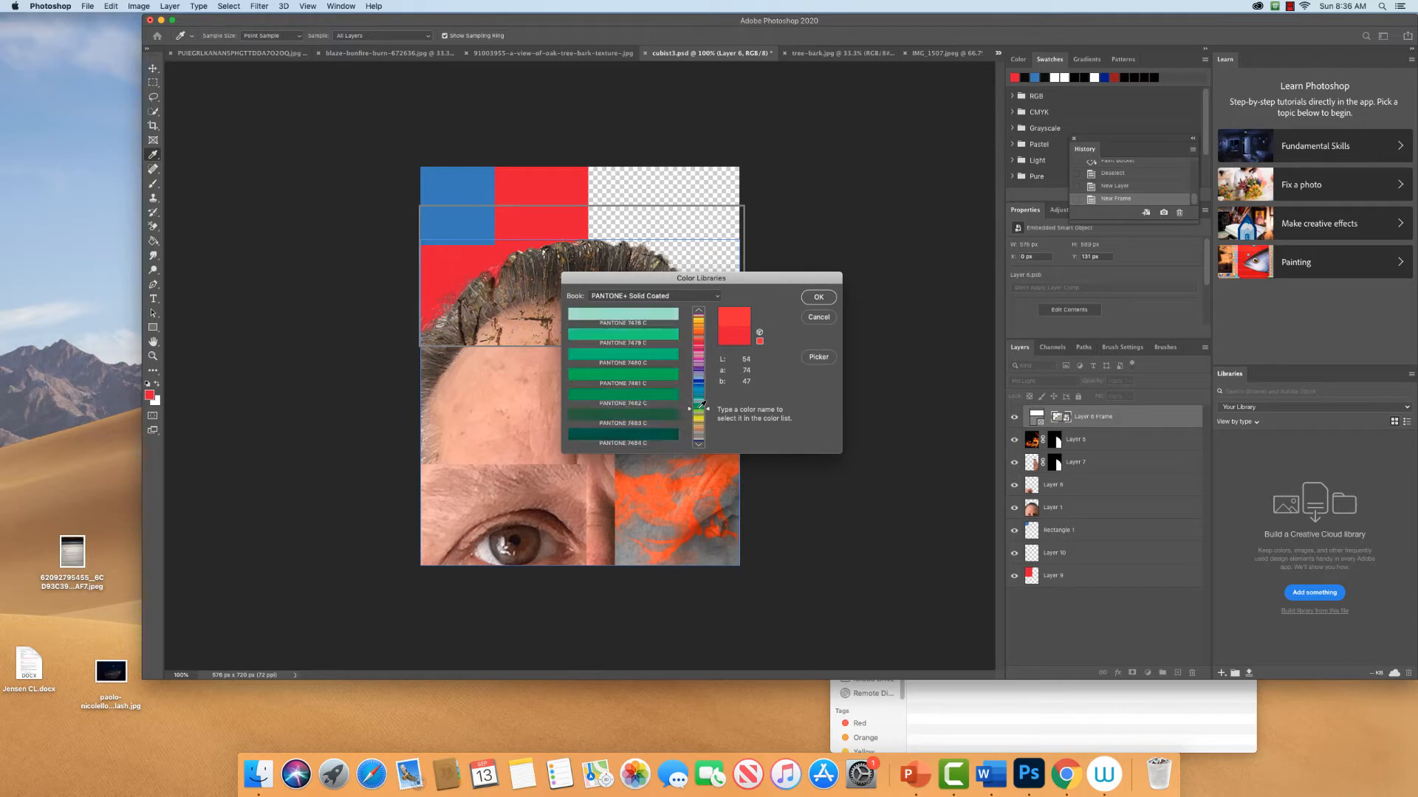
click(622, 403)
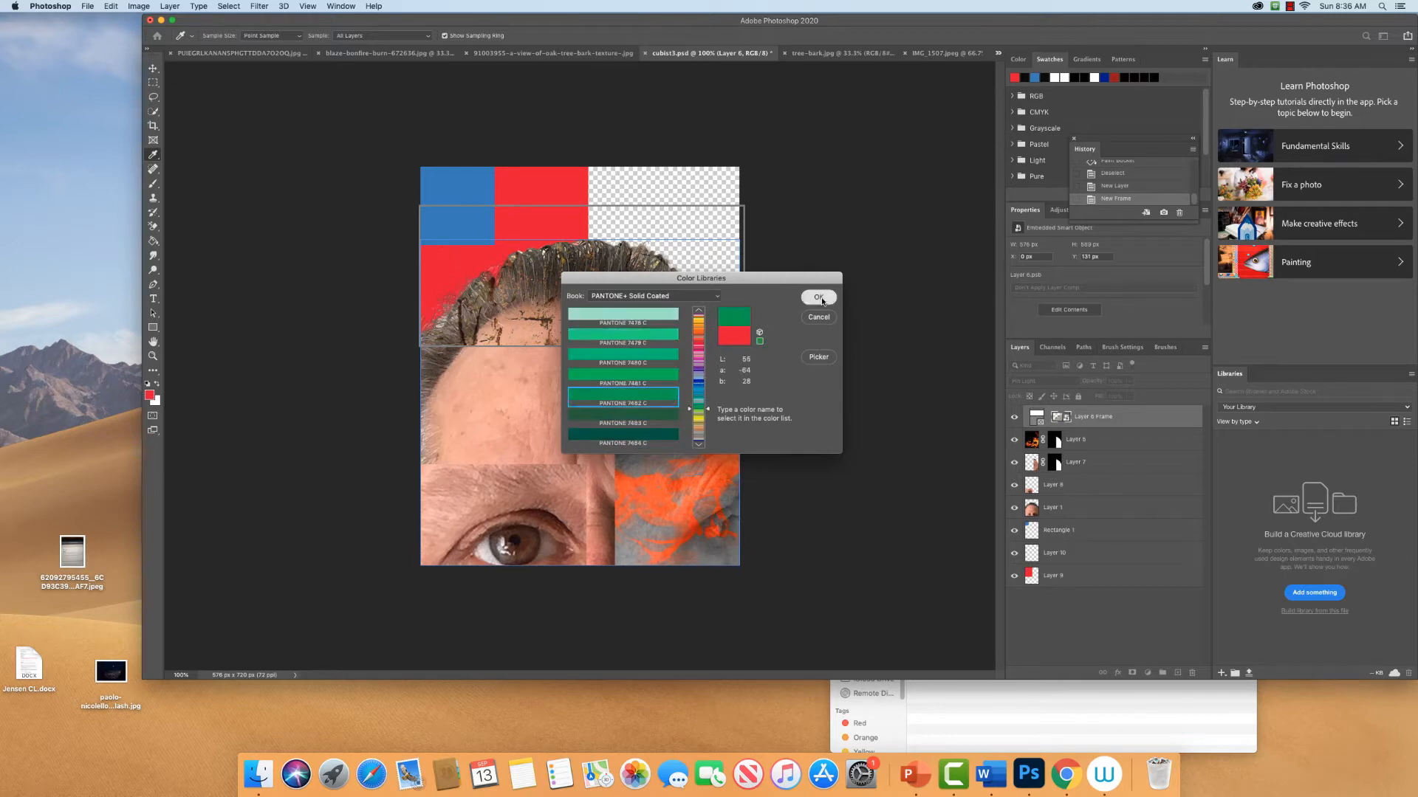
click(818, 298)
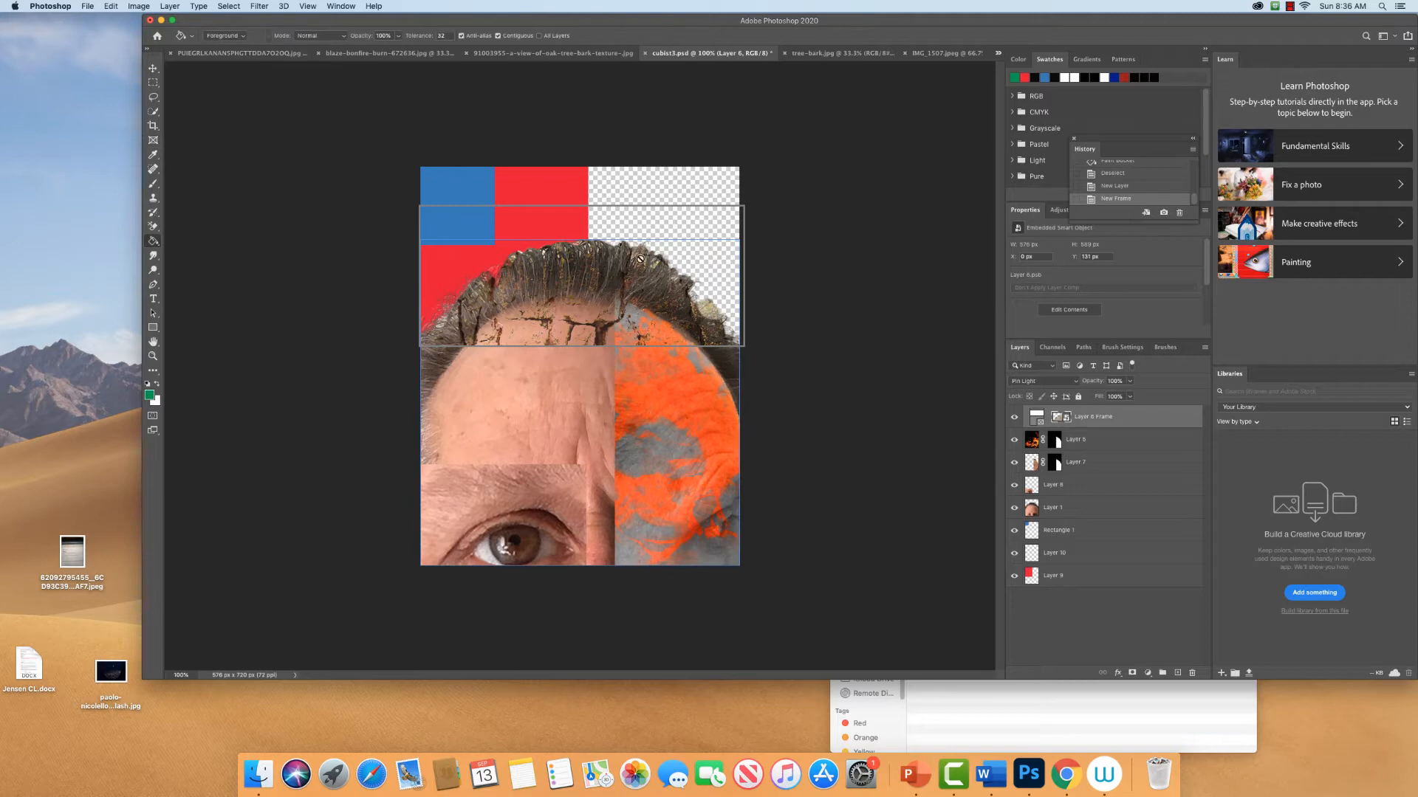
mouse_move(1236, 471)
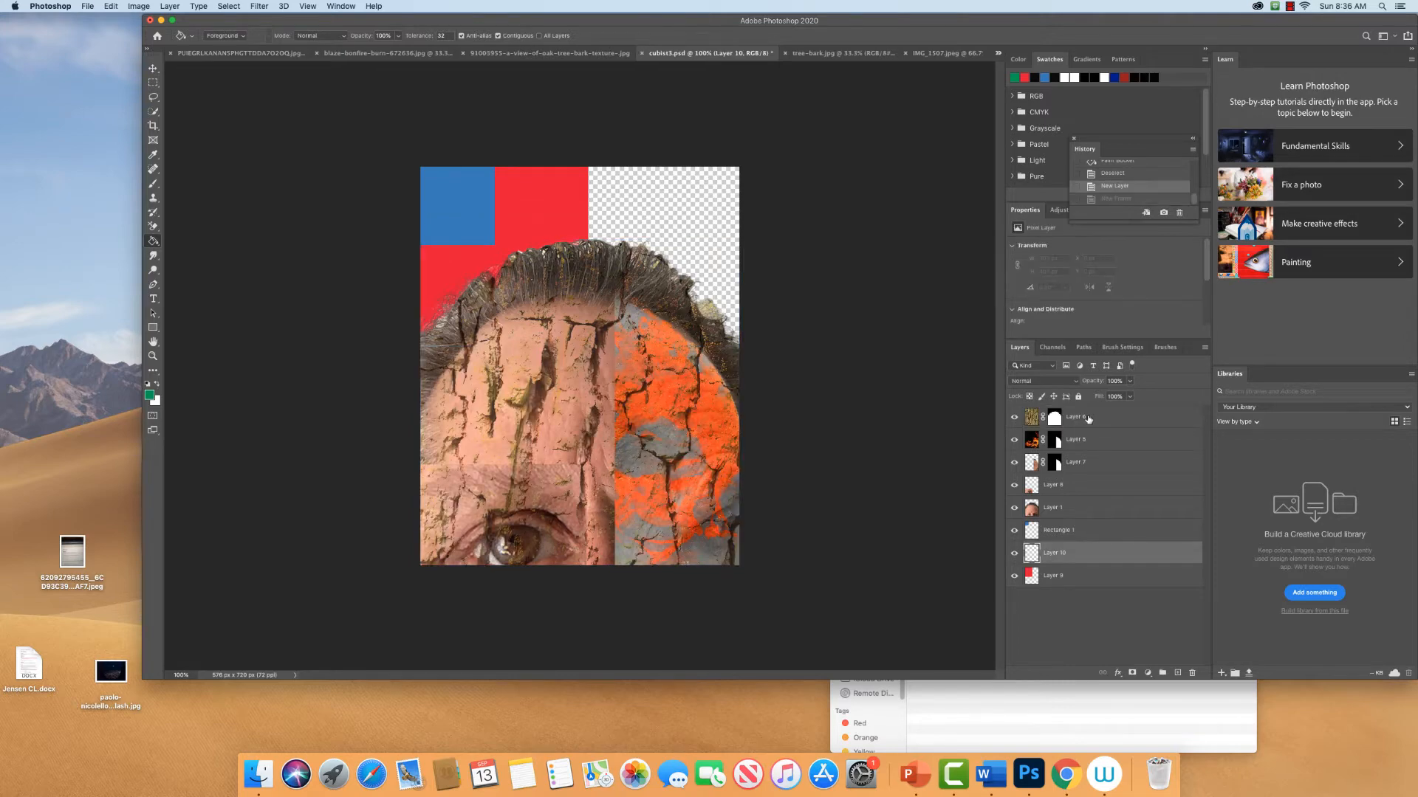
mouse_move(28, 25)
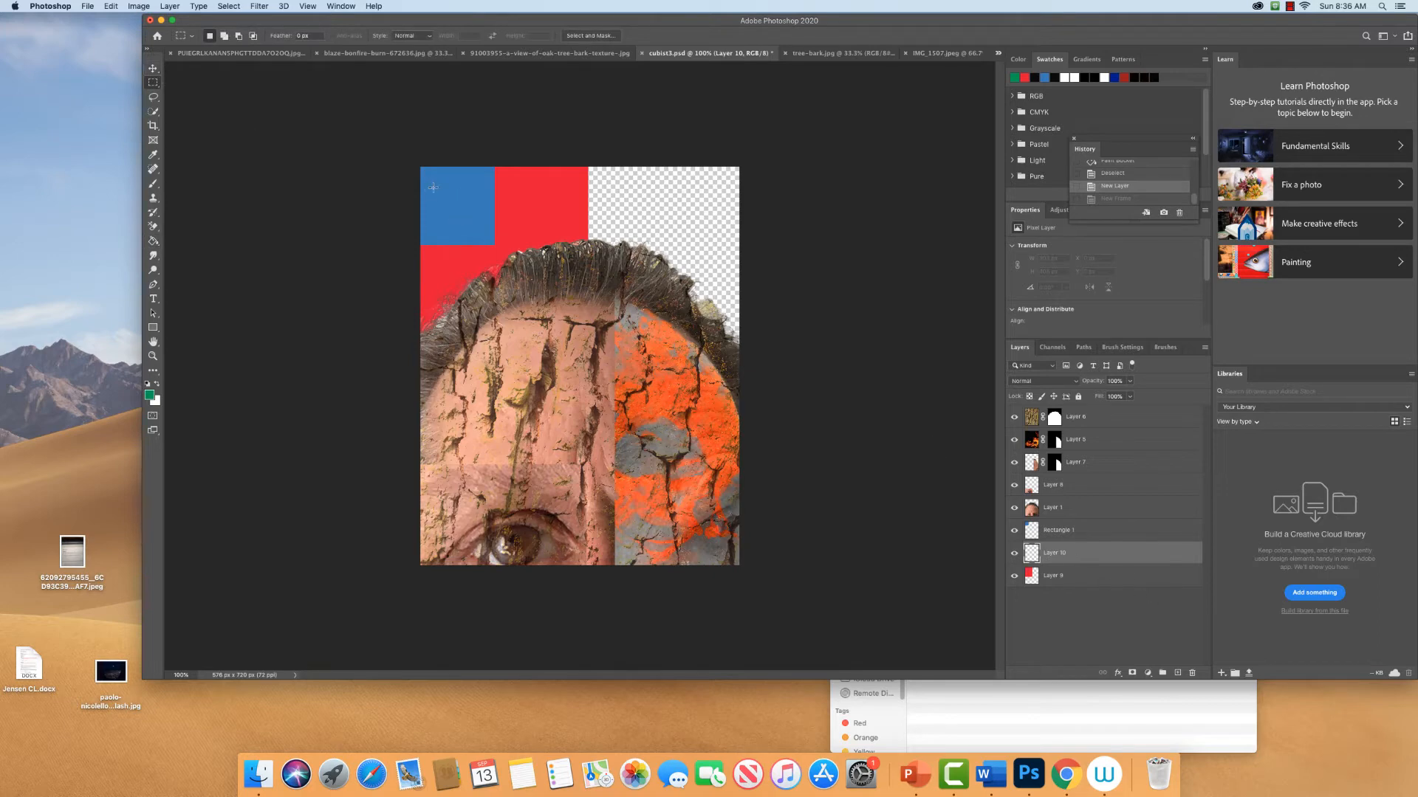
Fill a band across the upper canvas with green and move Layer 10 to the bottom.
drag(420, 190, 685, 309)
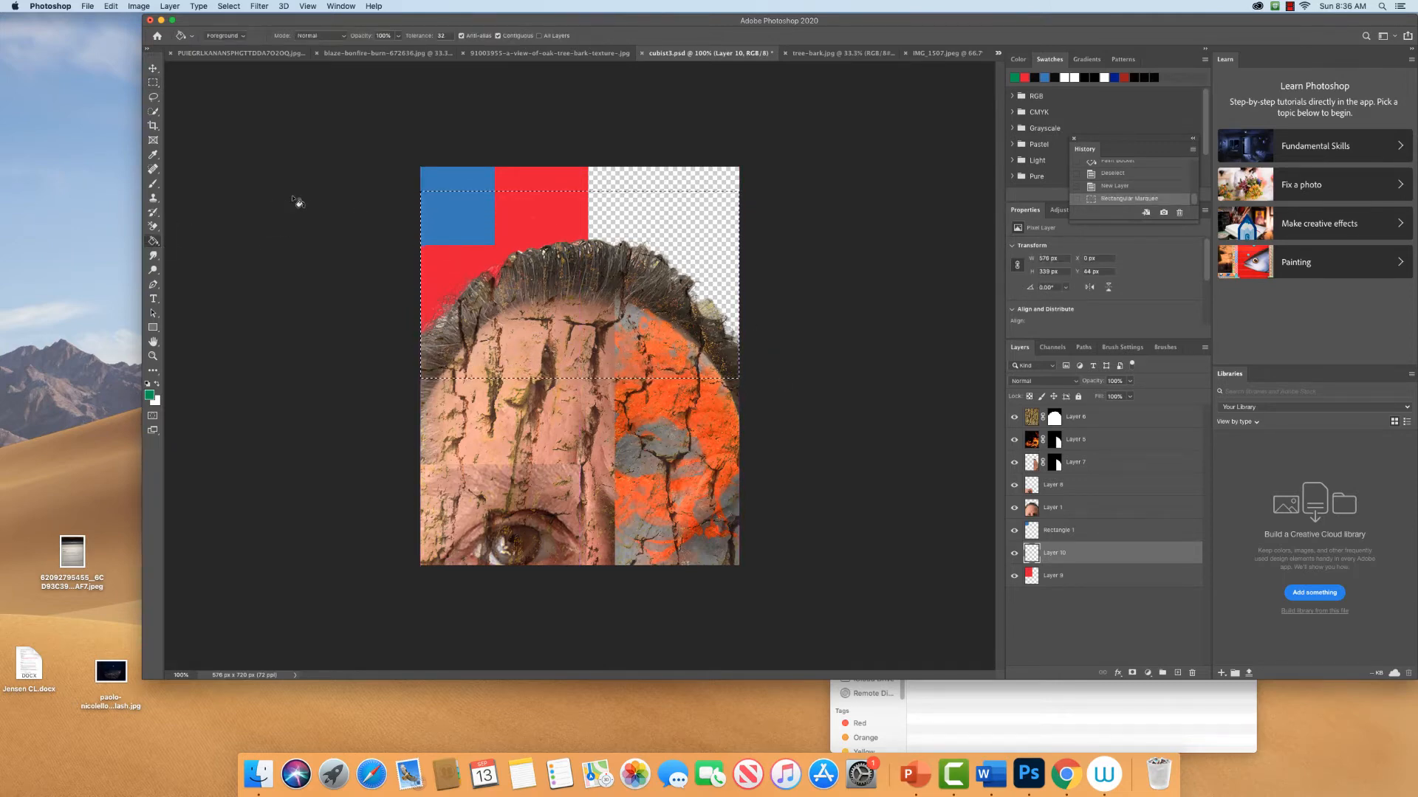
click(708, 238)
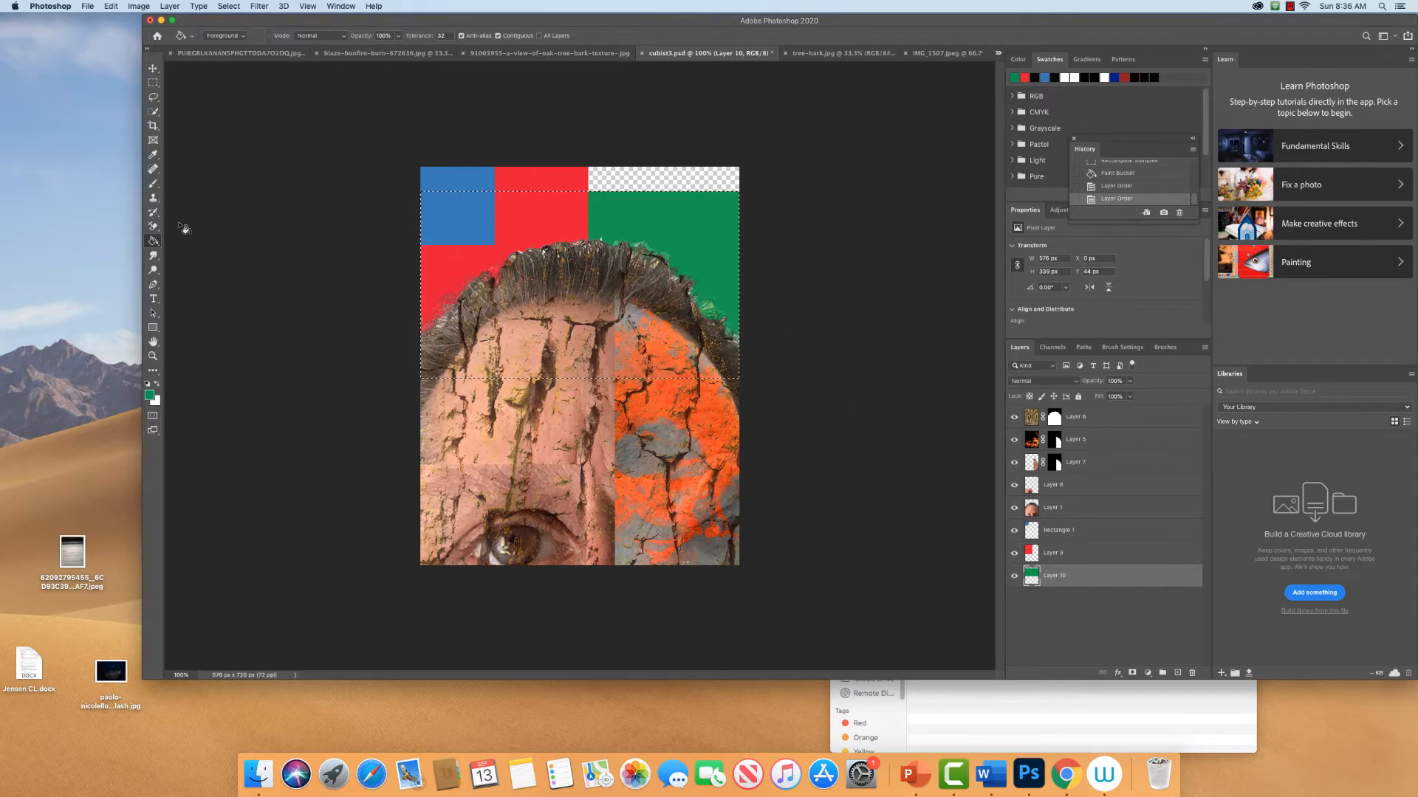
click(153, 328)
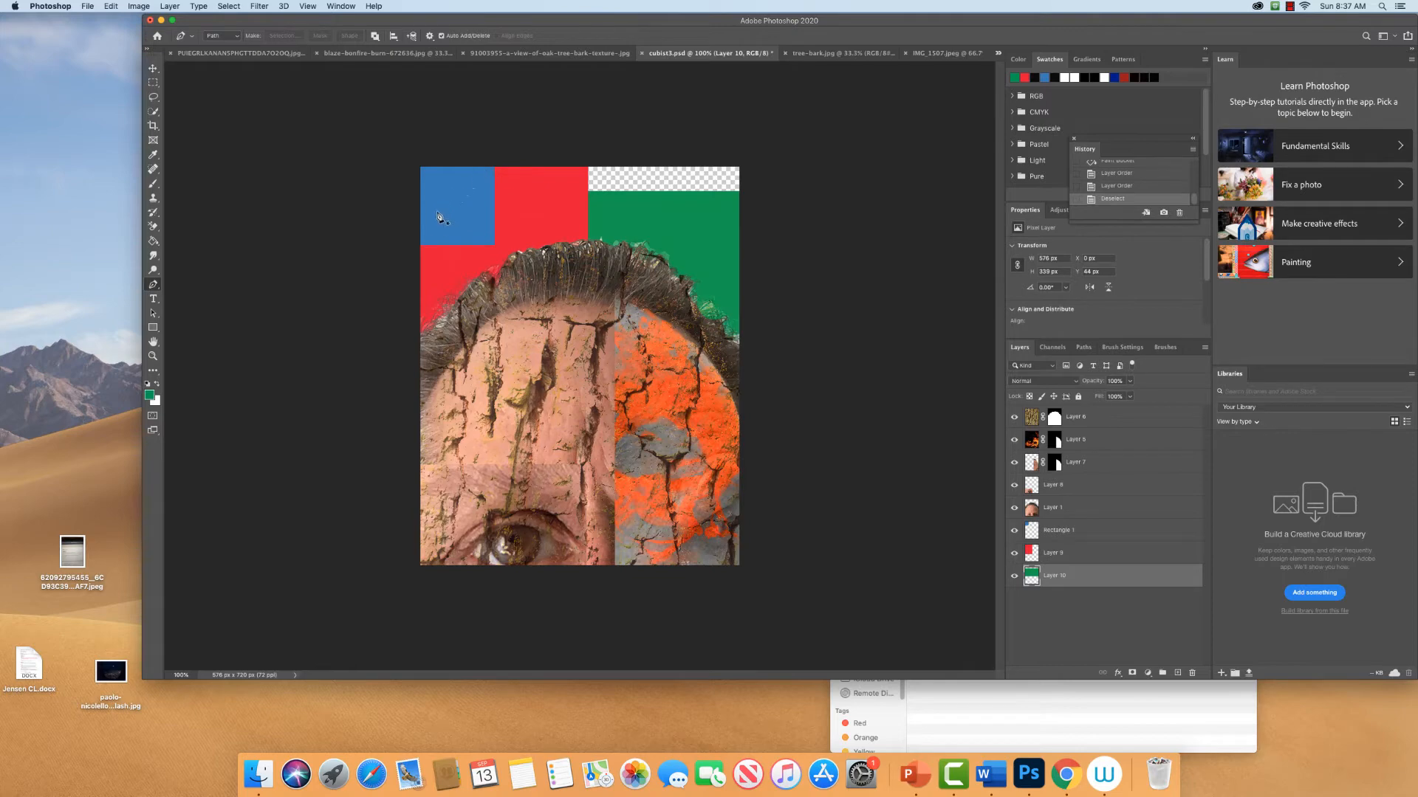
mouse_move(430, 251)
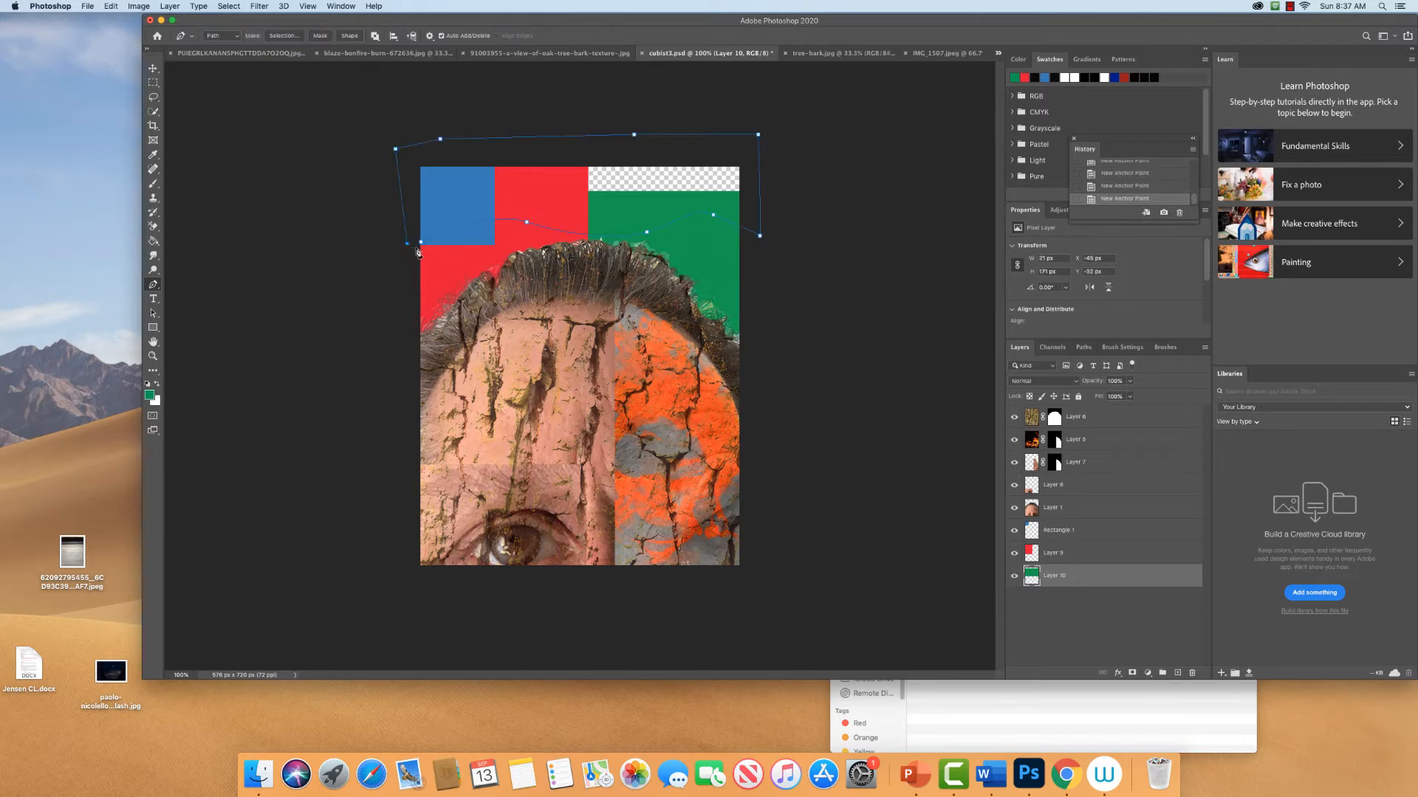
Finish the wavy pen outline, save it as Path 1, and load it as a selection.
click(416, 244)
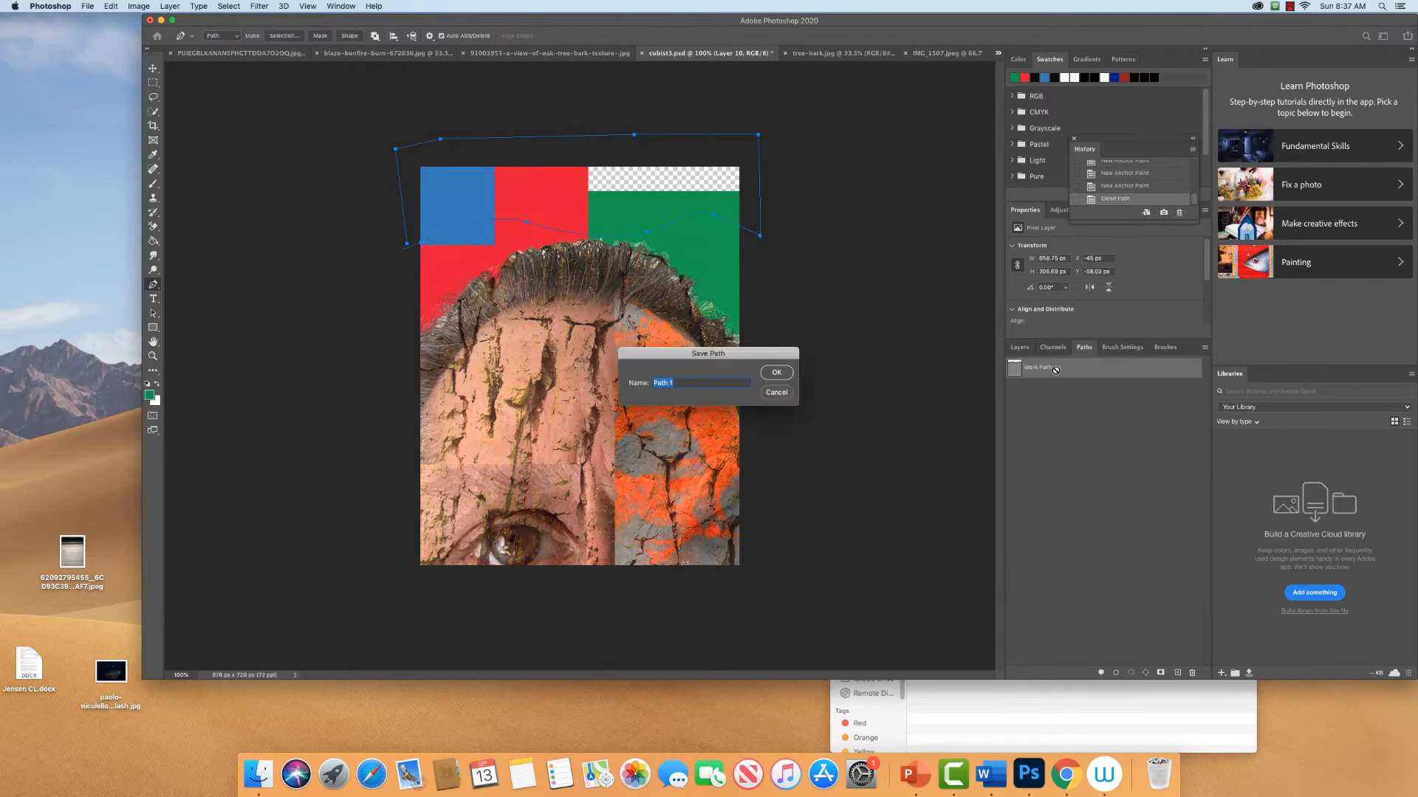
click(776, 372)
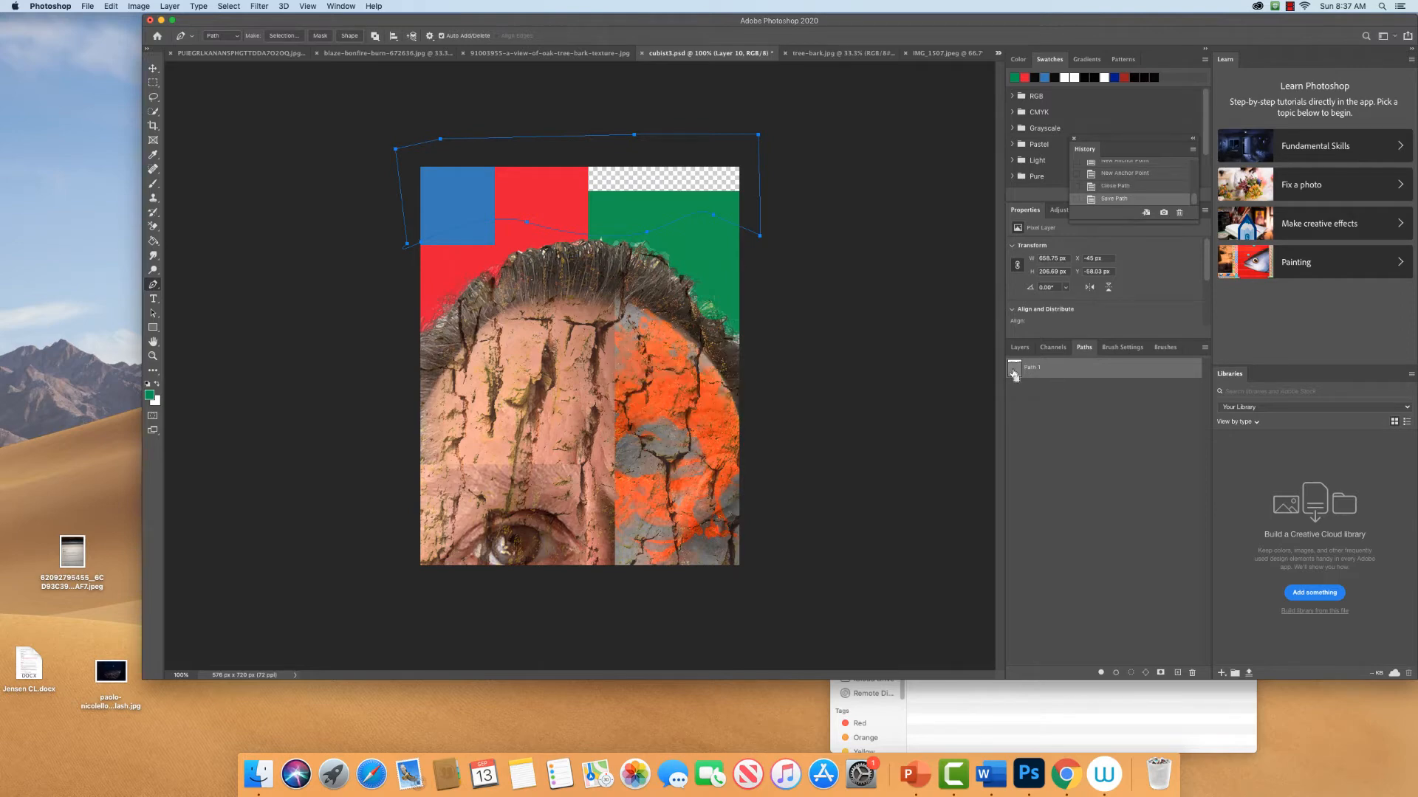
click(1014, 371)
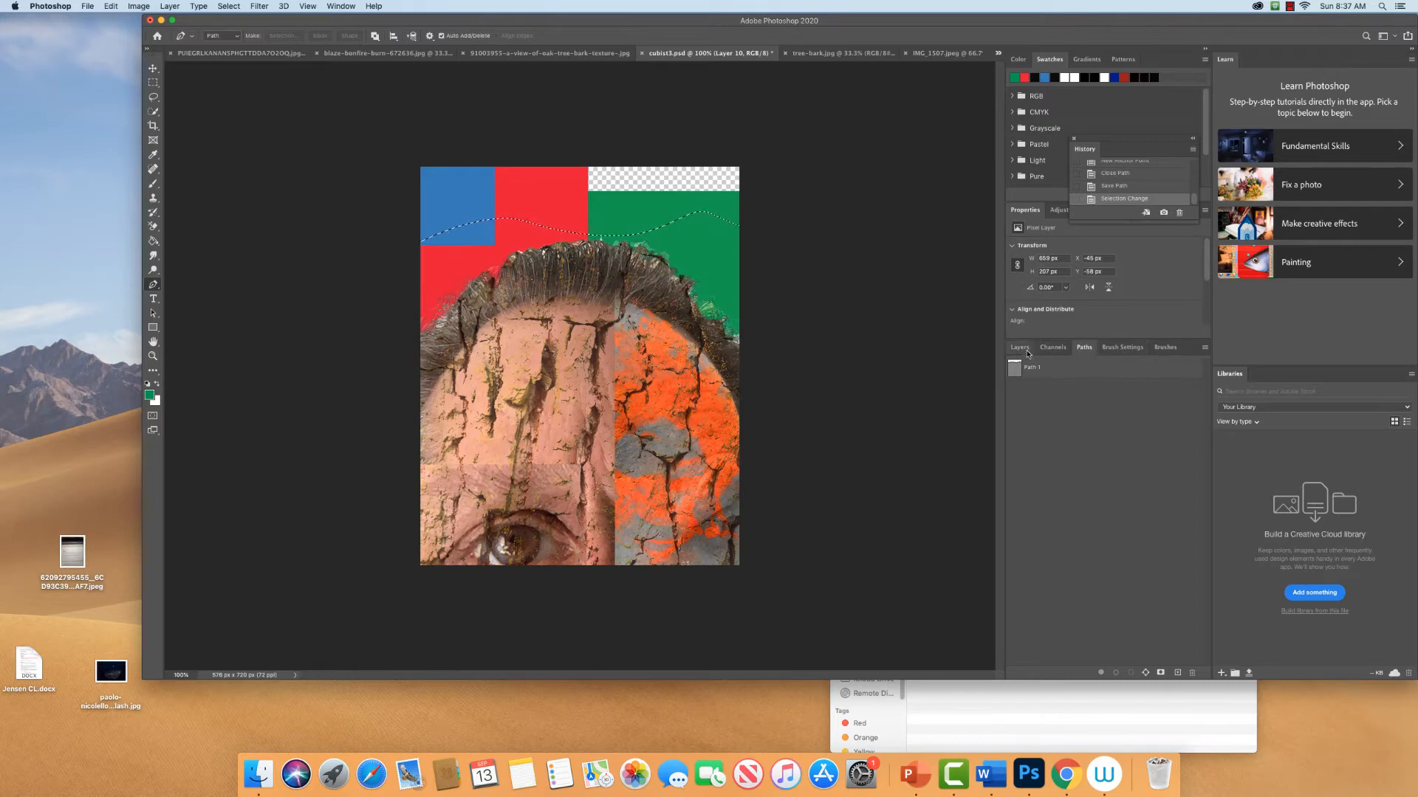
click(1020, 347)
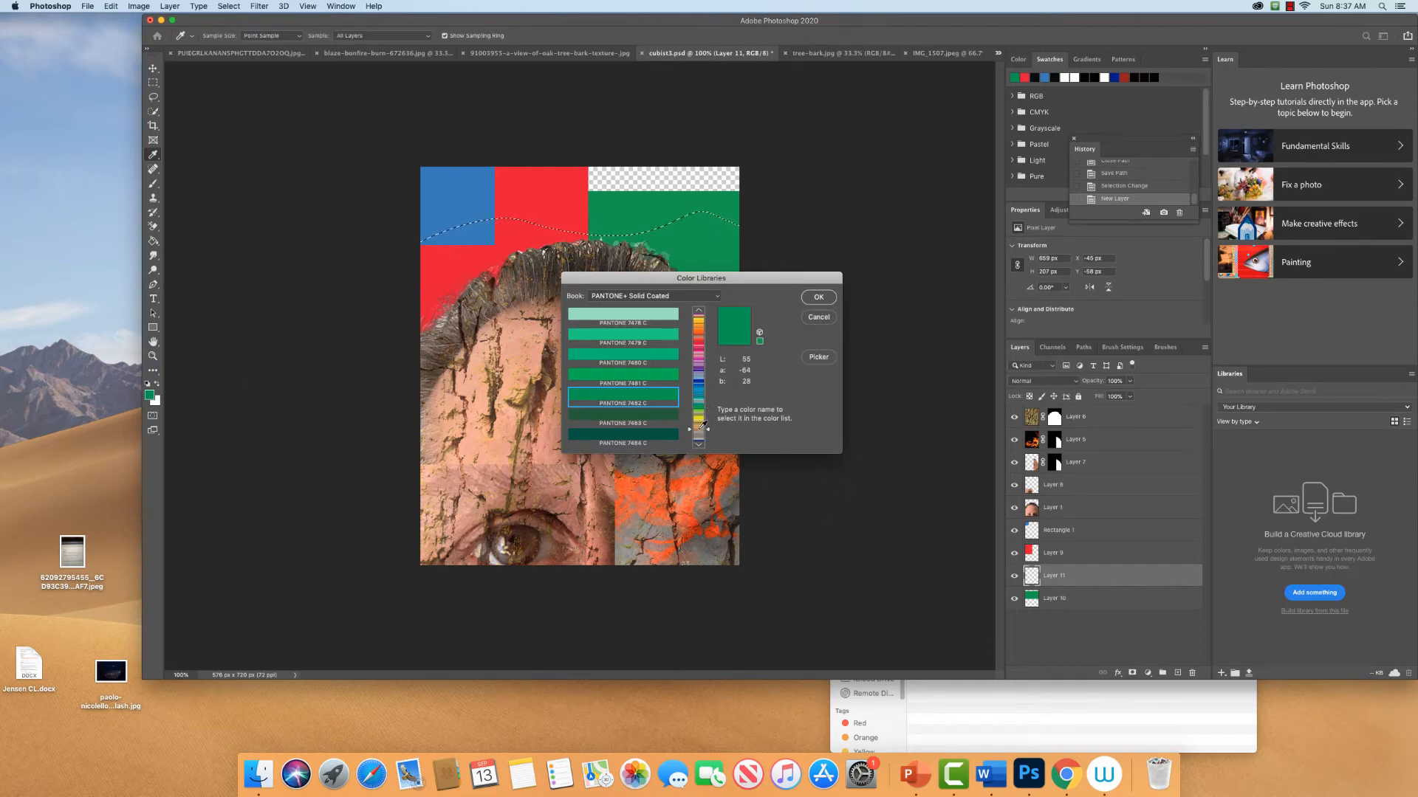
Pick a PANTONE orange foreground colour for the area above the wavy line.
scroll(down, 3)
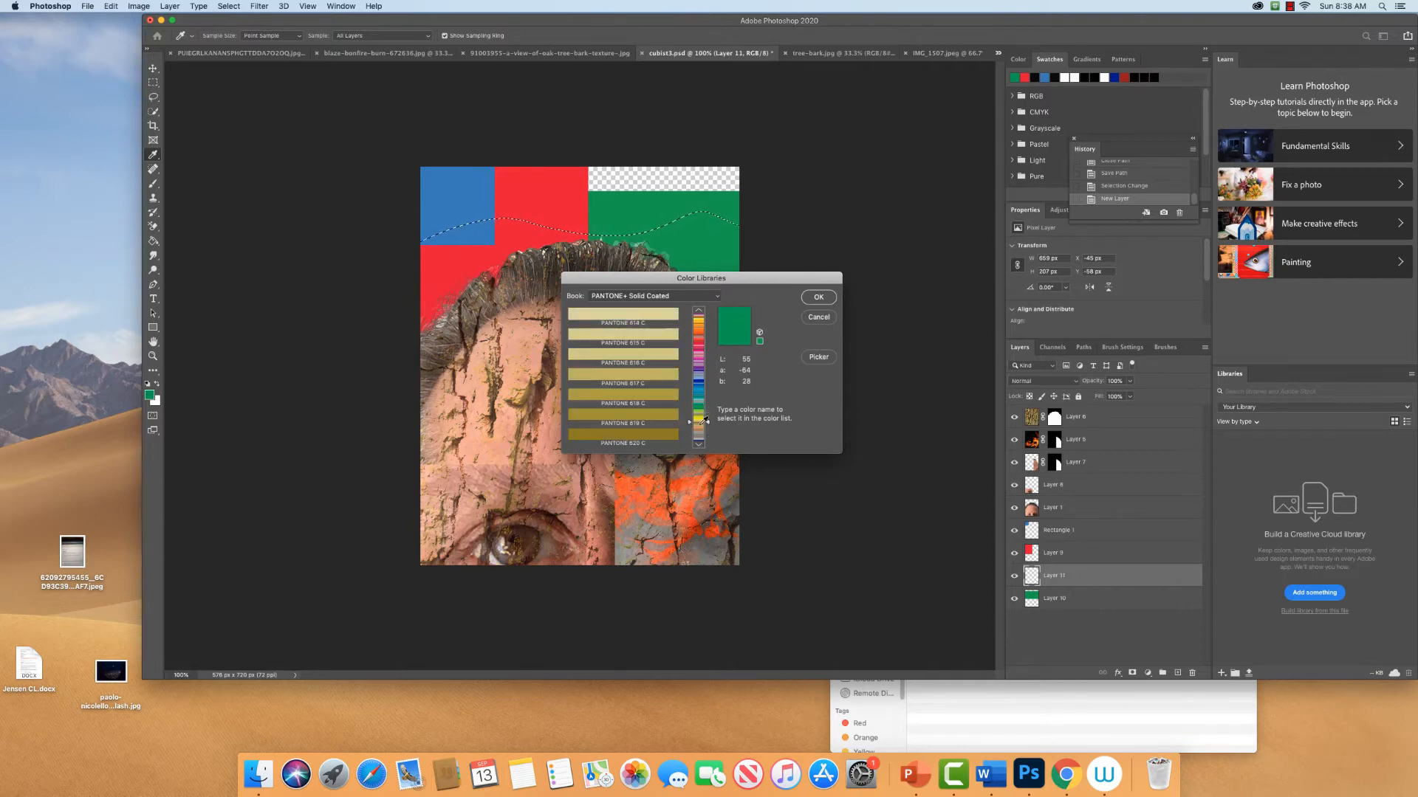
scroll(down, 3)
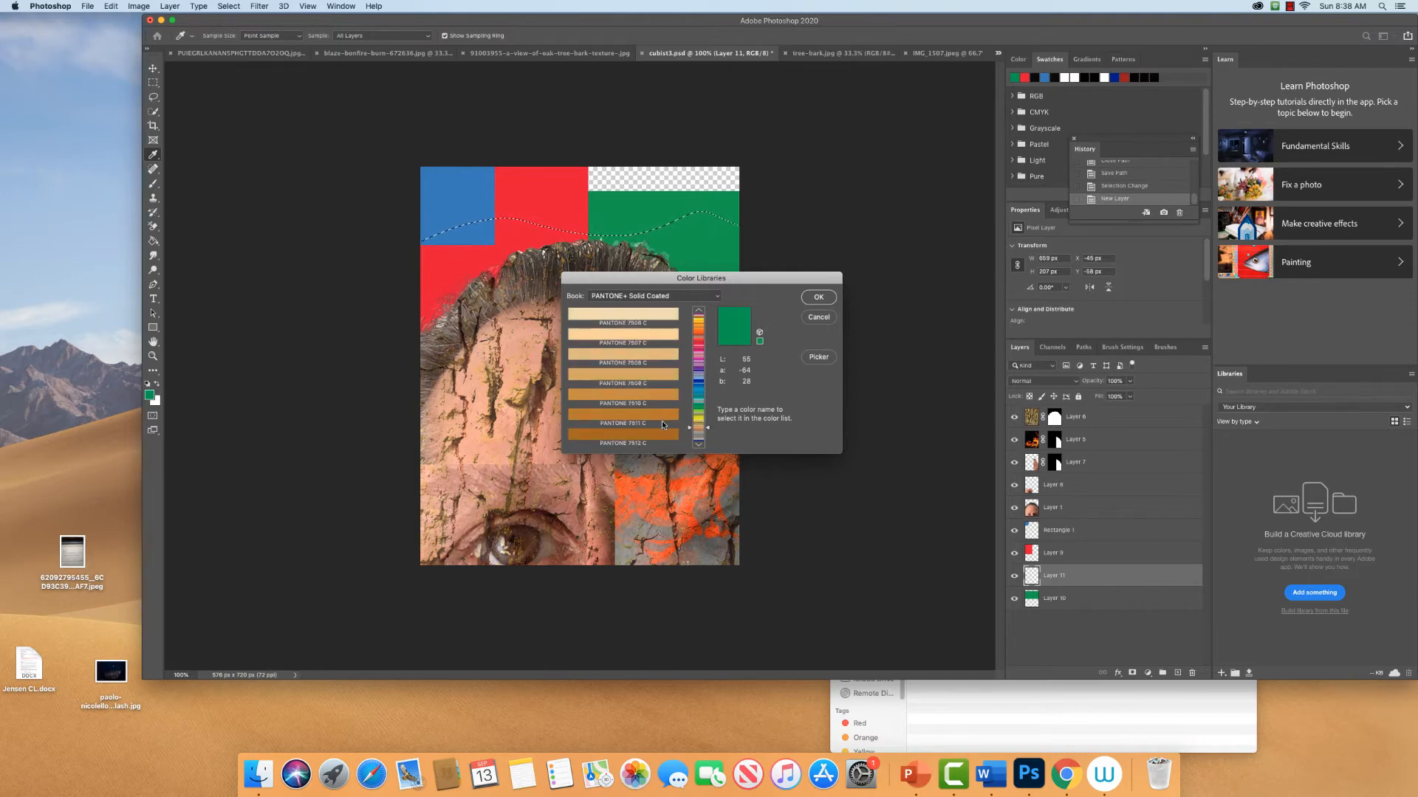
click(624, 423)
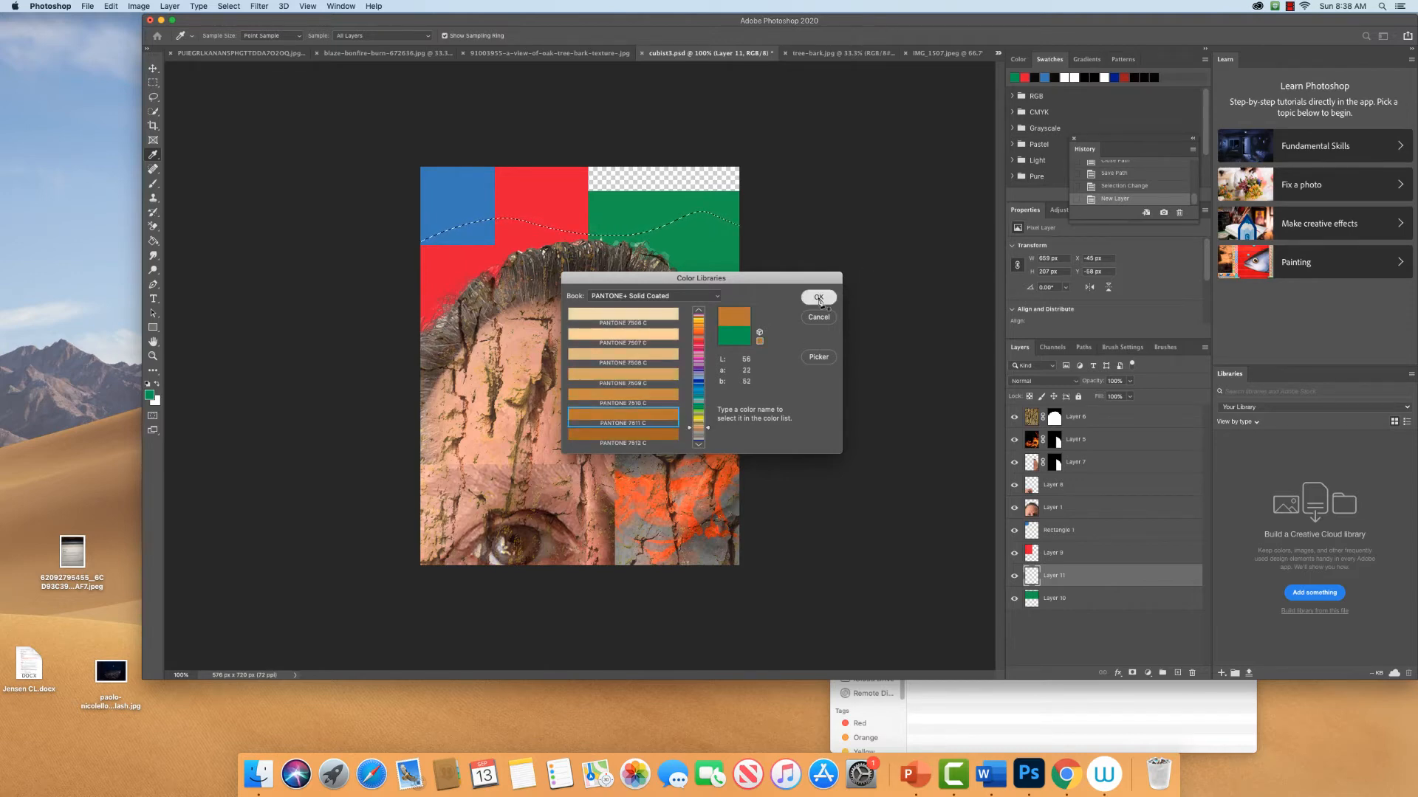
click(818, 298)
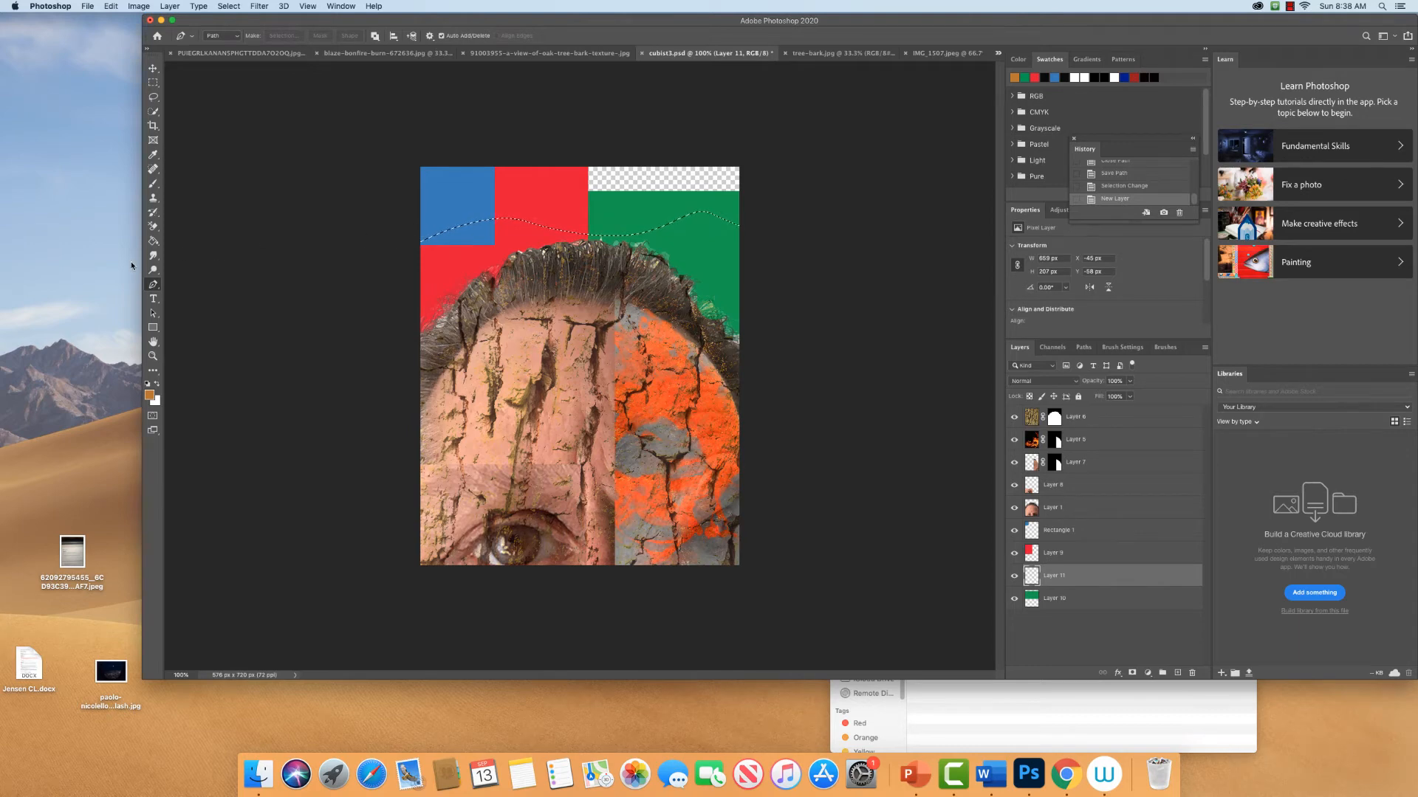
click(652, 204)
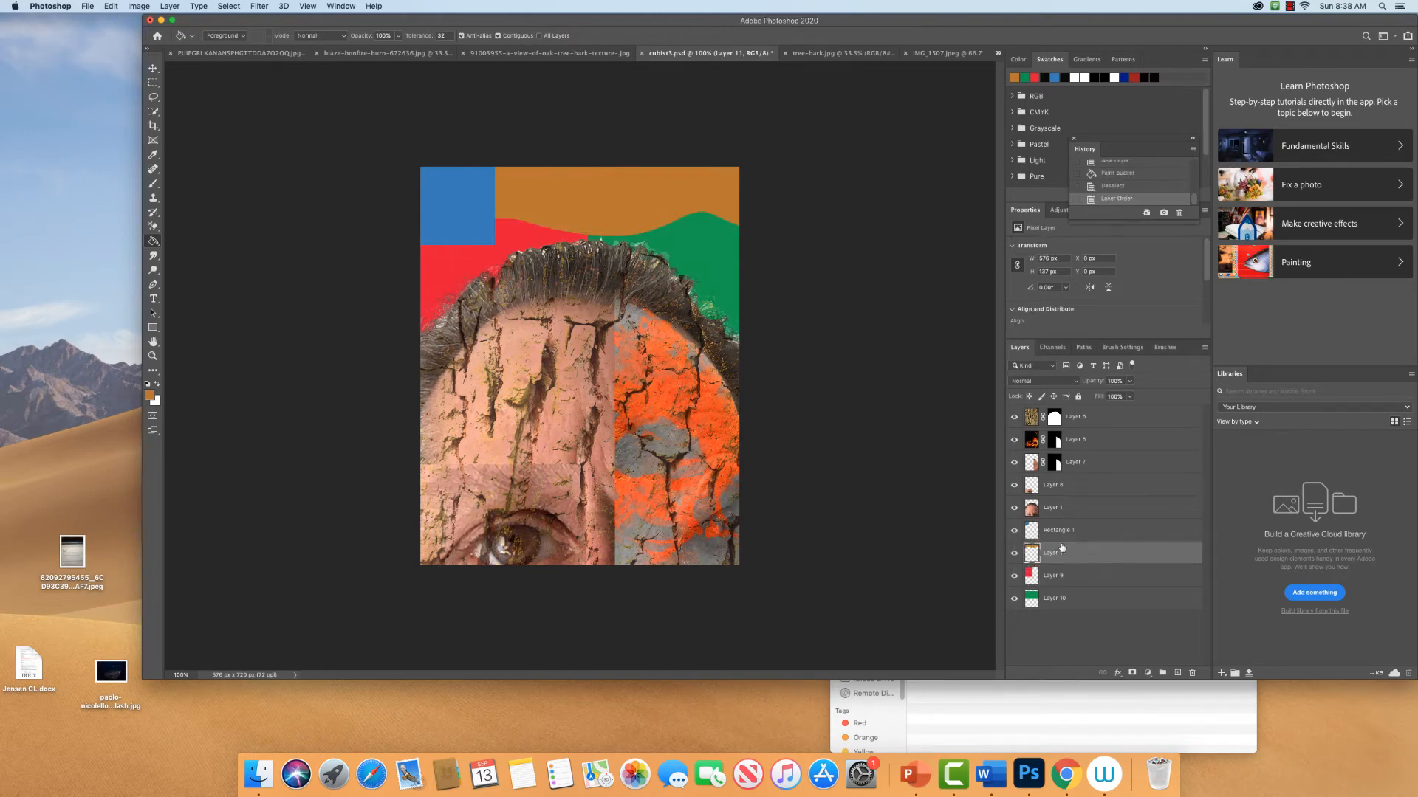
Lower the orange layer's opacity to 82%.
click(1076, 552)
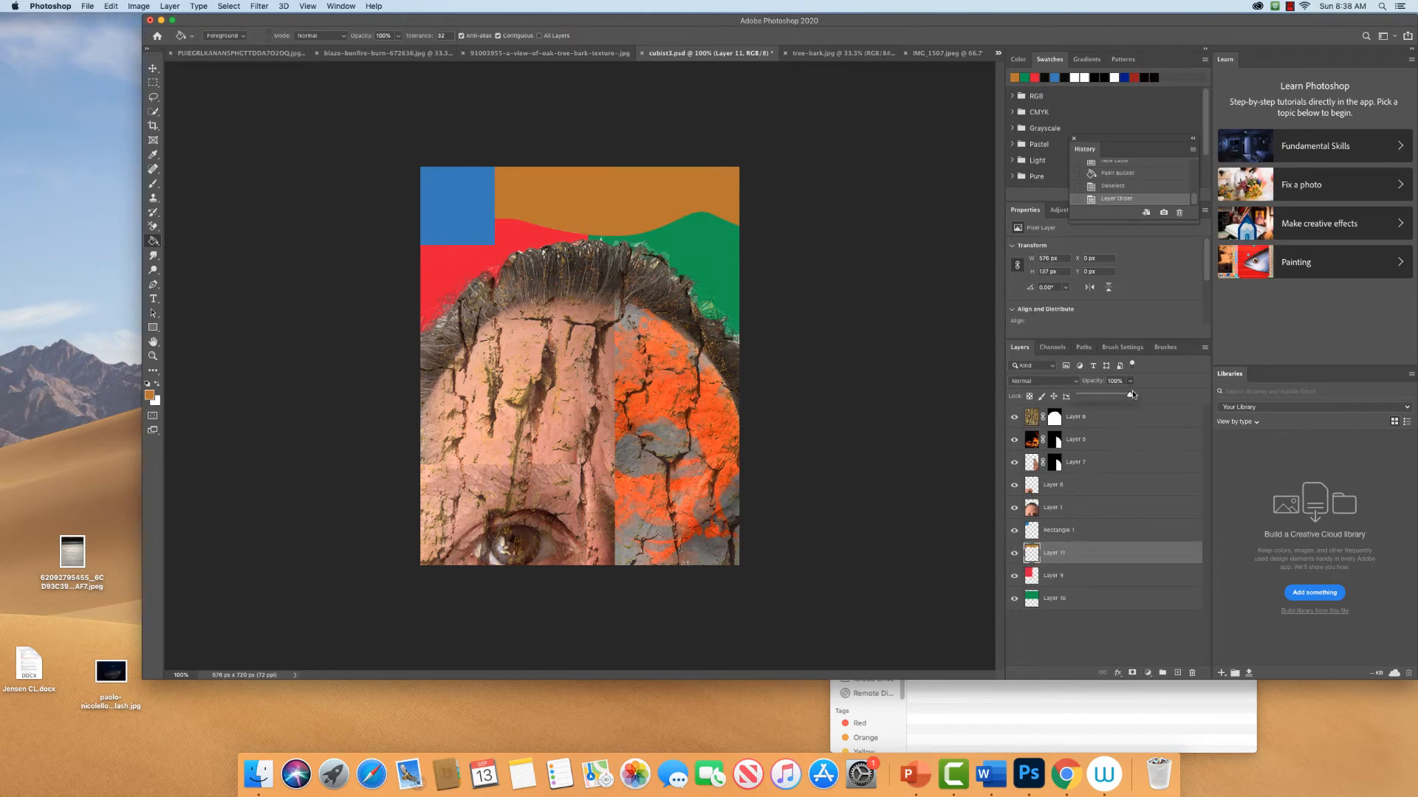
drag(1129, 395, 1111, 395)
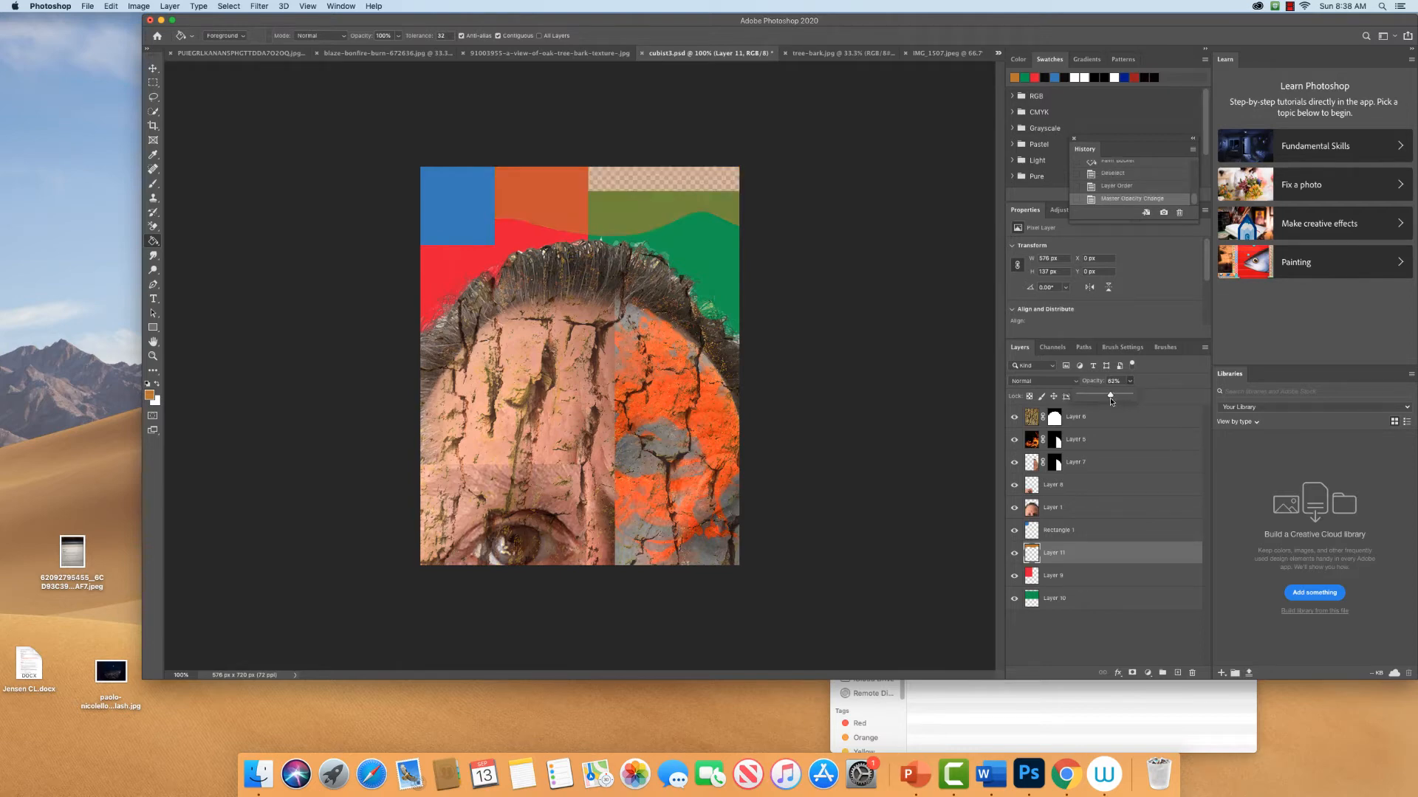
drag(1109, 395, 1117, 395)
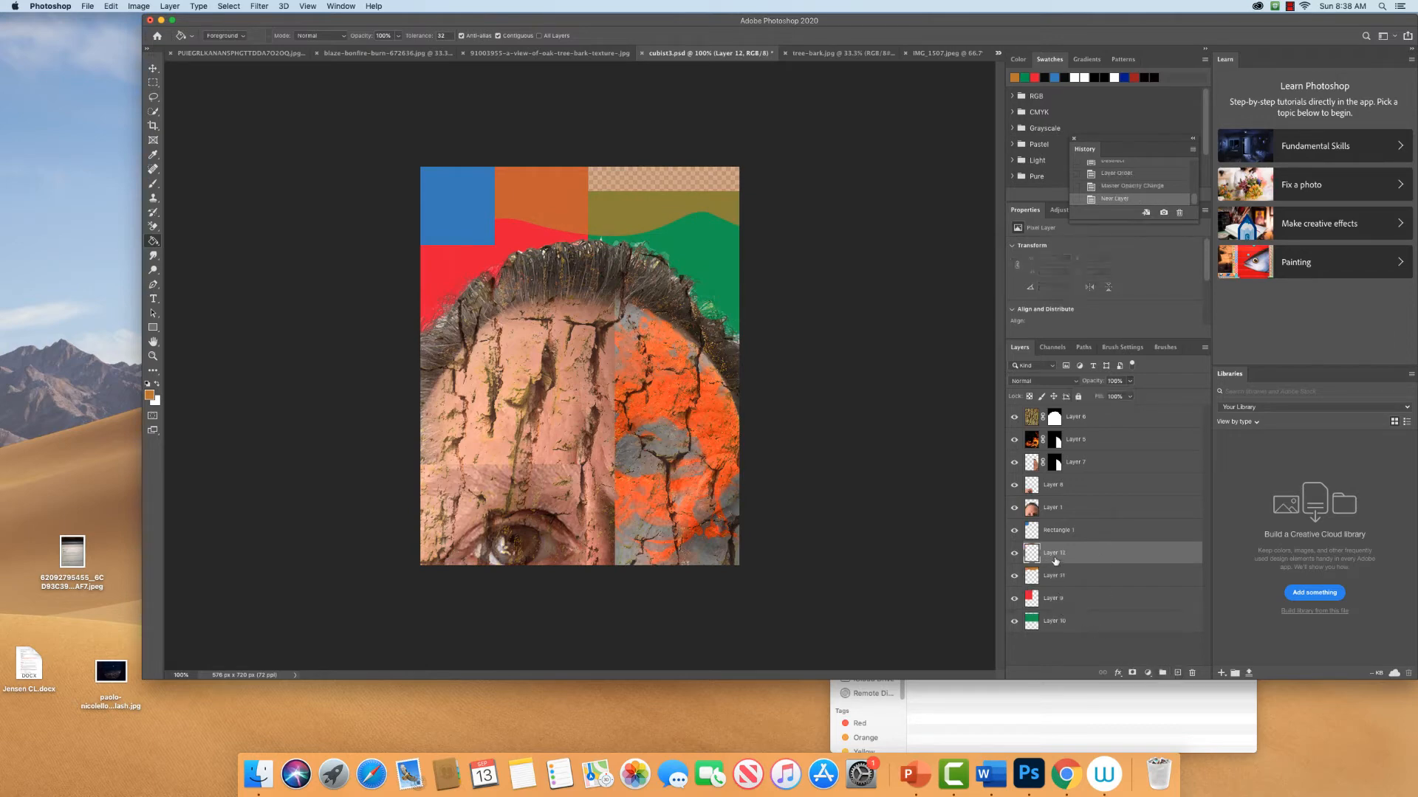
Move the new layer to the bottom, rename it 'white background', and fill it white.
drag(1053, 553, 1054, 621)
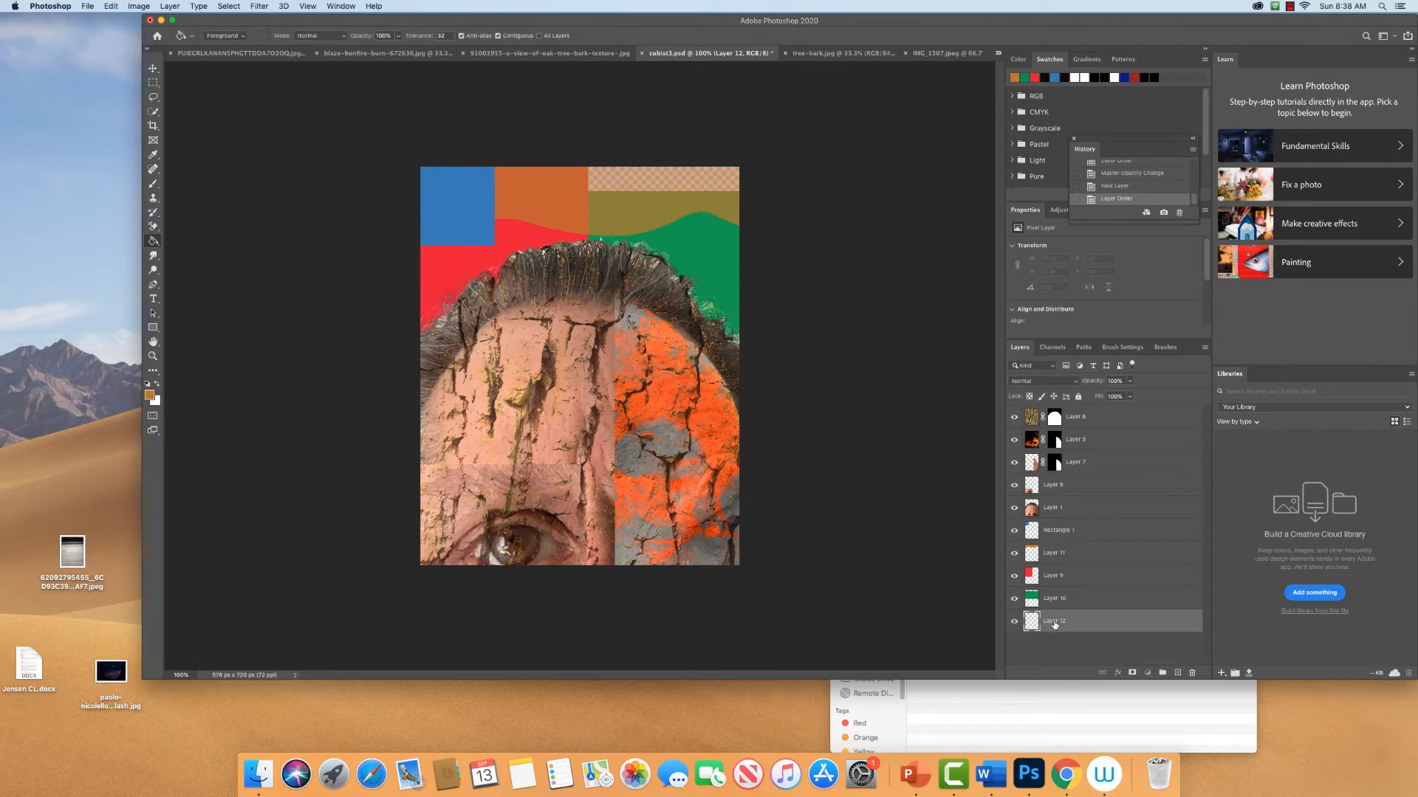
double_click(1055, 621)
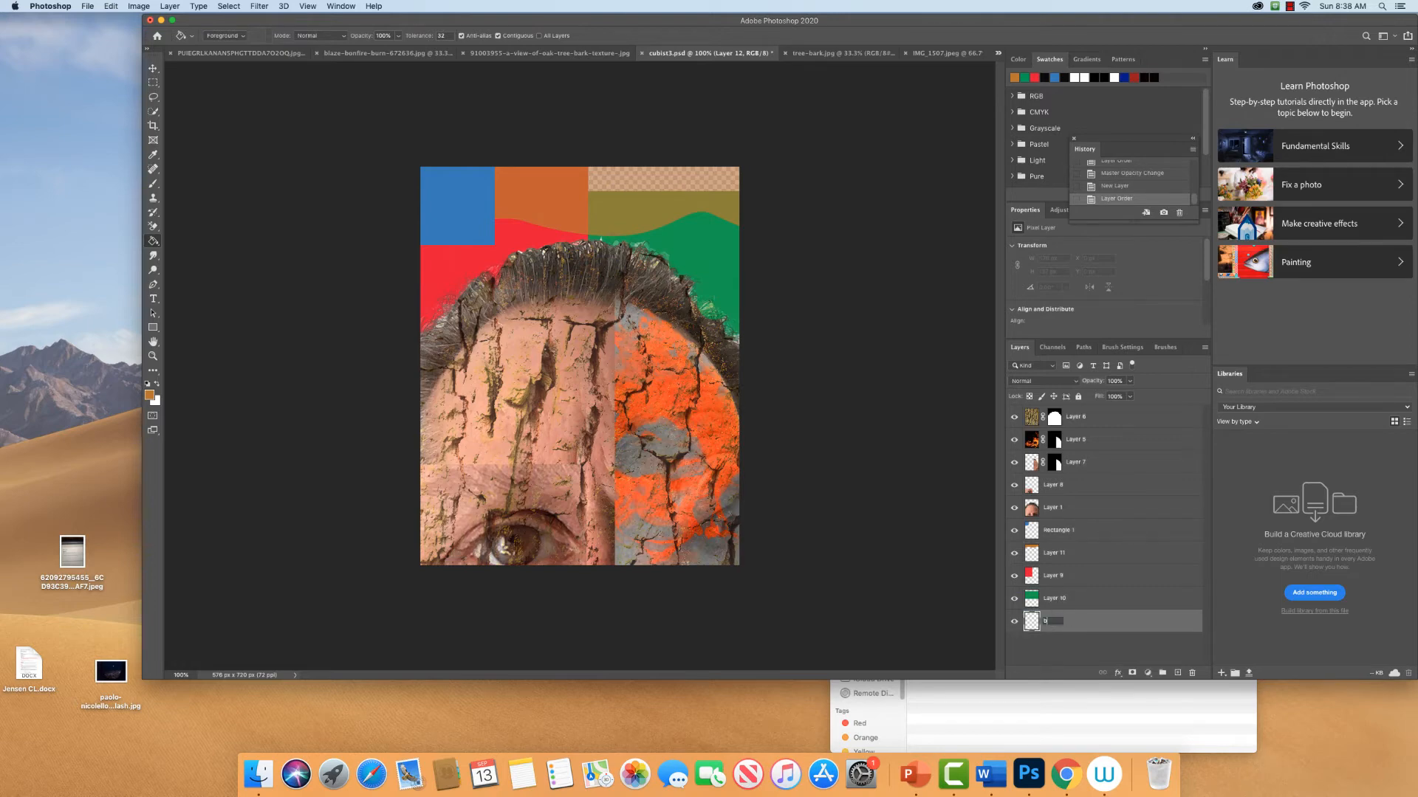
text(white background)
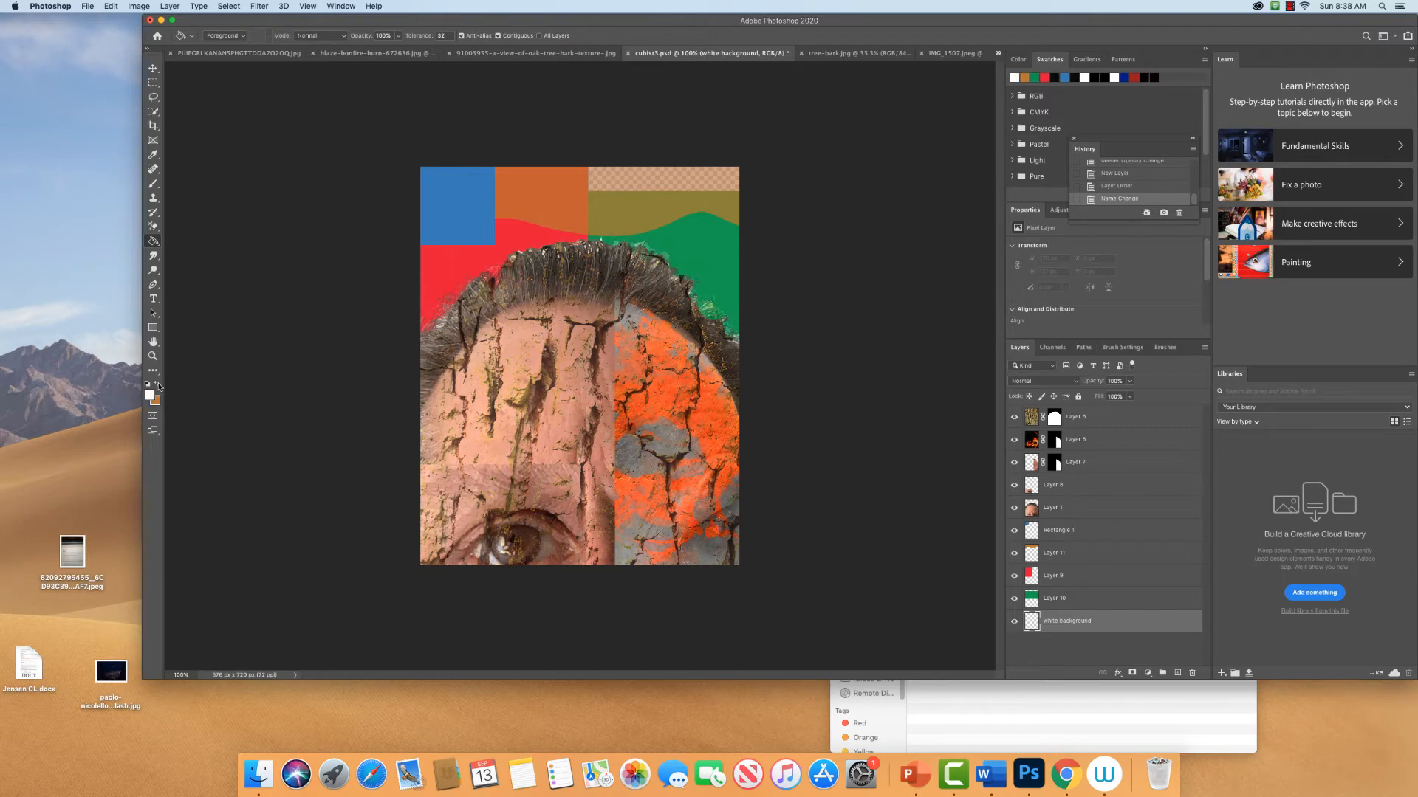
mouse_move(233, 238)
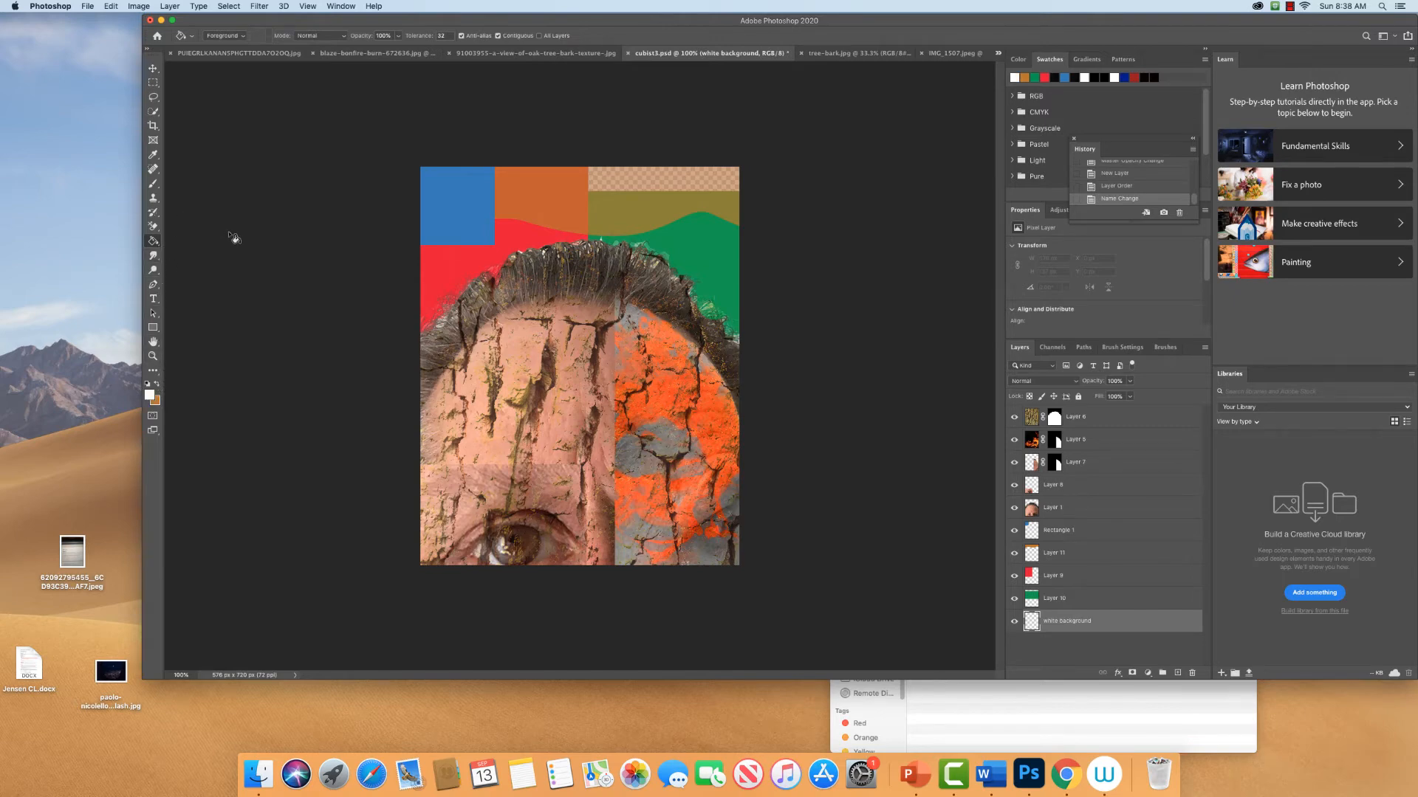
click(583, 206)
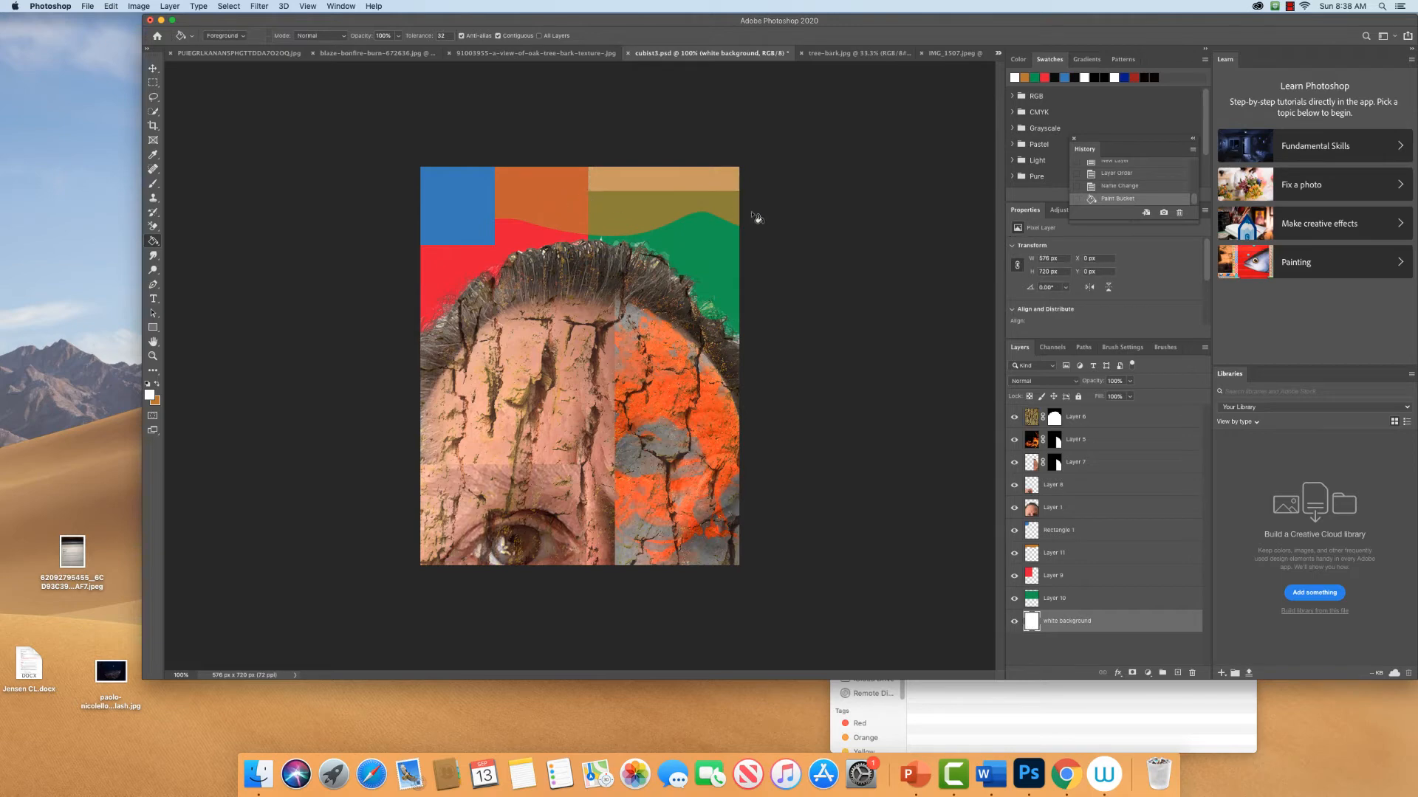
mouse_move(843, 311)
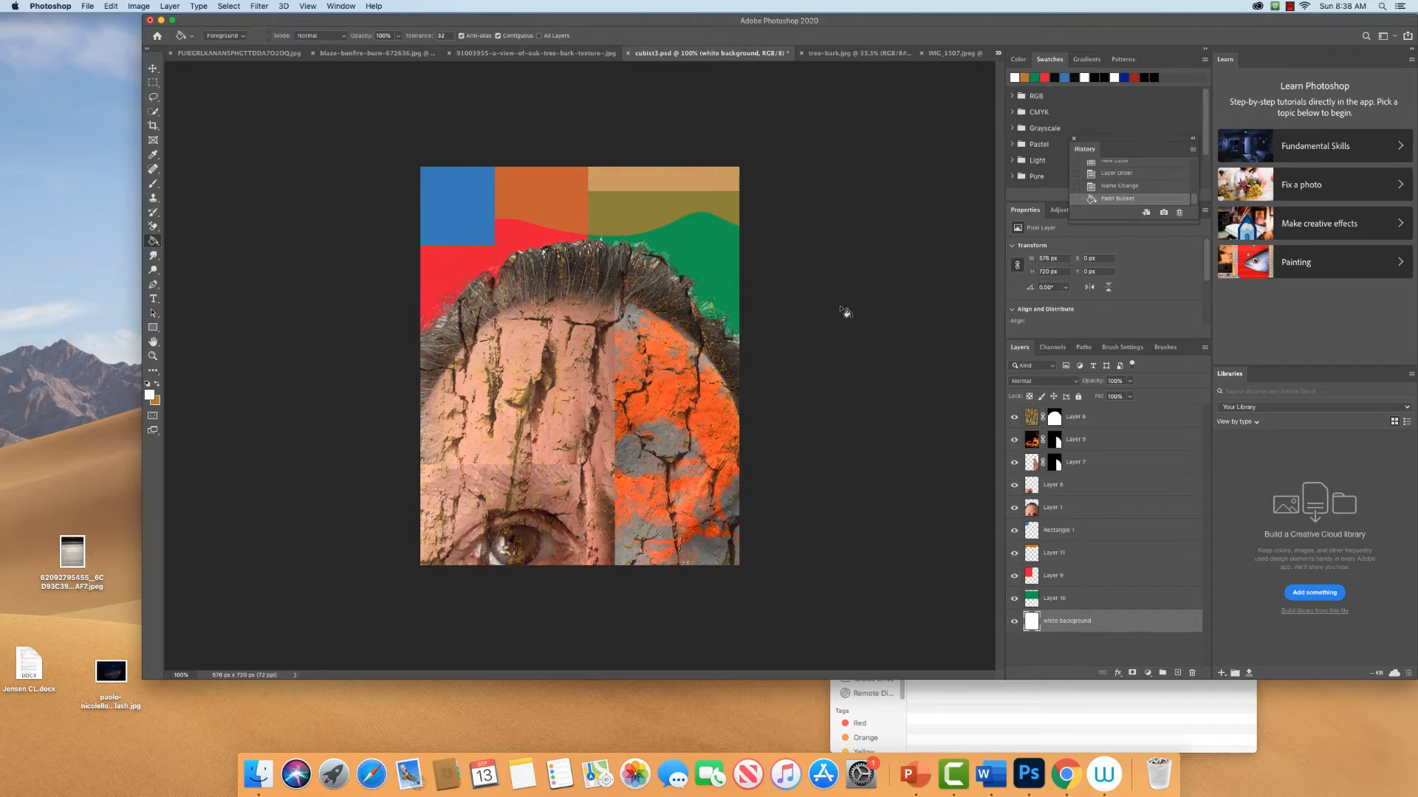
click(1059, 531)
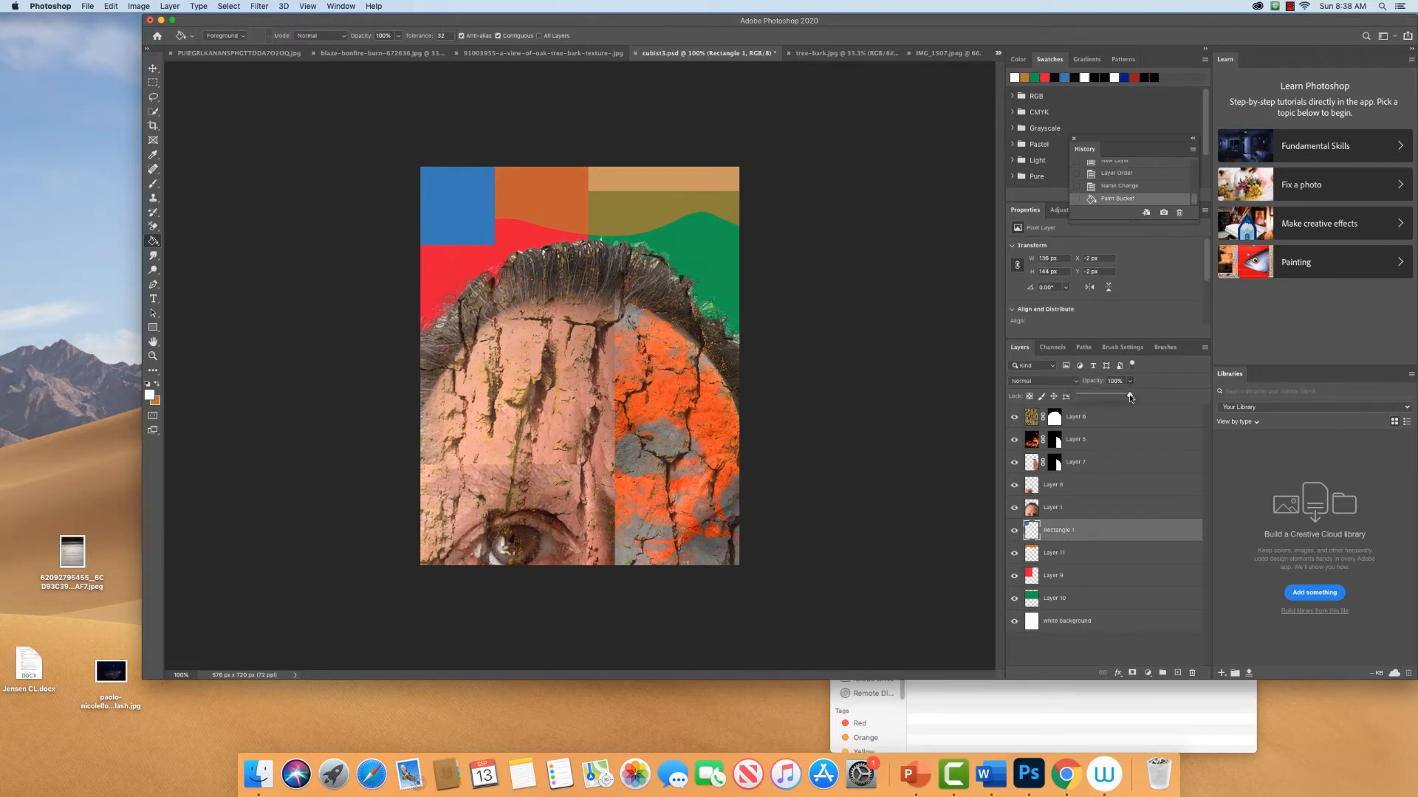
Set Rectangle 1 opacity to 87% and Layer 9 opacity to about 83%.
drag(1128, 395, 1114, 395)
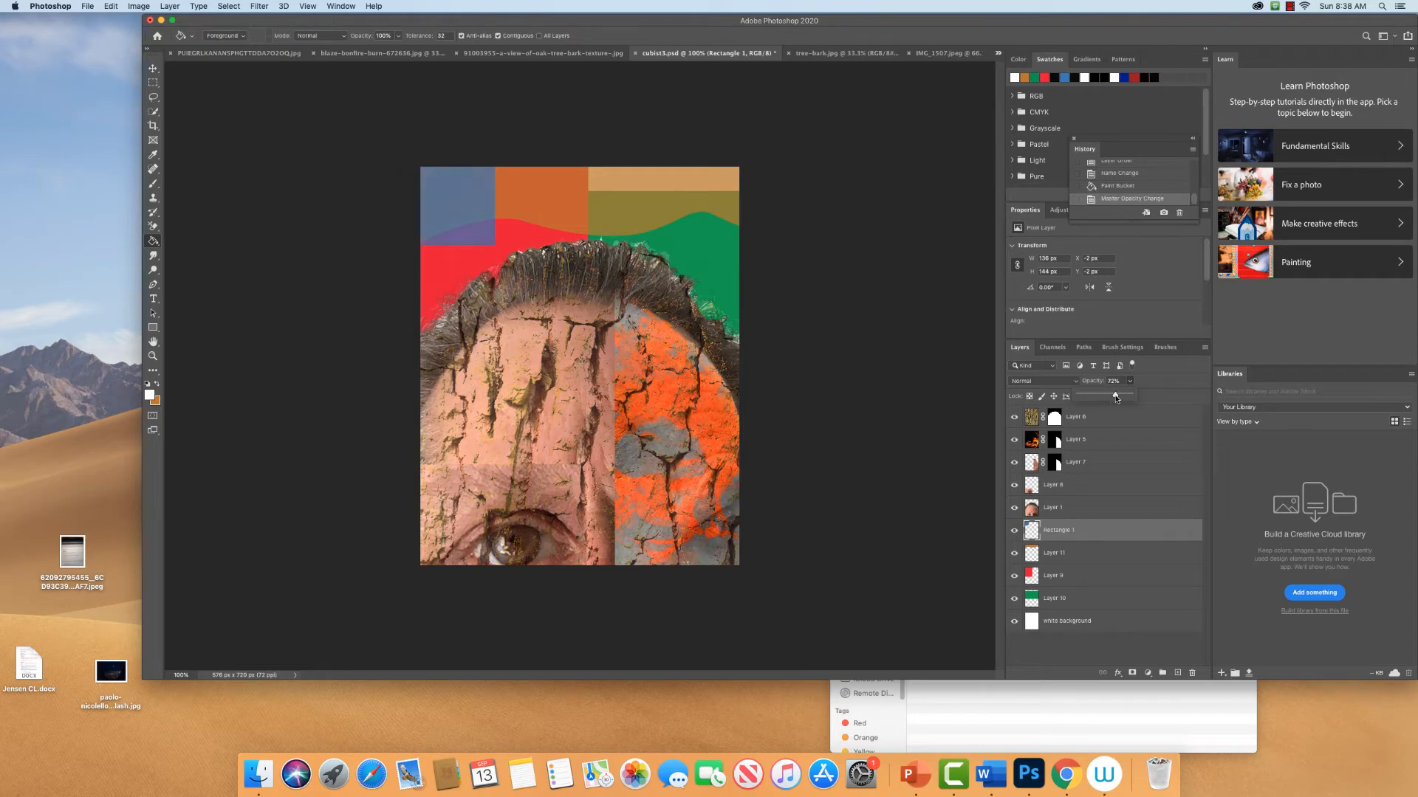
drag(1114, 396, 1123, 395)
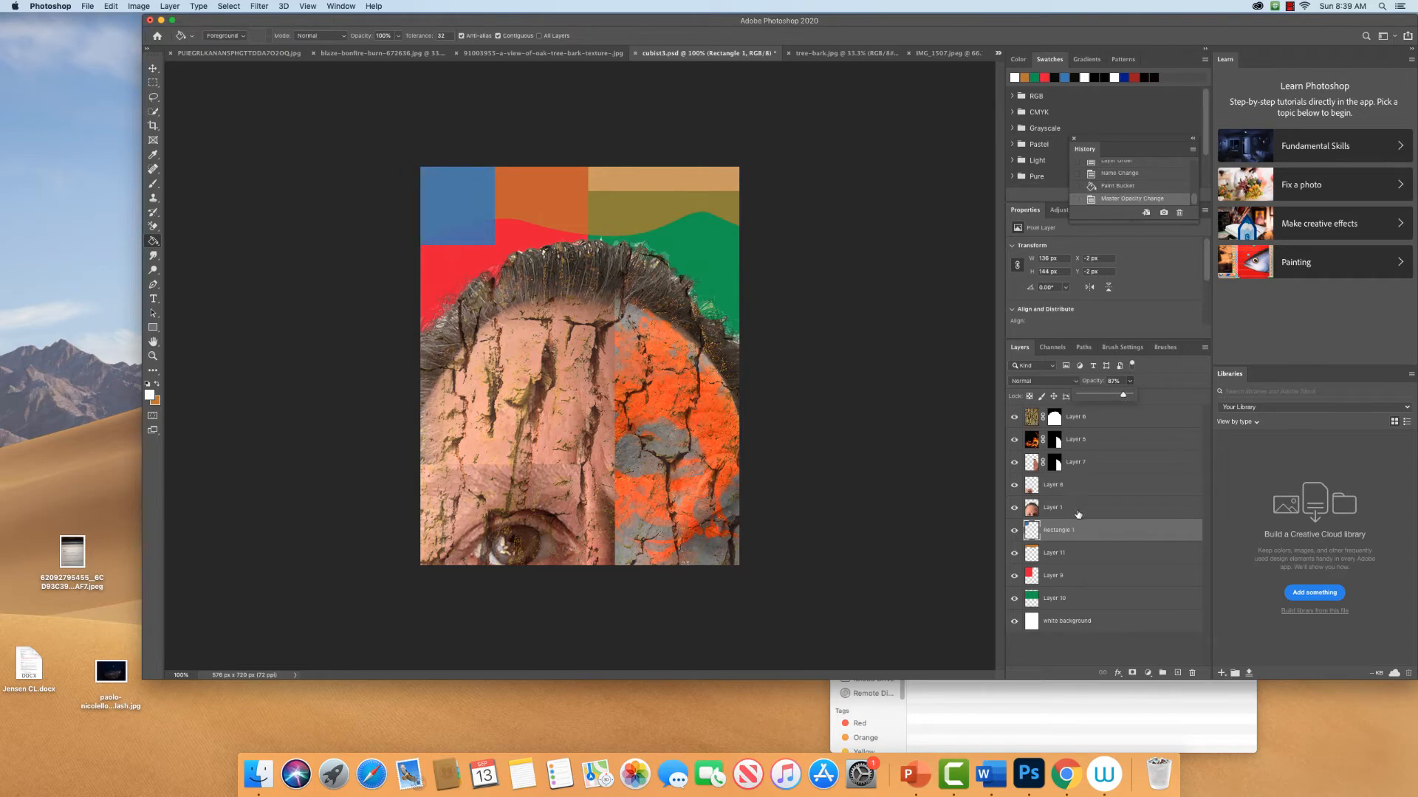
click(1052, 575)
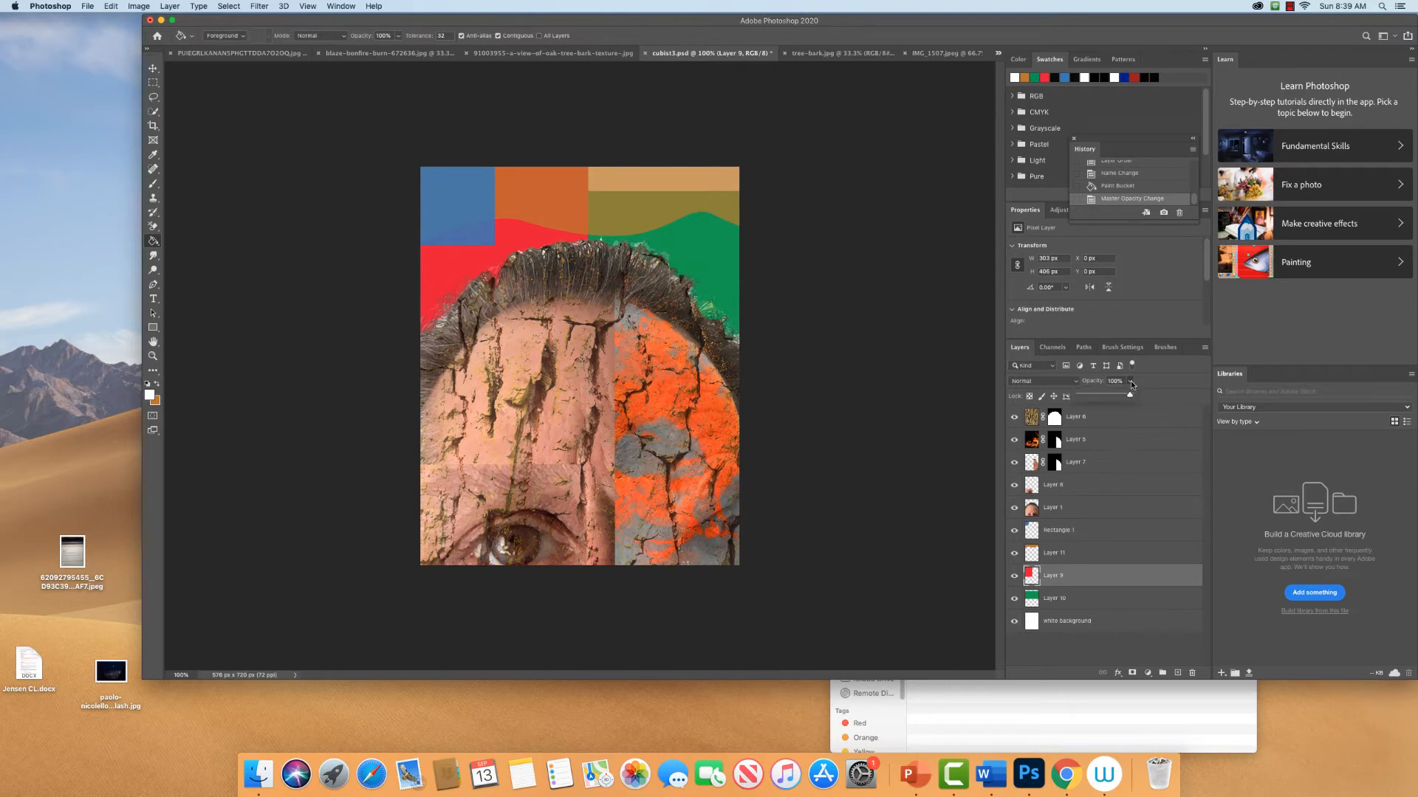
drag(1129, 394, 1120, 398)
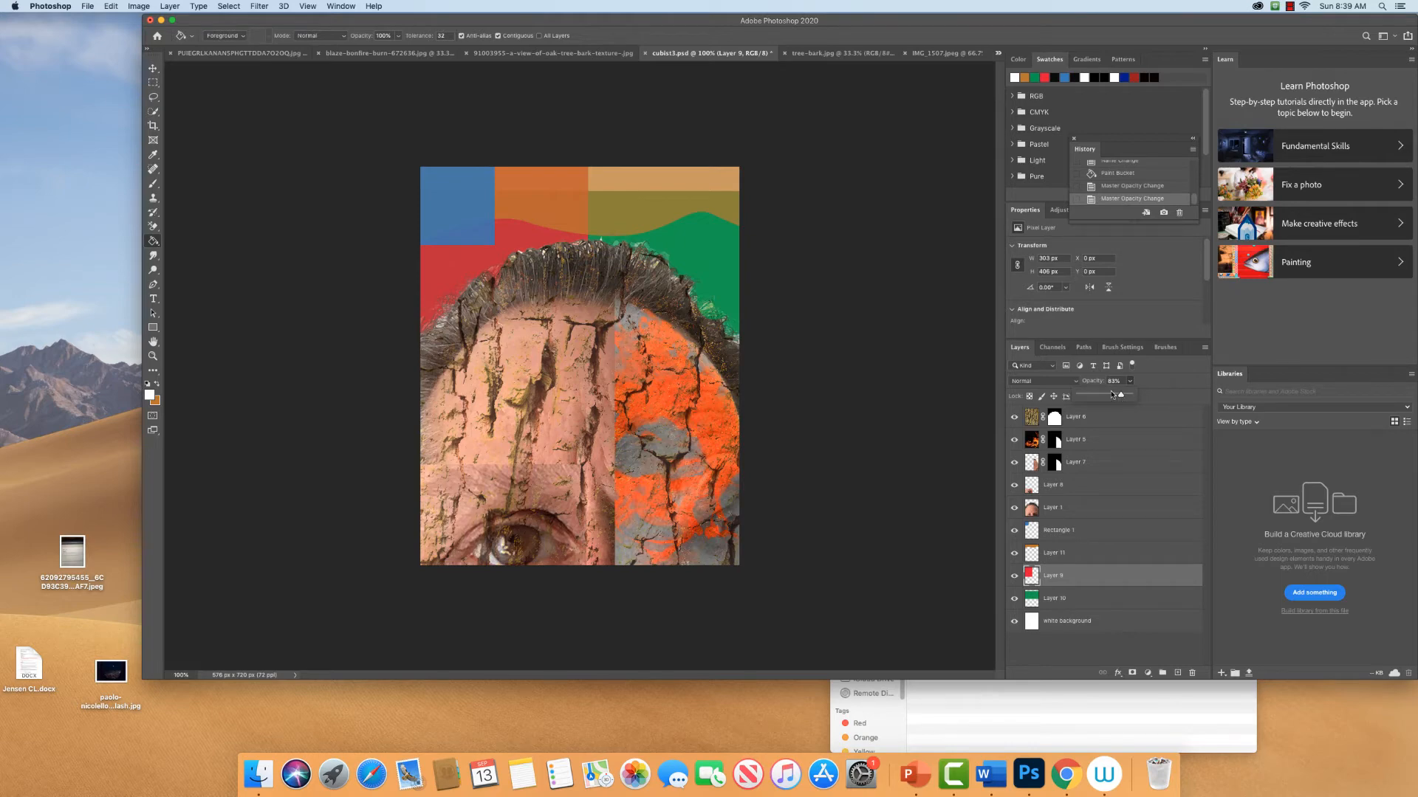
mouse_move(1151, 522)
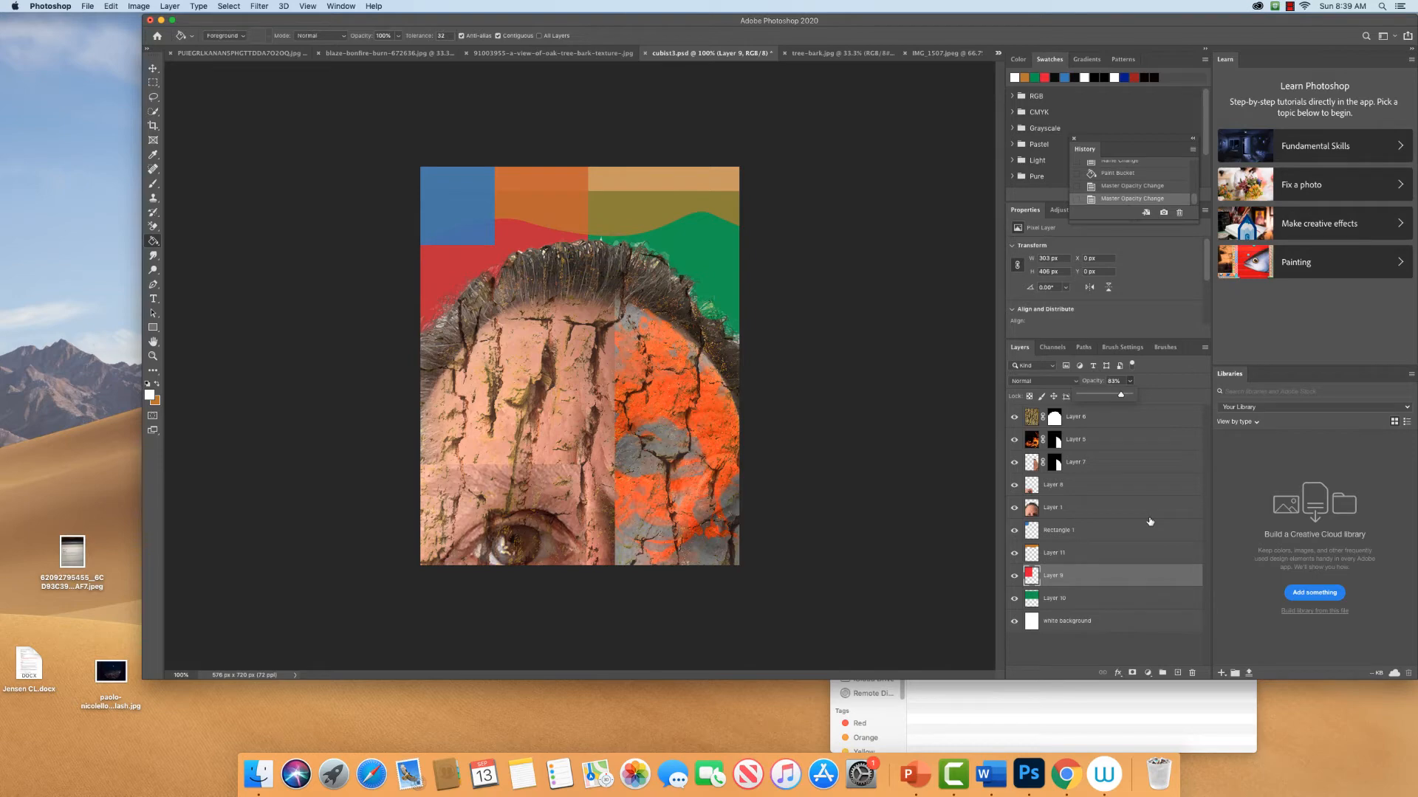
click(1054, 508)
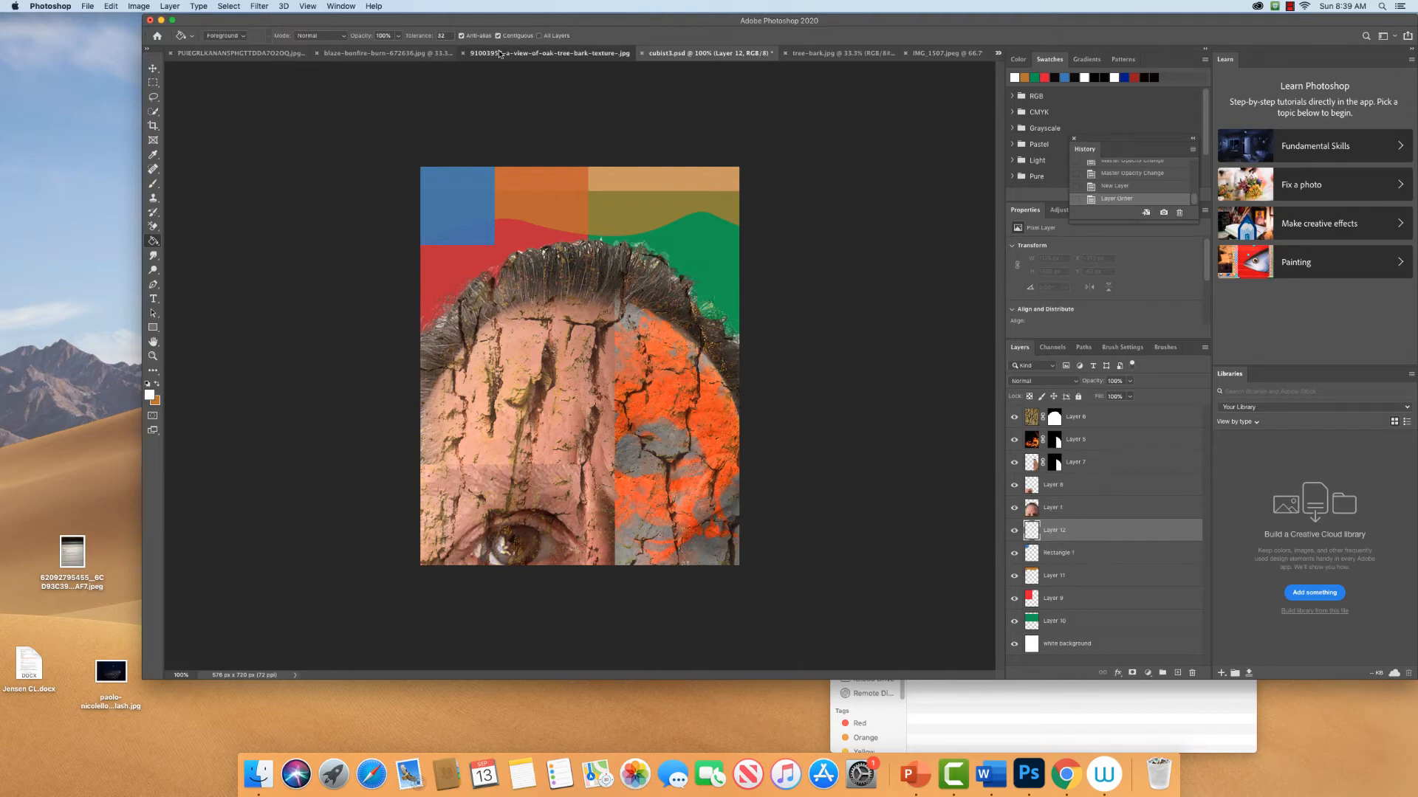
Bring the bonfire texture into the cubist collage as a layer blended with Subtract mode.
click(387, 52)
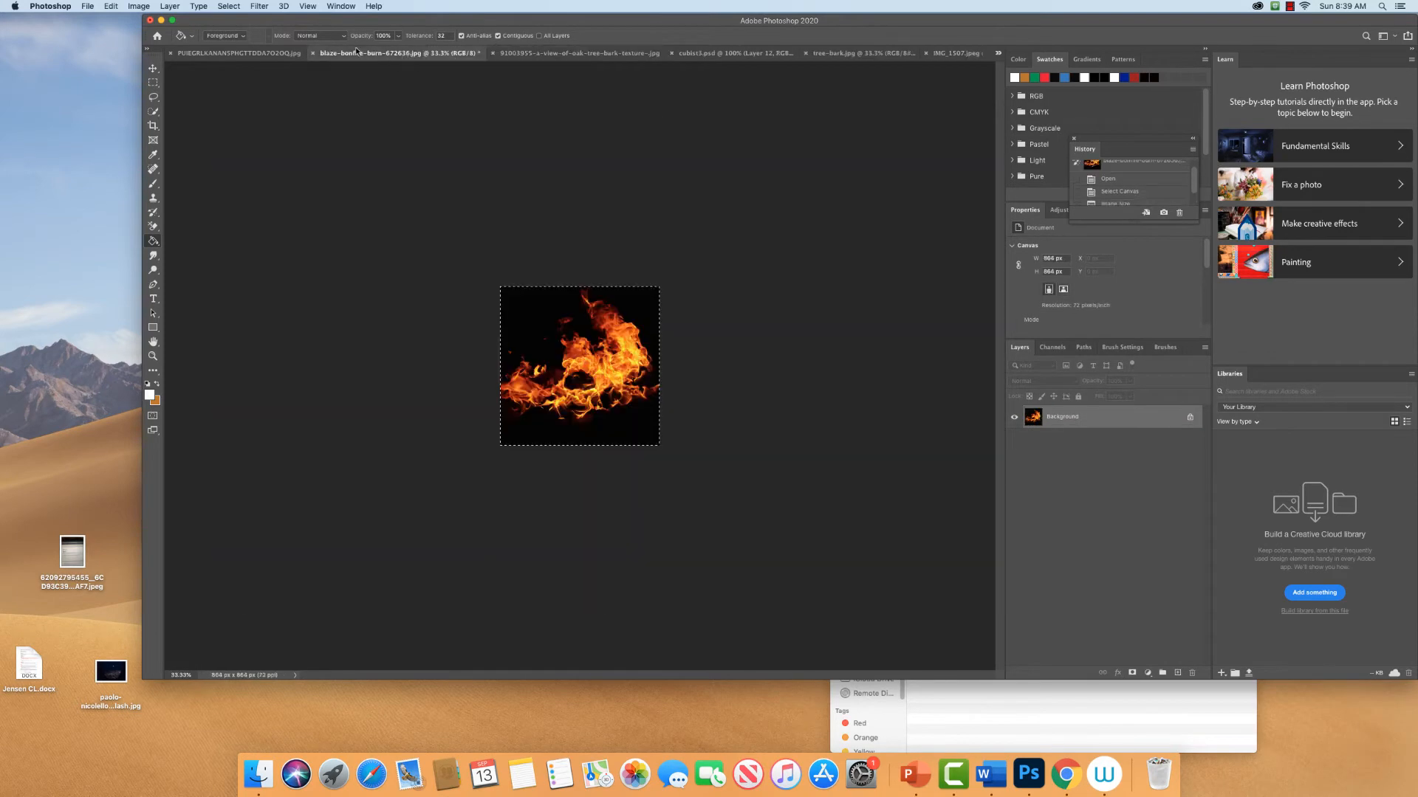
mouse_move(235, 53)
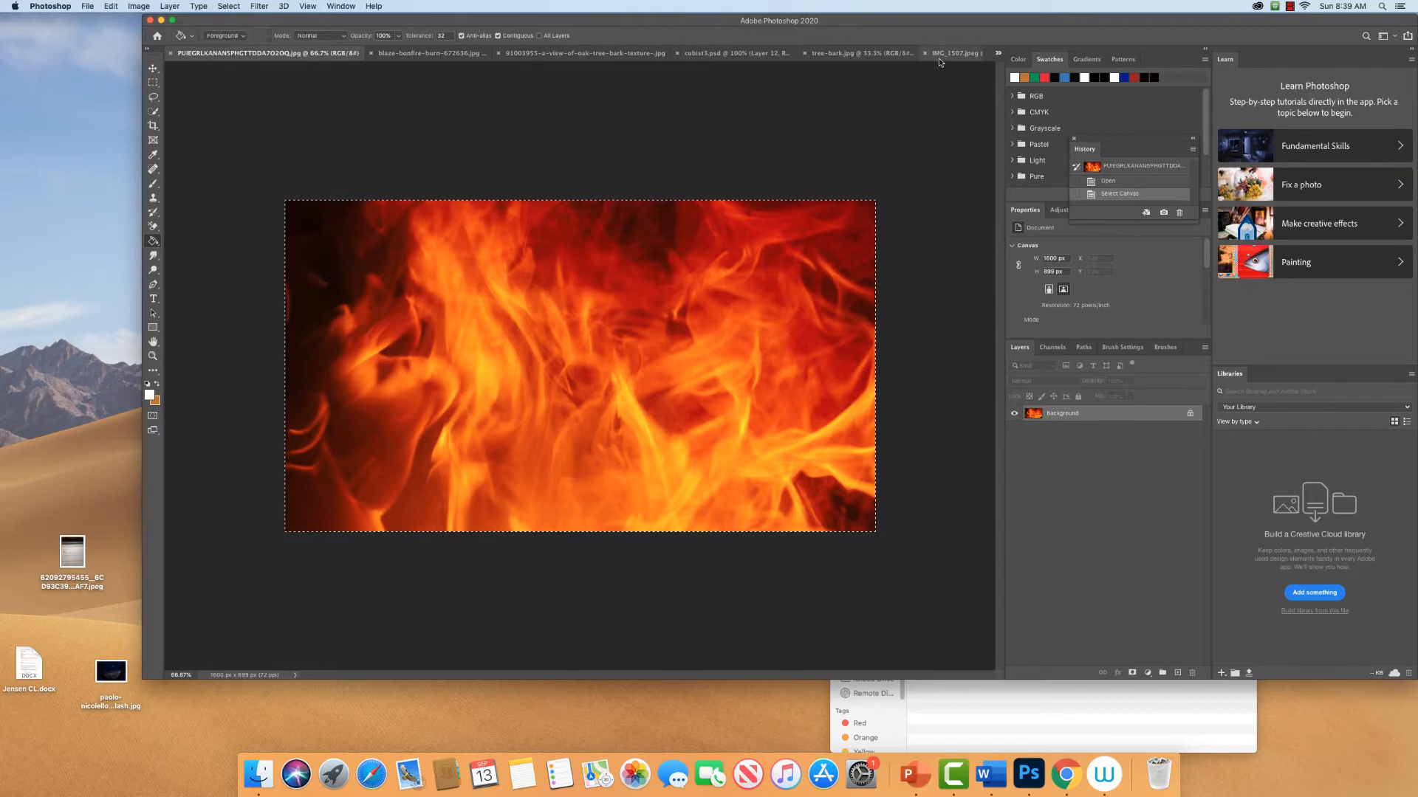
click(714, 52)
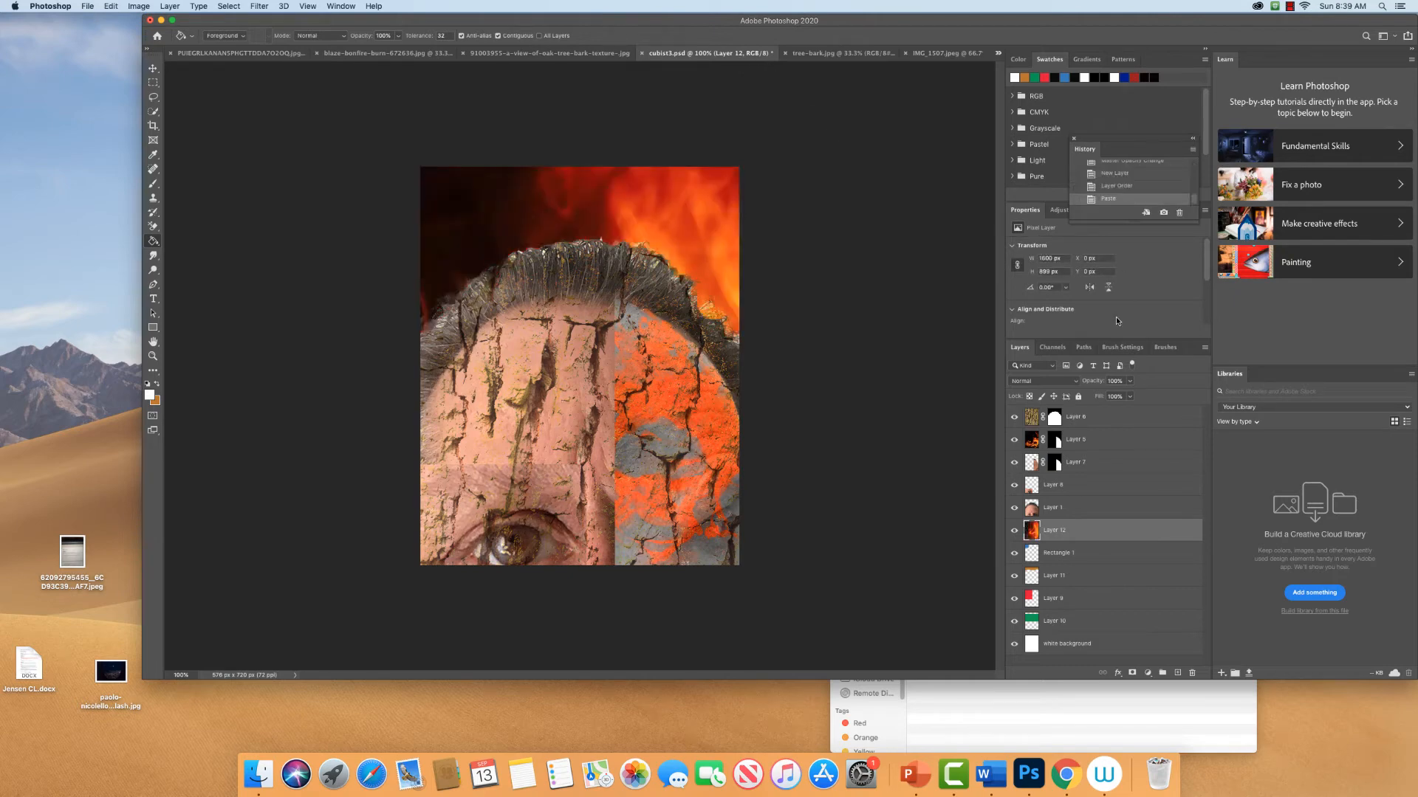
click(1031, 381)
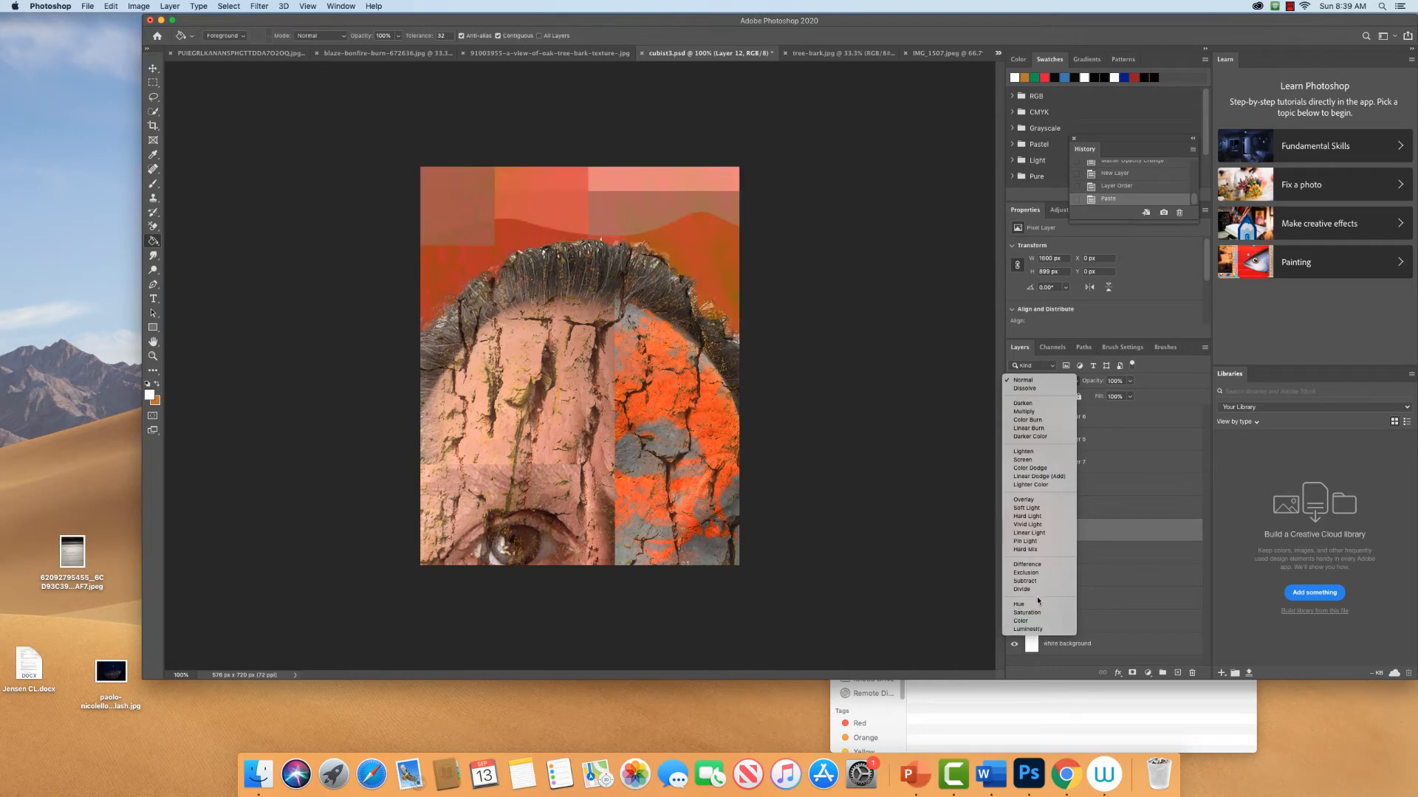
click(1023, 580)
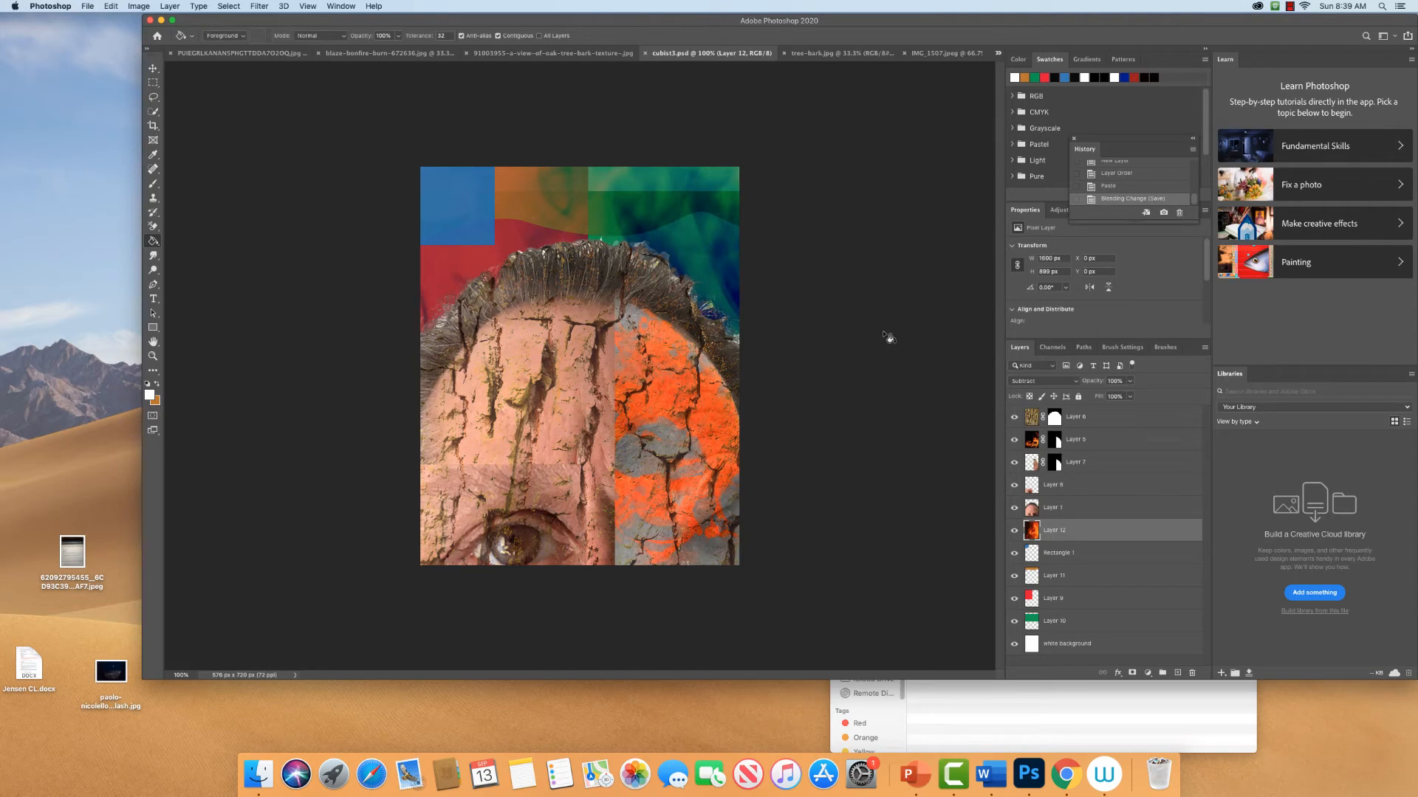
mouse_move(551, 314)
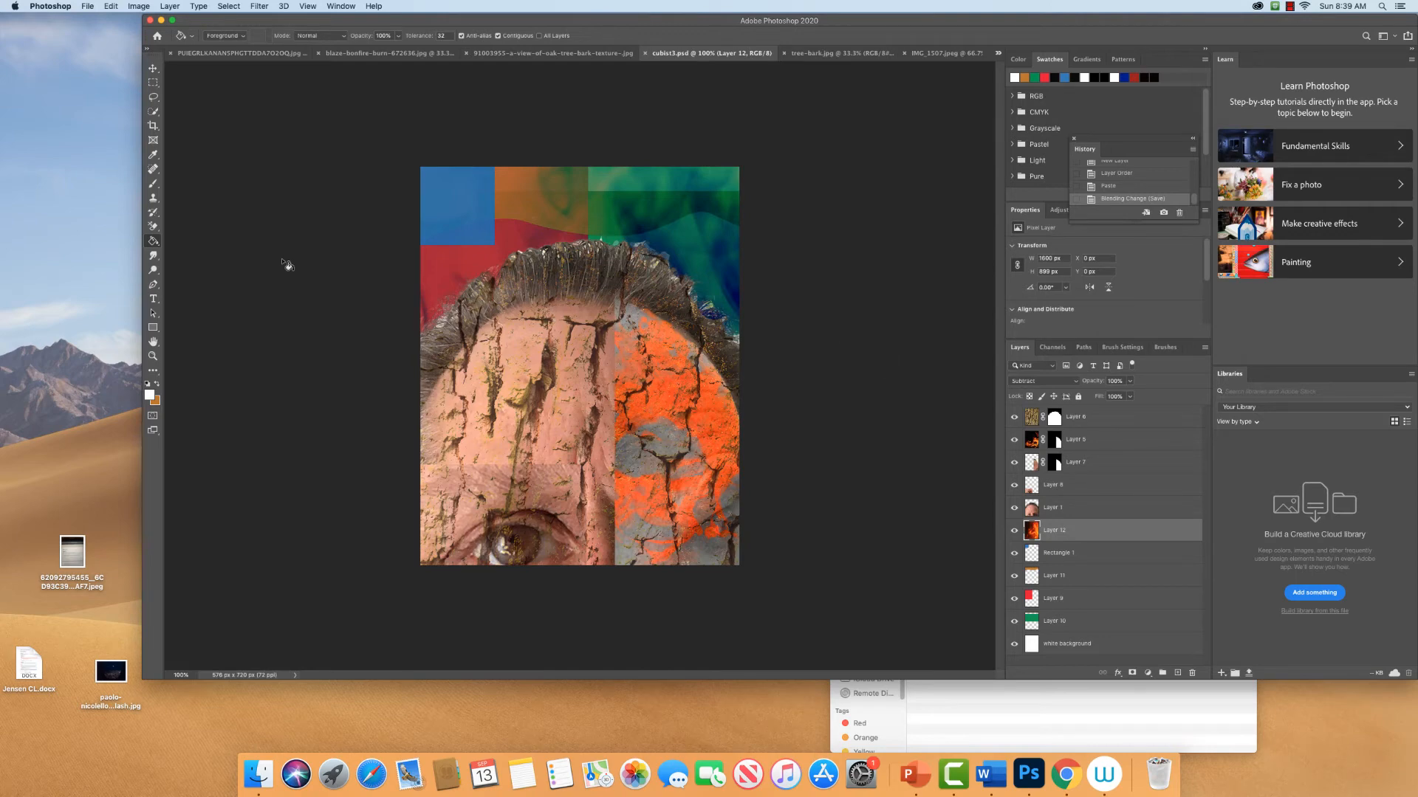
mouse_move(153, 140)
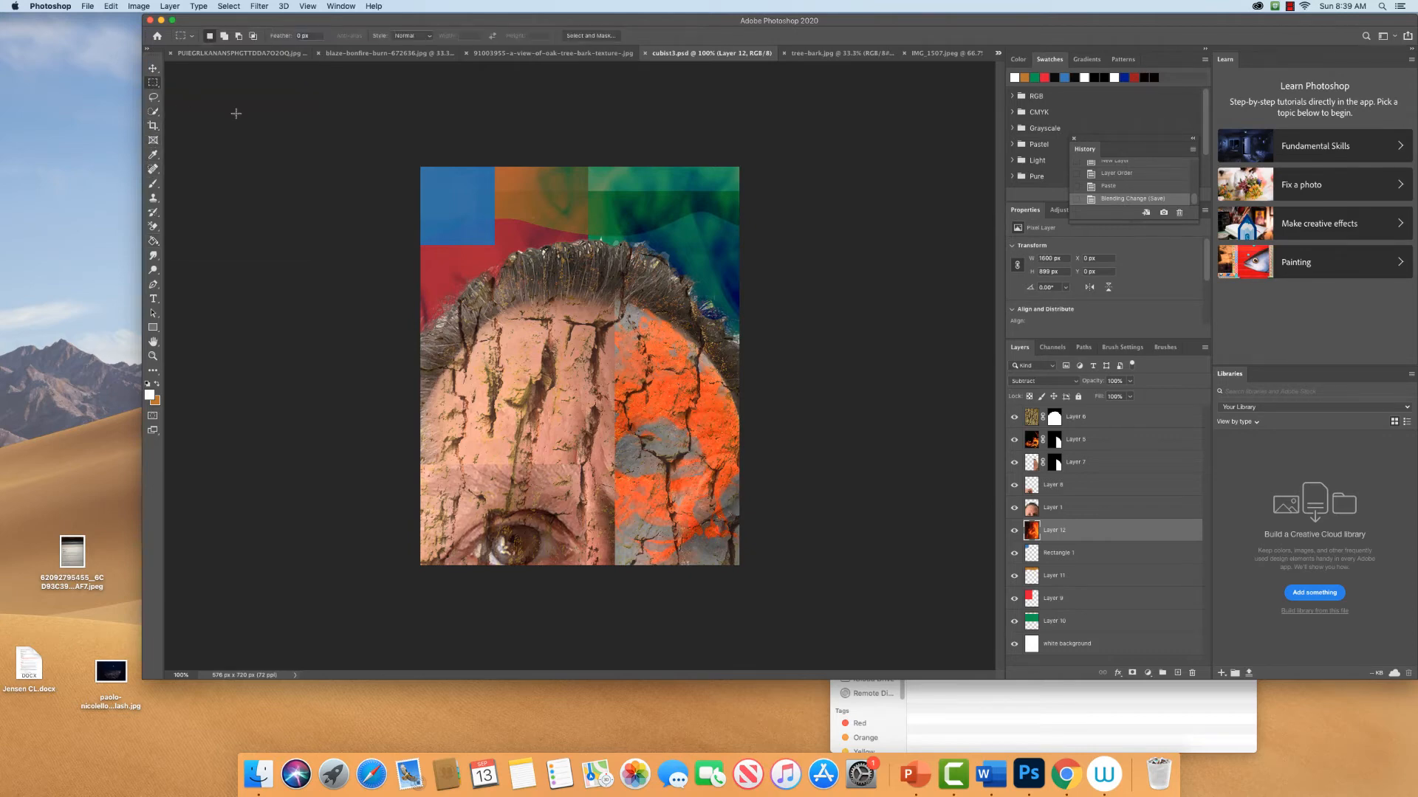
mouse_move(911, 427)
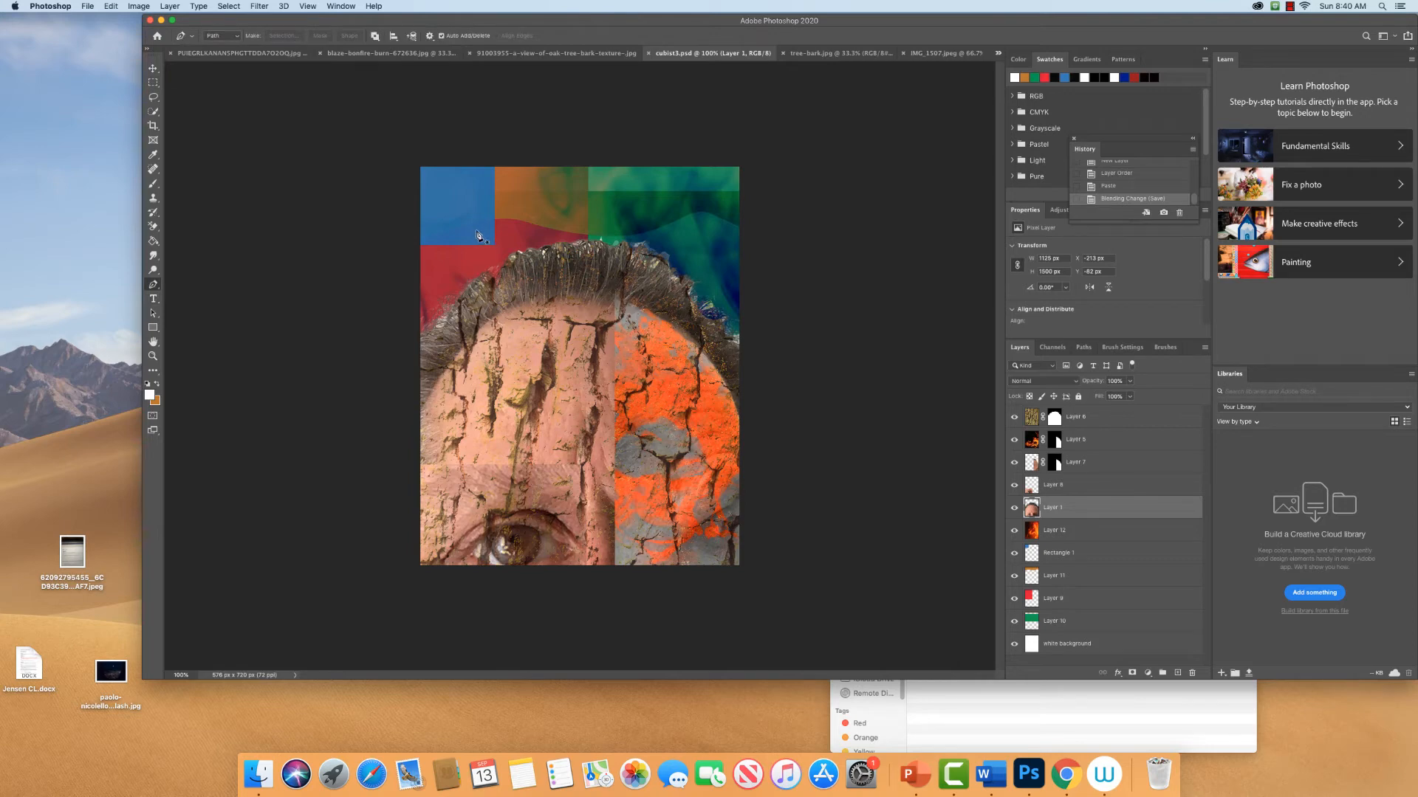
mouse_move(475, 234)
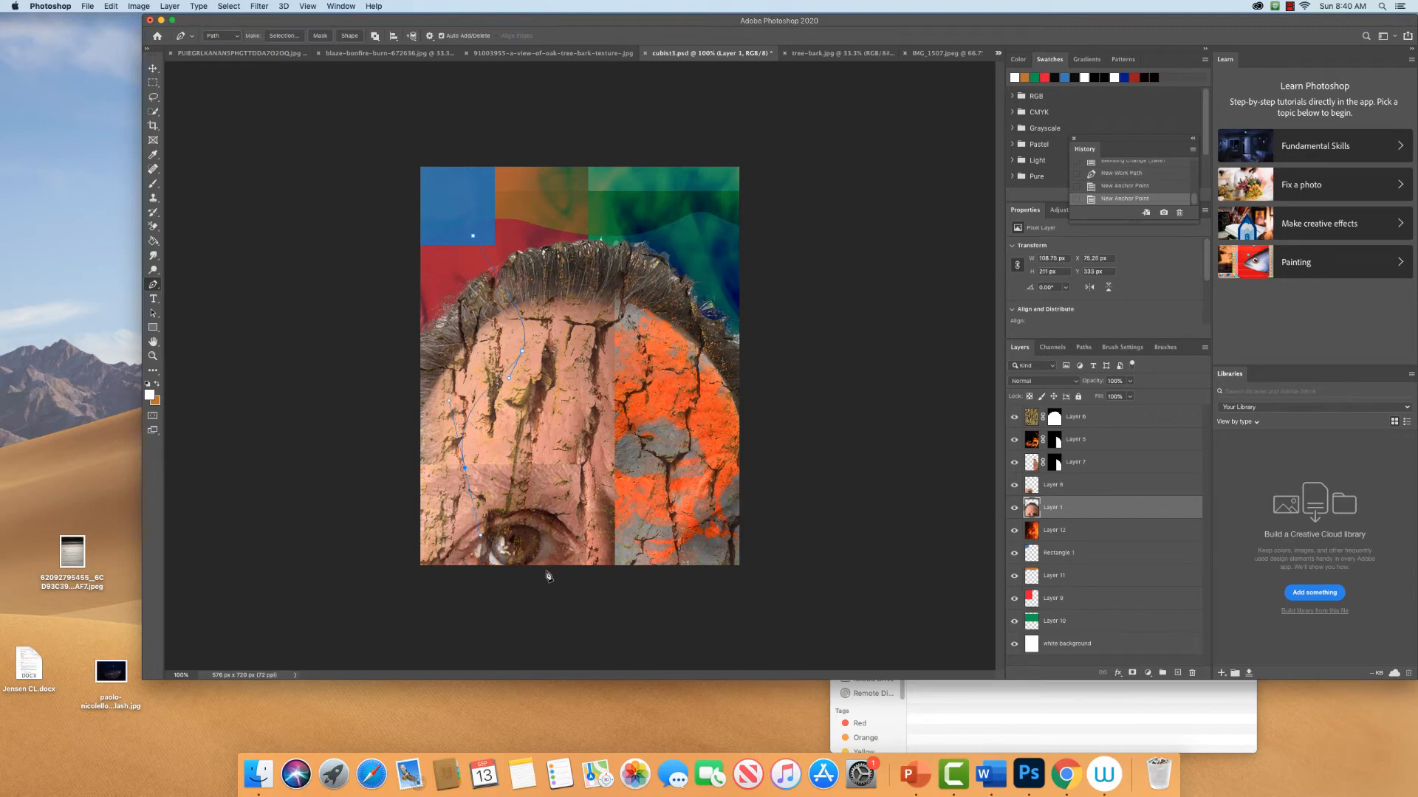
Finish the curved strip path with anchors beneath the face, then save it in Paths.
click(557, 580)
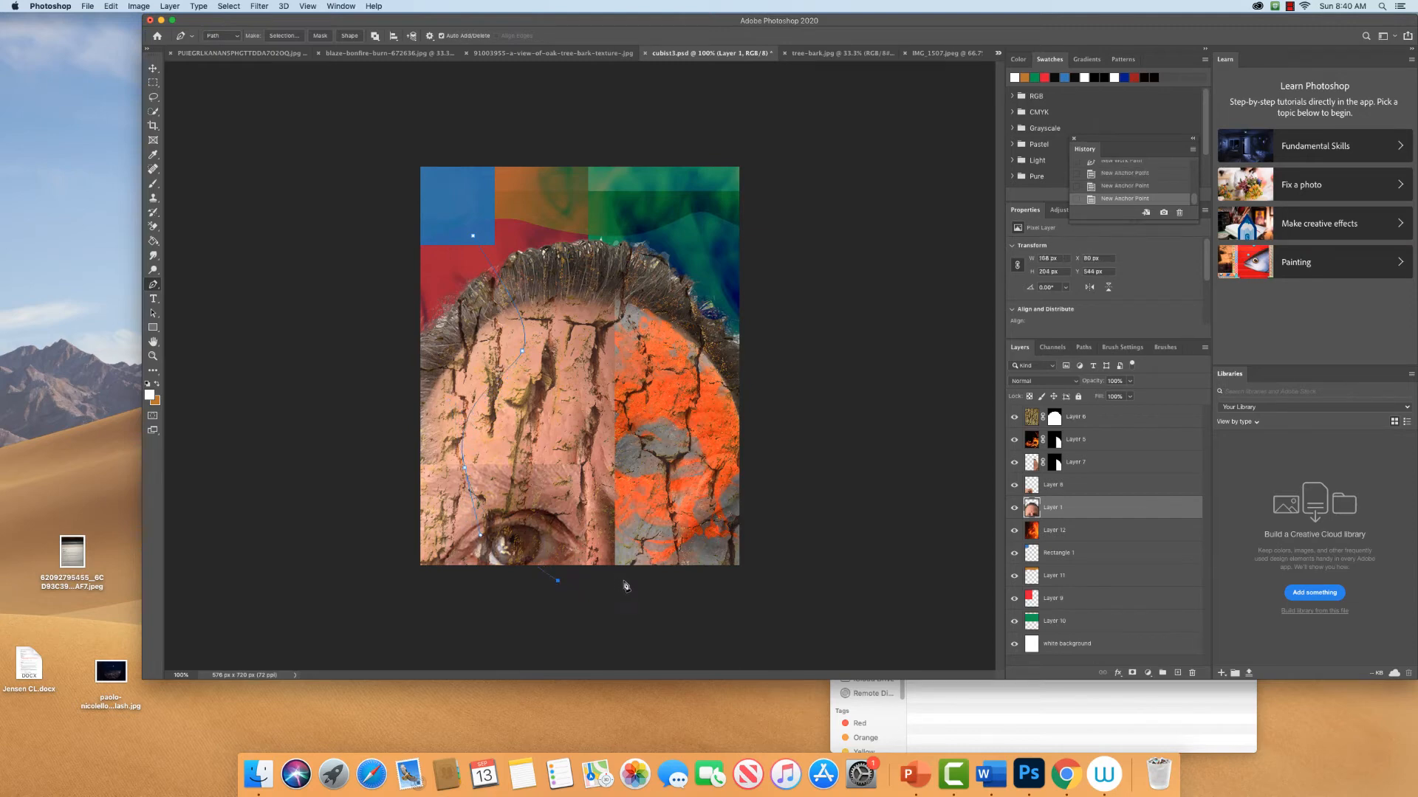
drag(556, 580, 641, 580)
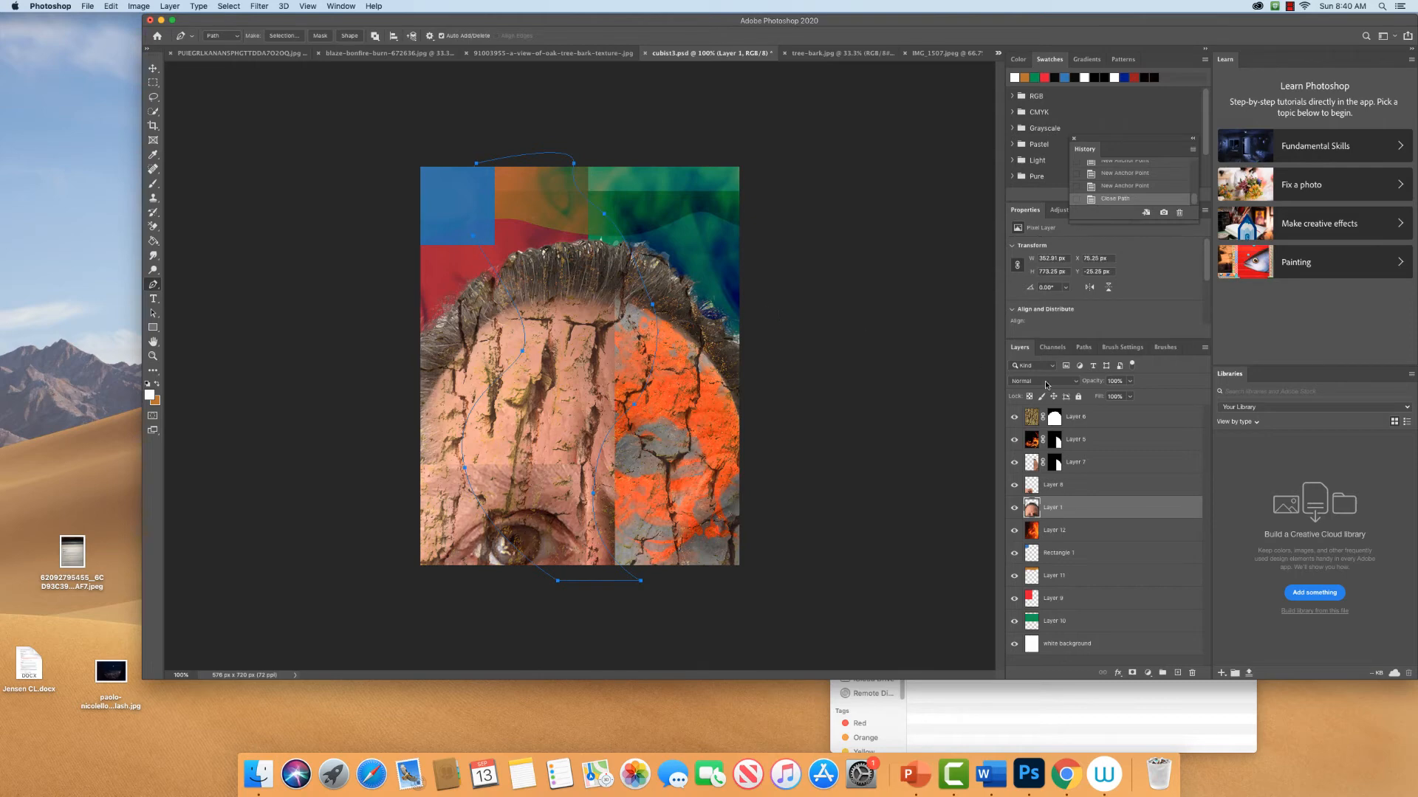
click(1083, 347)
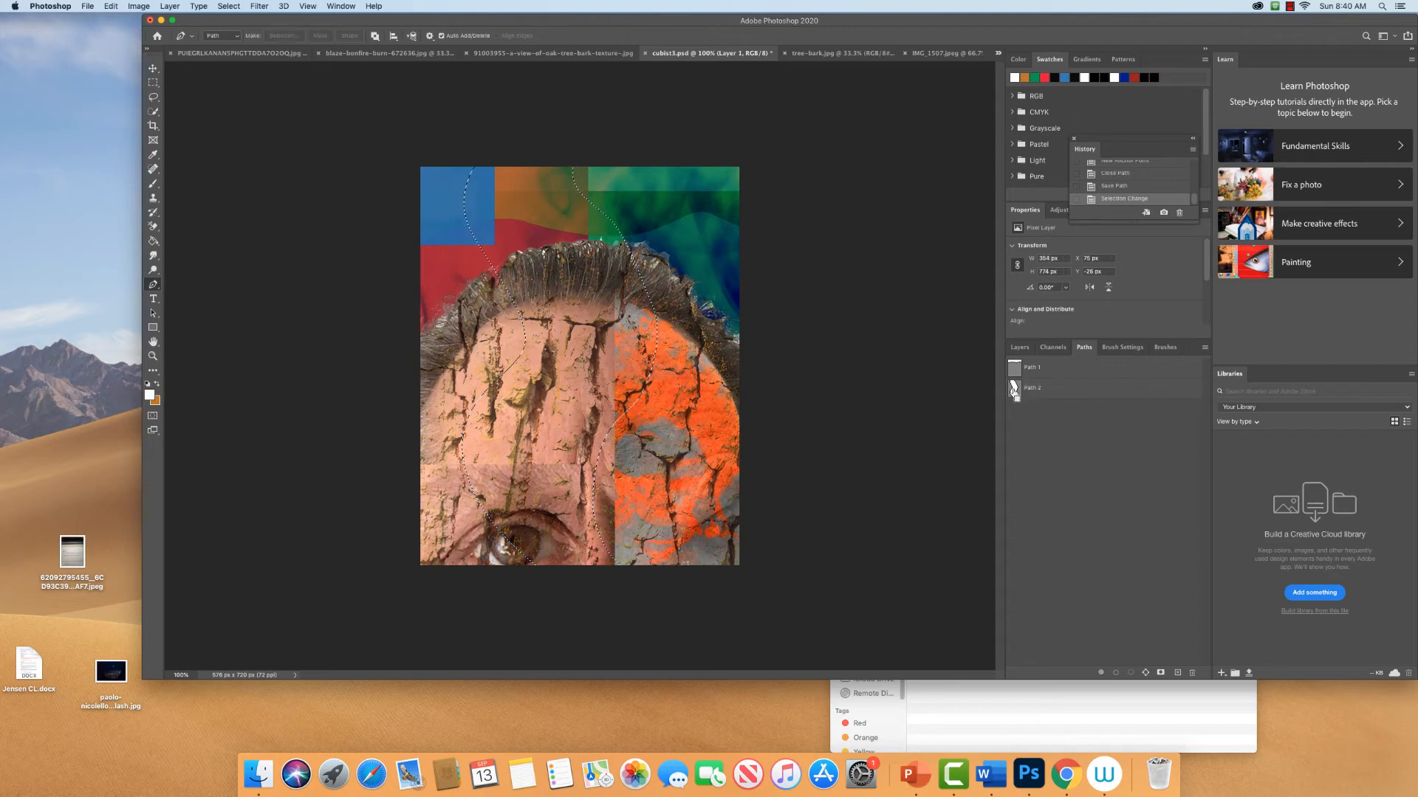
click(1019, 347)
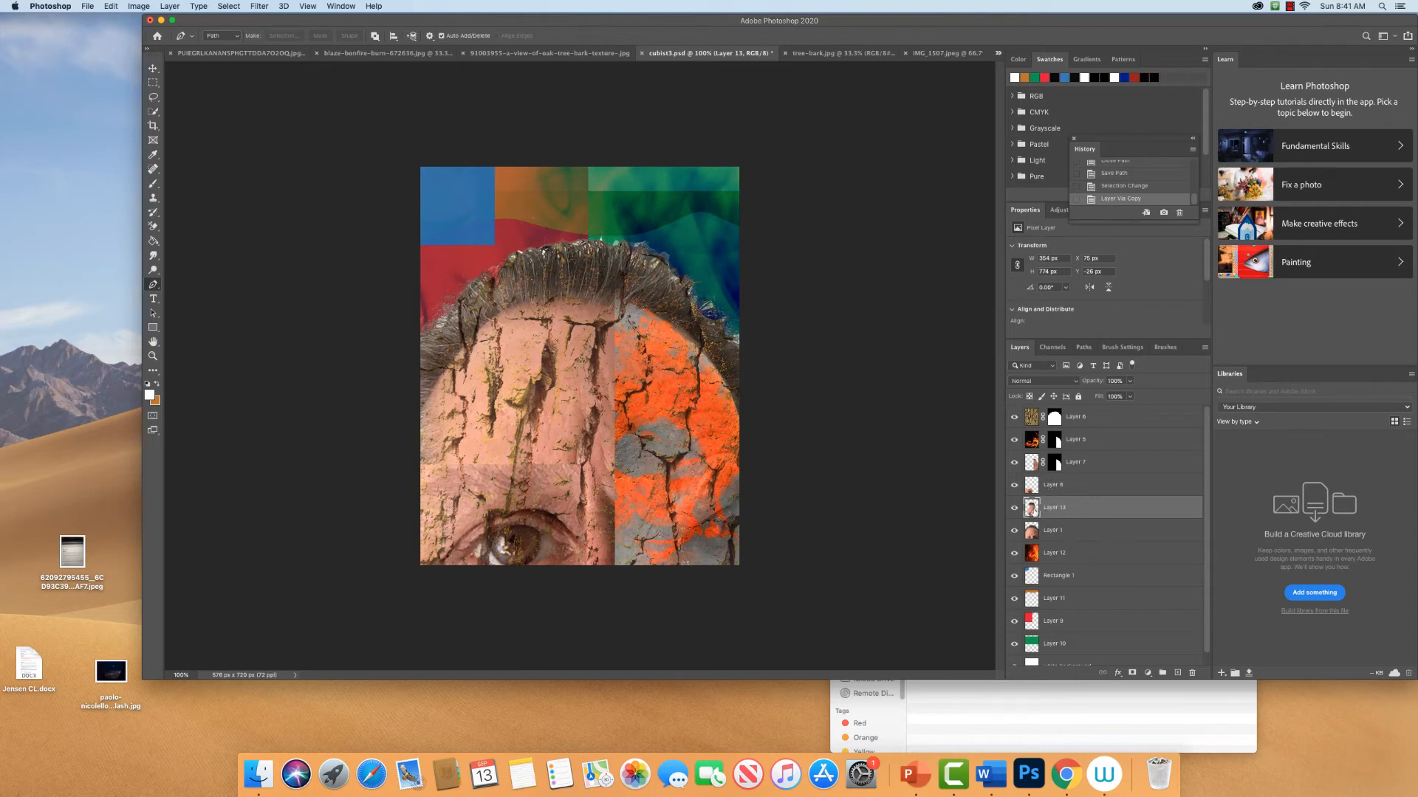
mouse_move(1067, 514)
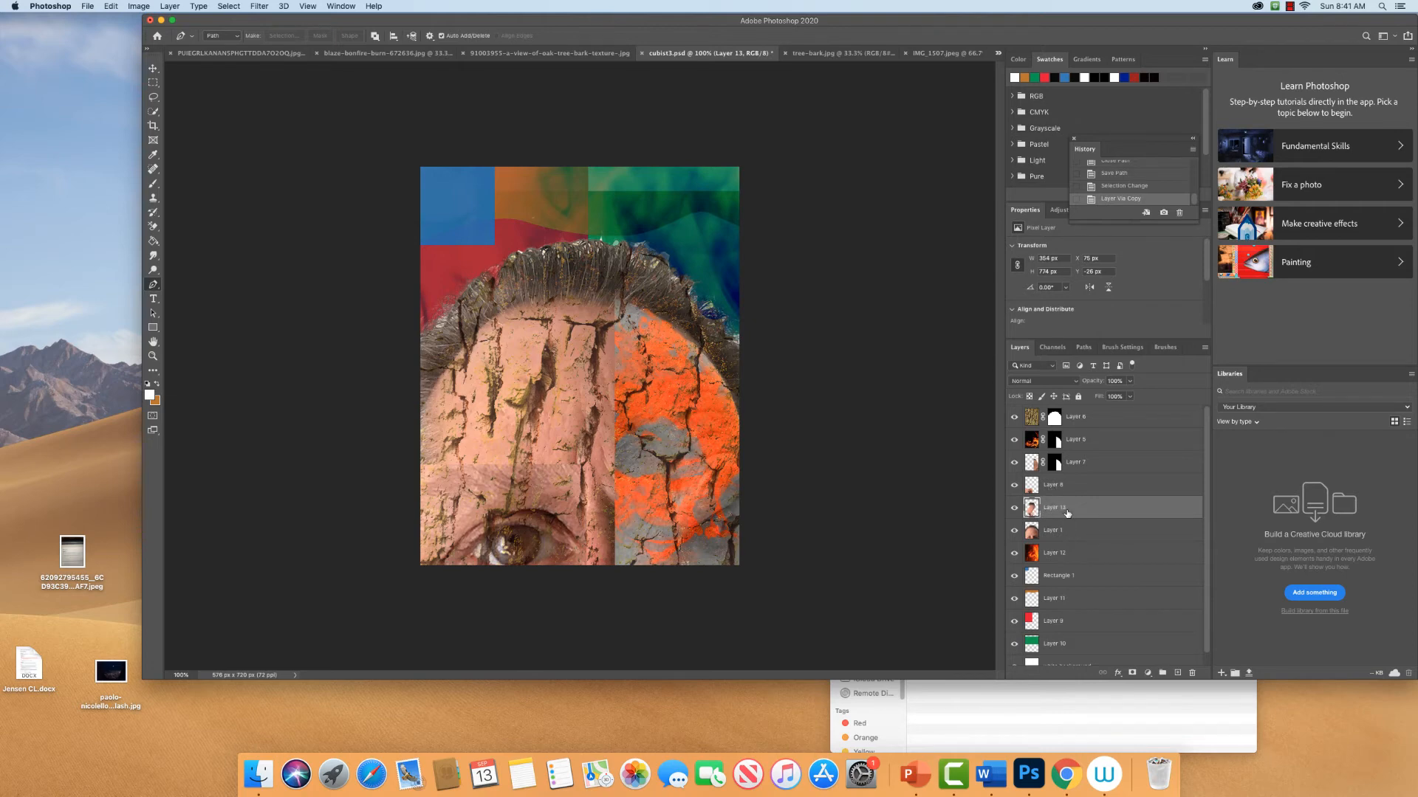
mouse_move(1053, 508)
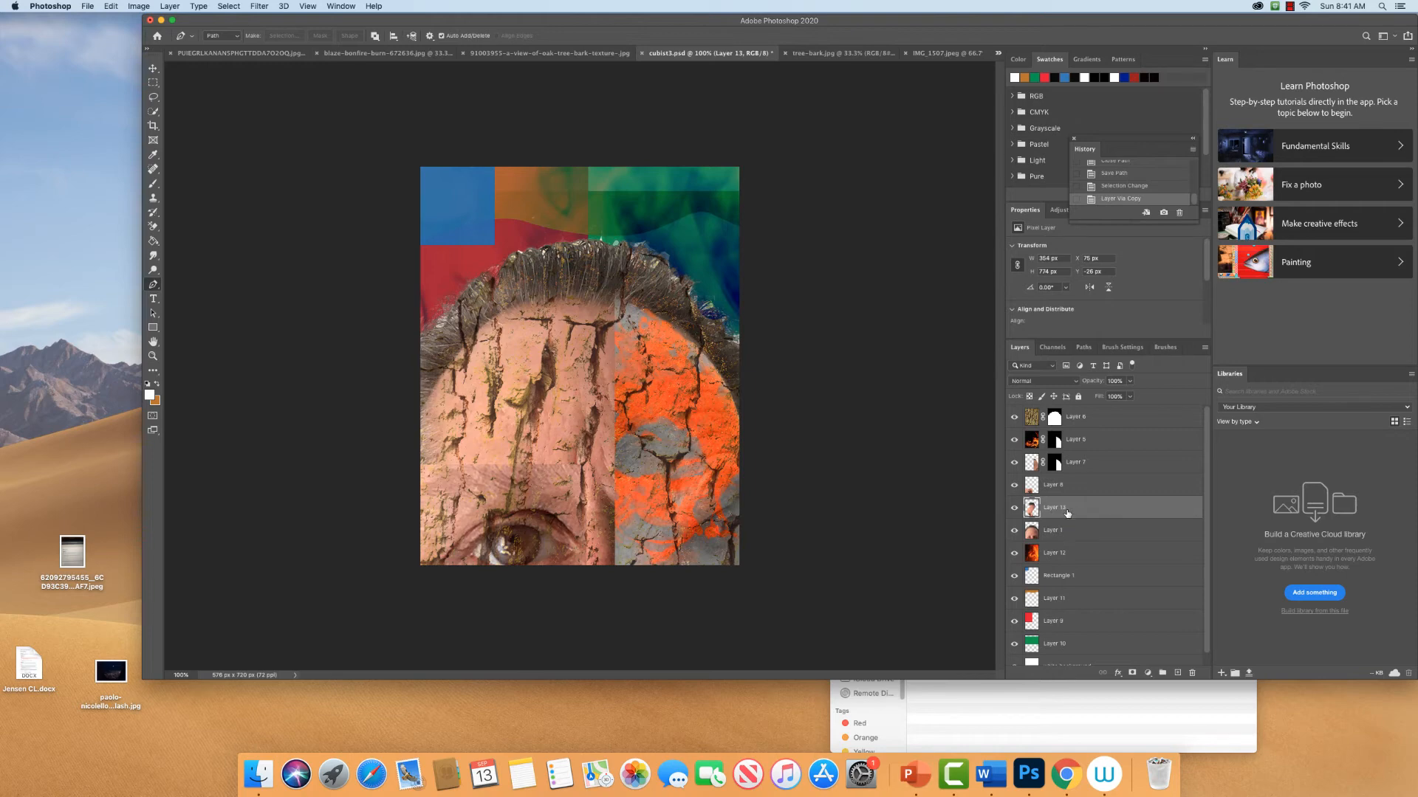
mouse_move(452, 178)
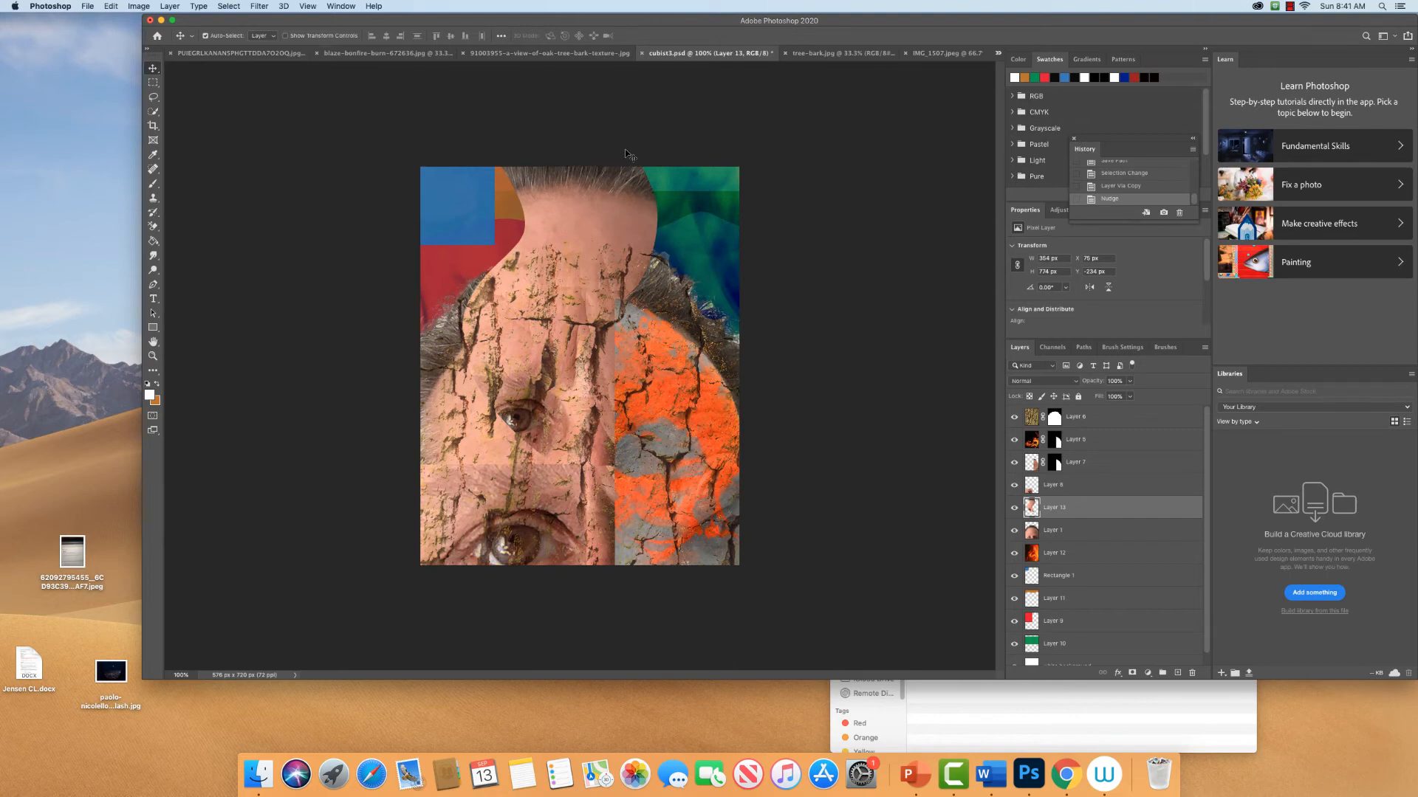
mouse_move(909, 316)
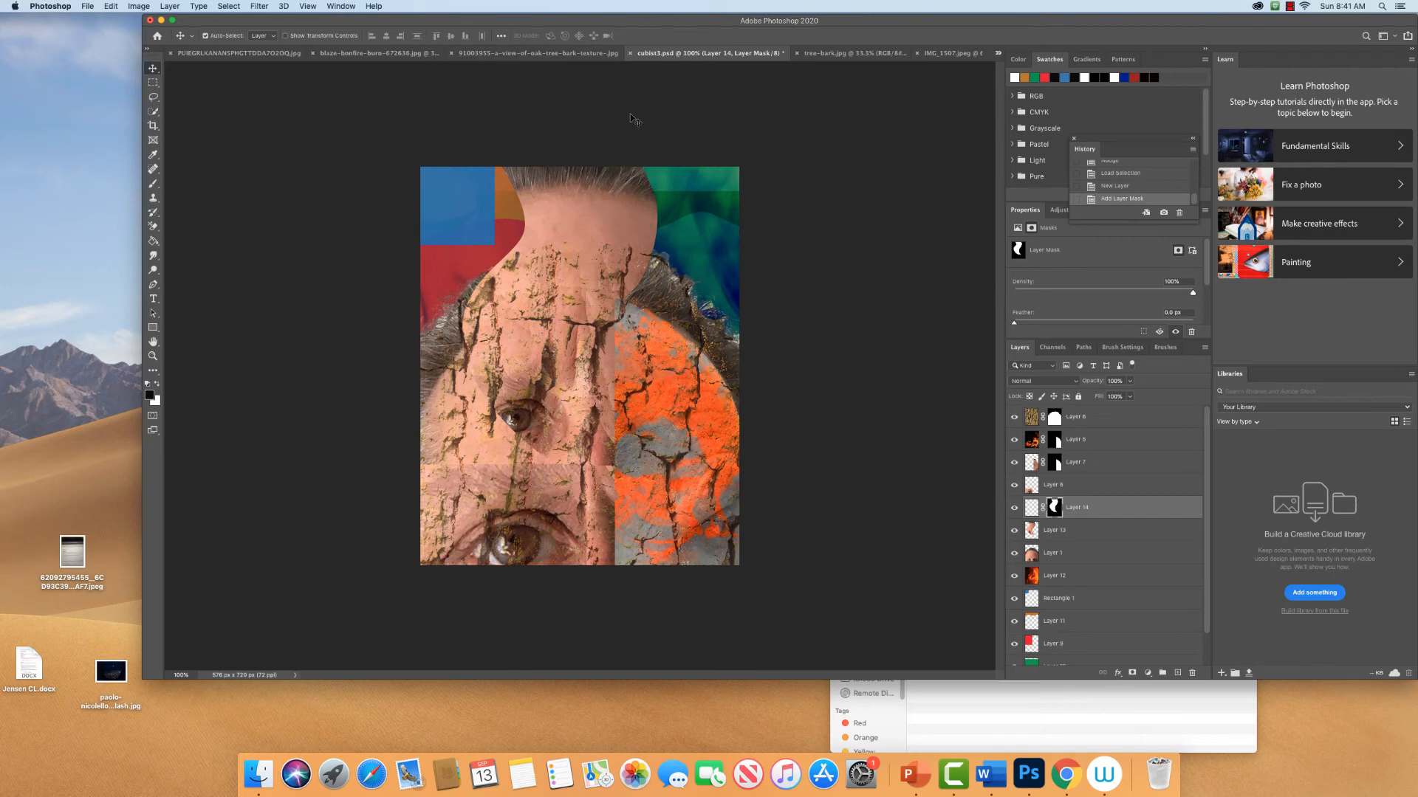
mouse_move(943, 334)
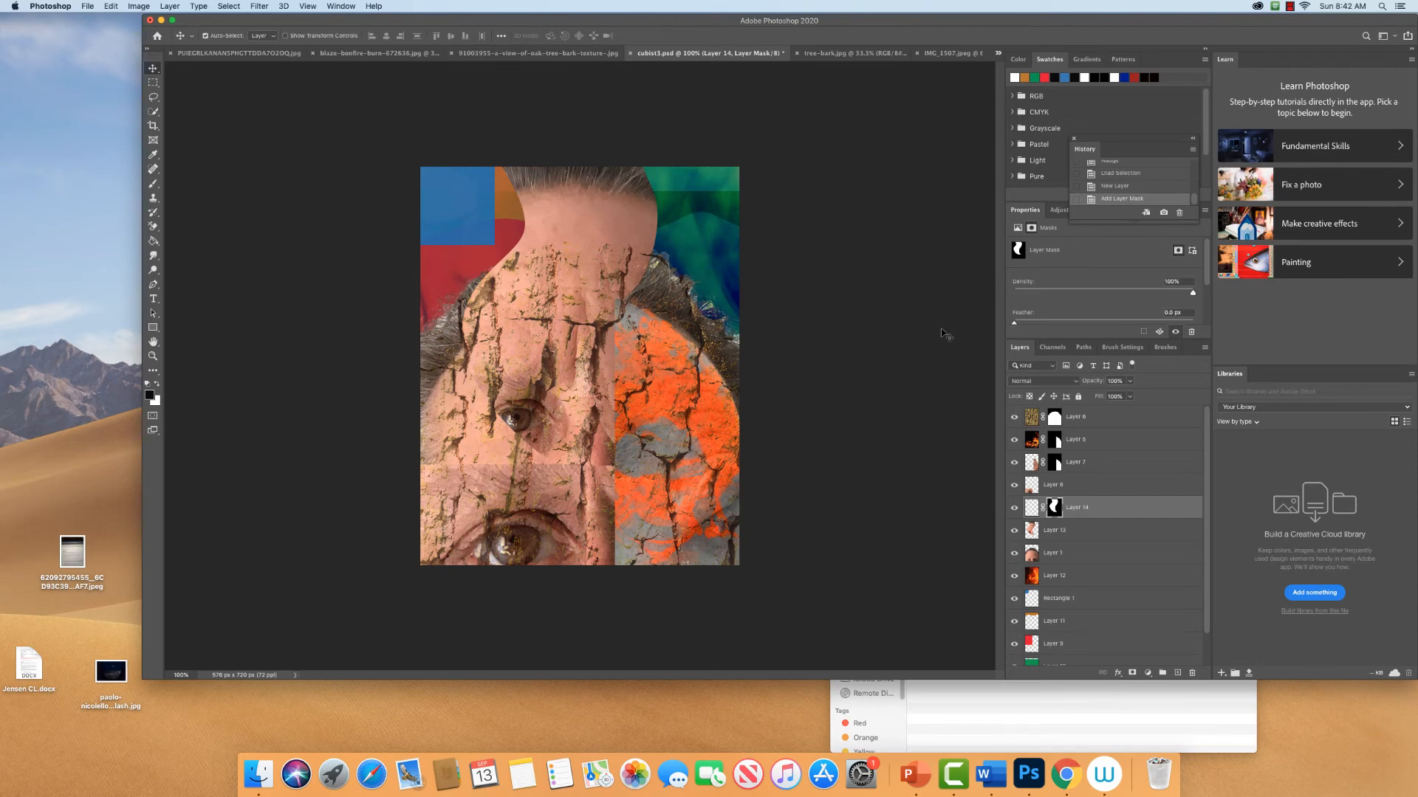
mouse_move(1078, 414)
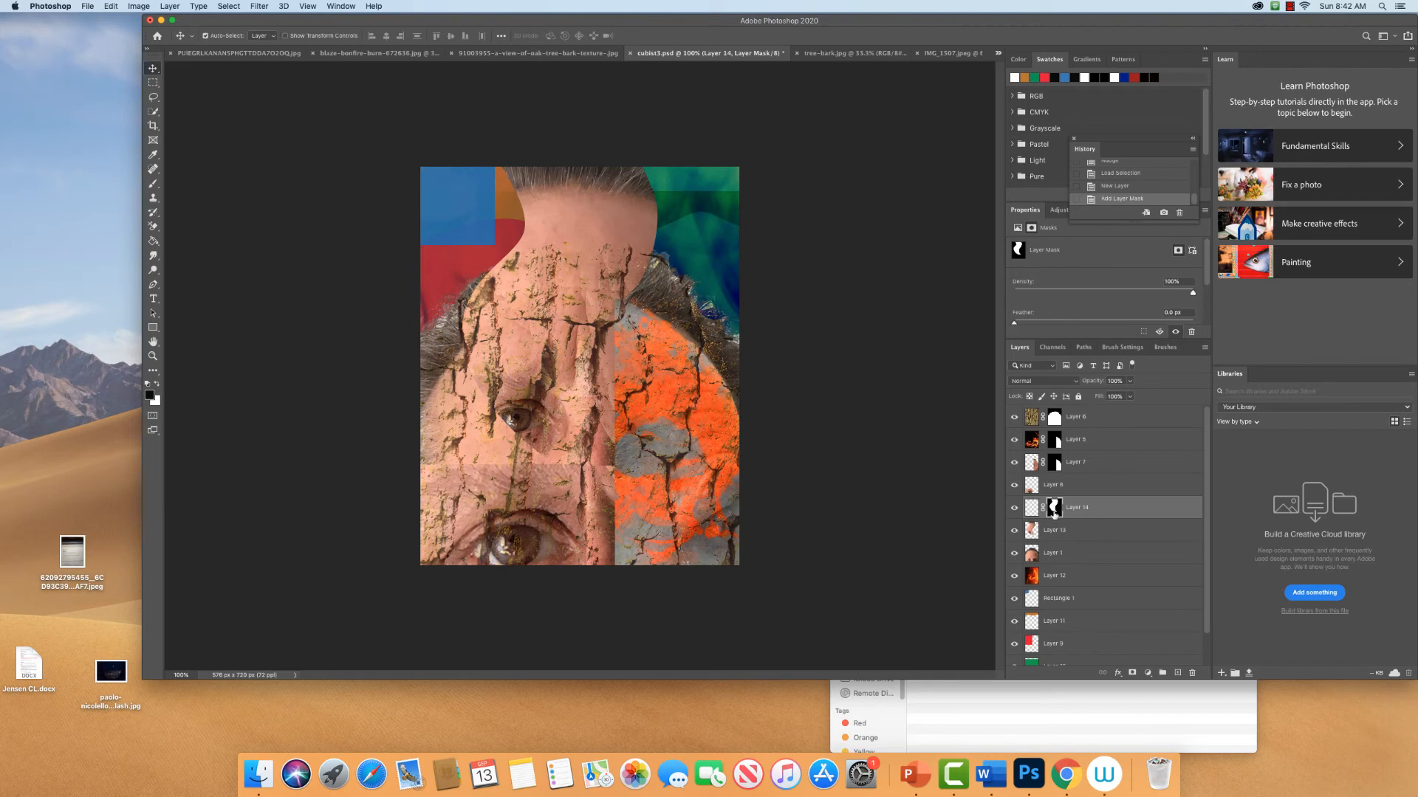
mouse_move(1055, 507)
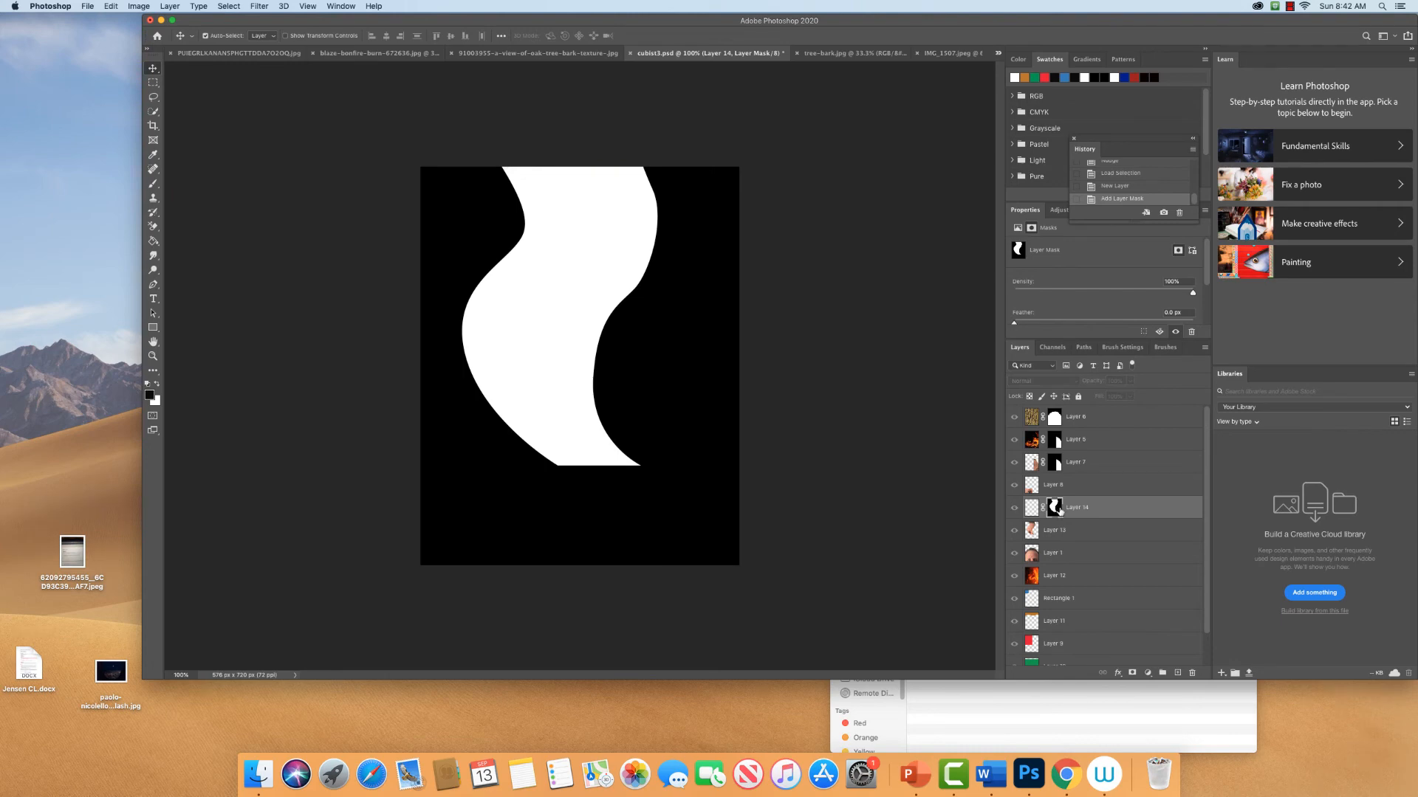
mouse_move(186, 235)
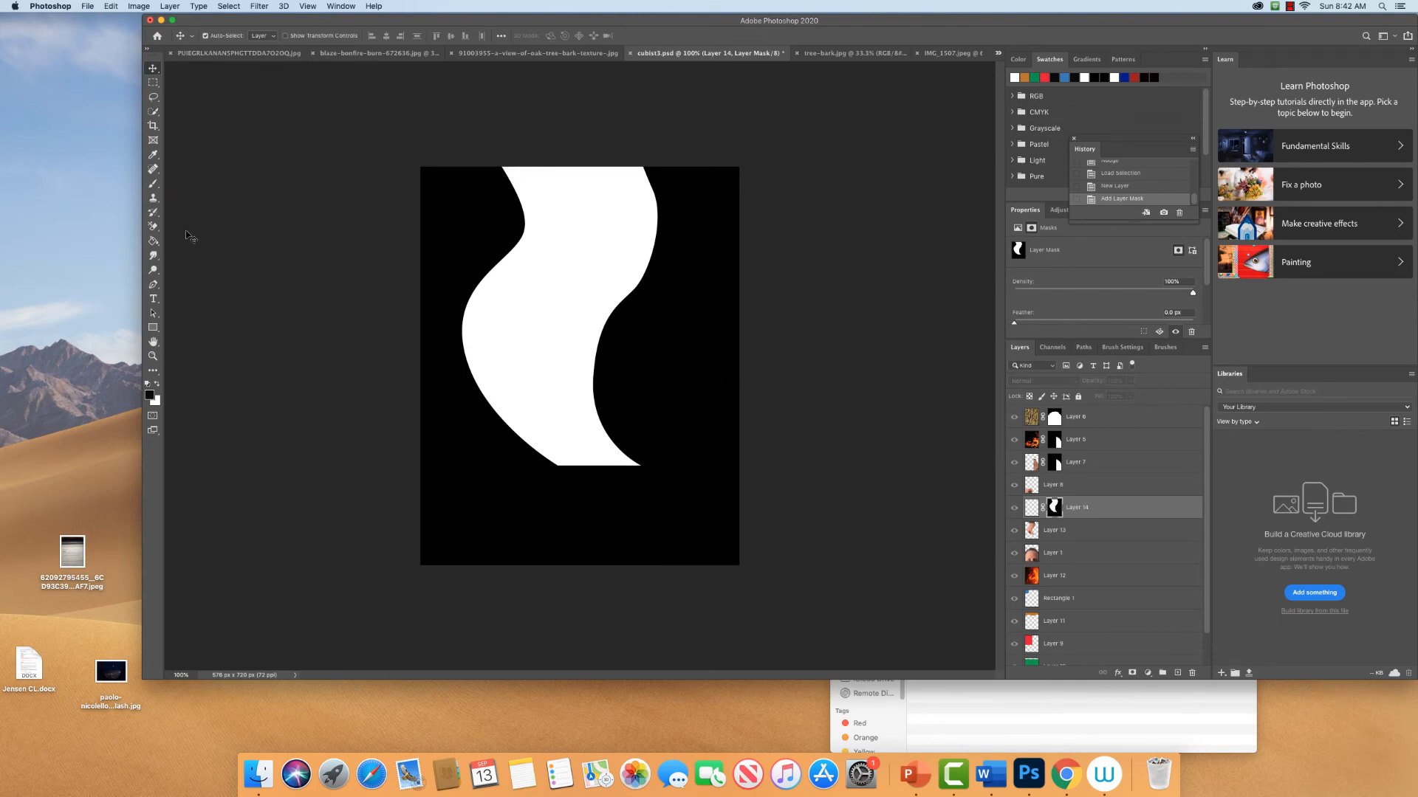
Paint soft black brush strokes on the mask to fade the curved strip's top edge.
click(153, 184)
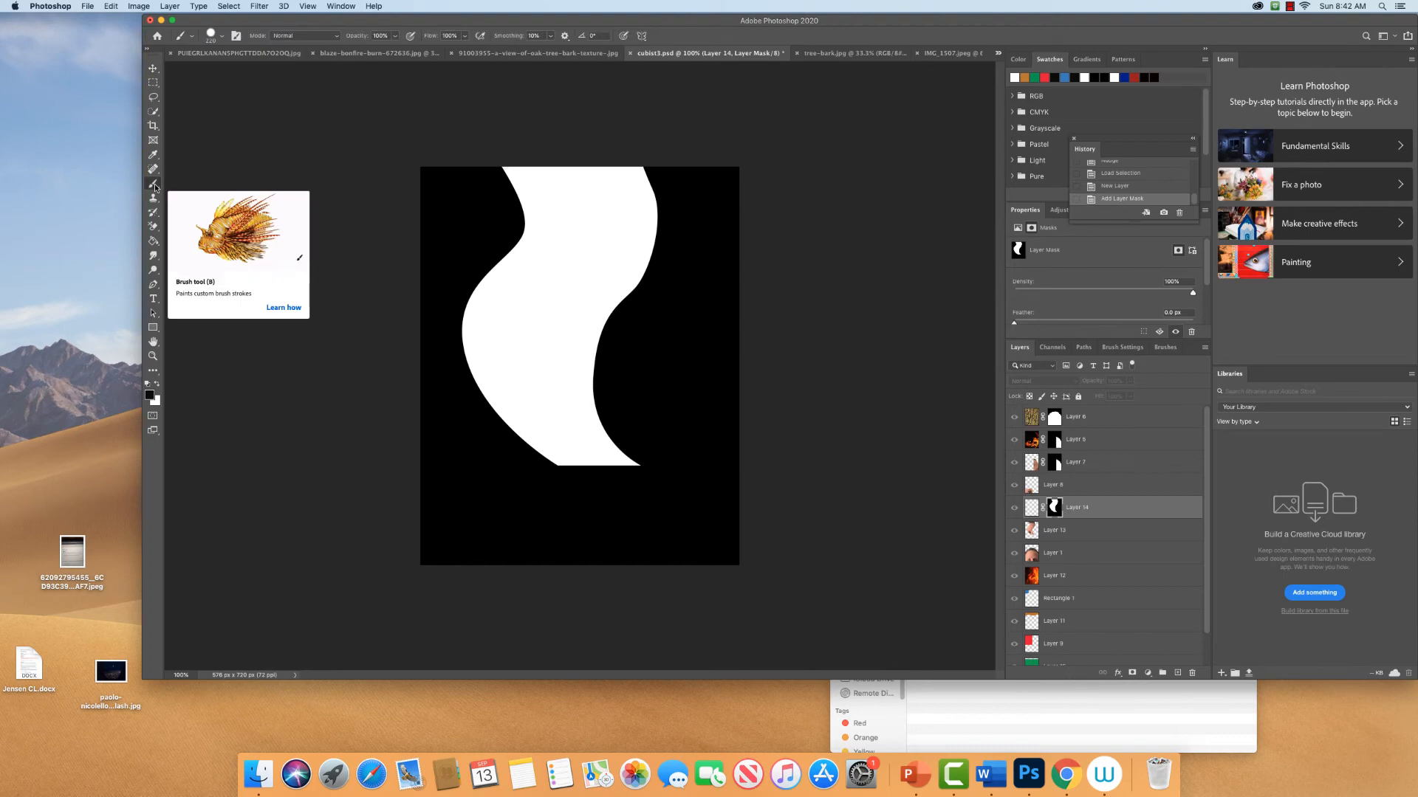
mouse_move(326, 36)
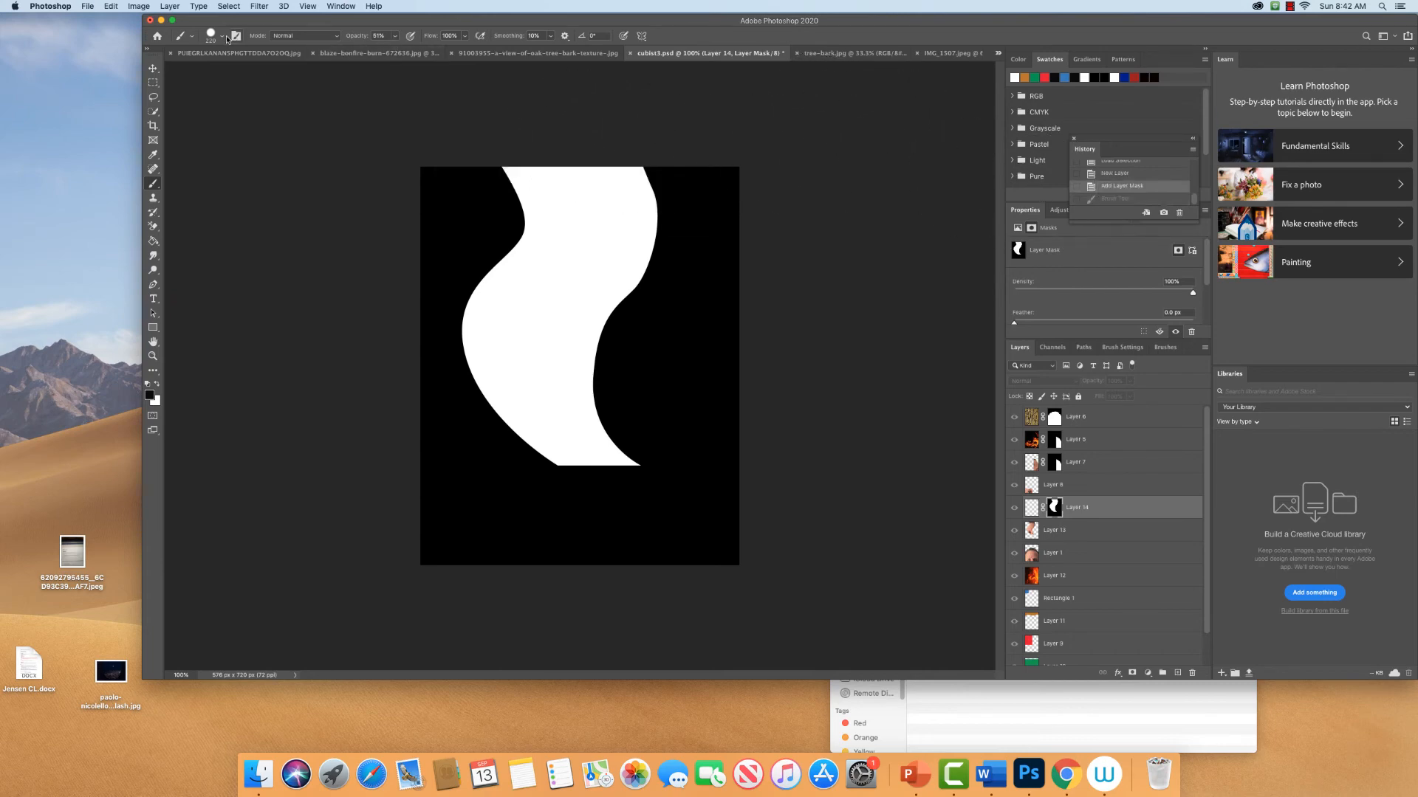
click(221, 35)
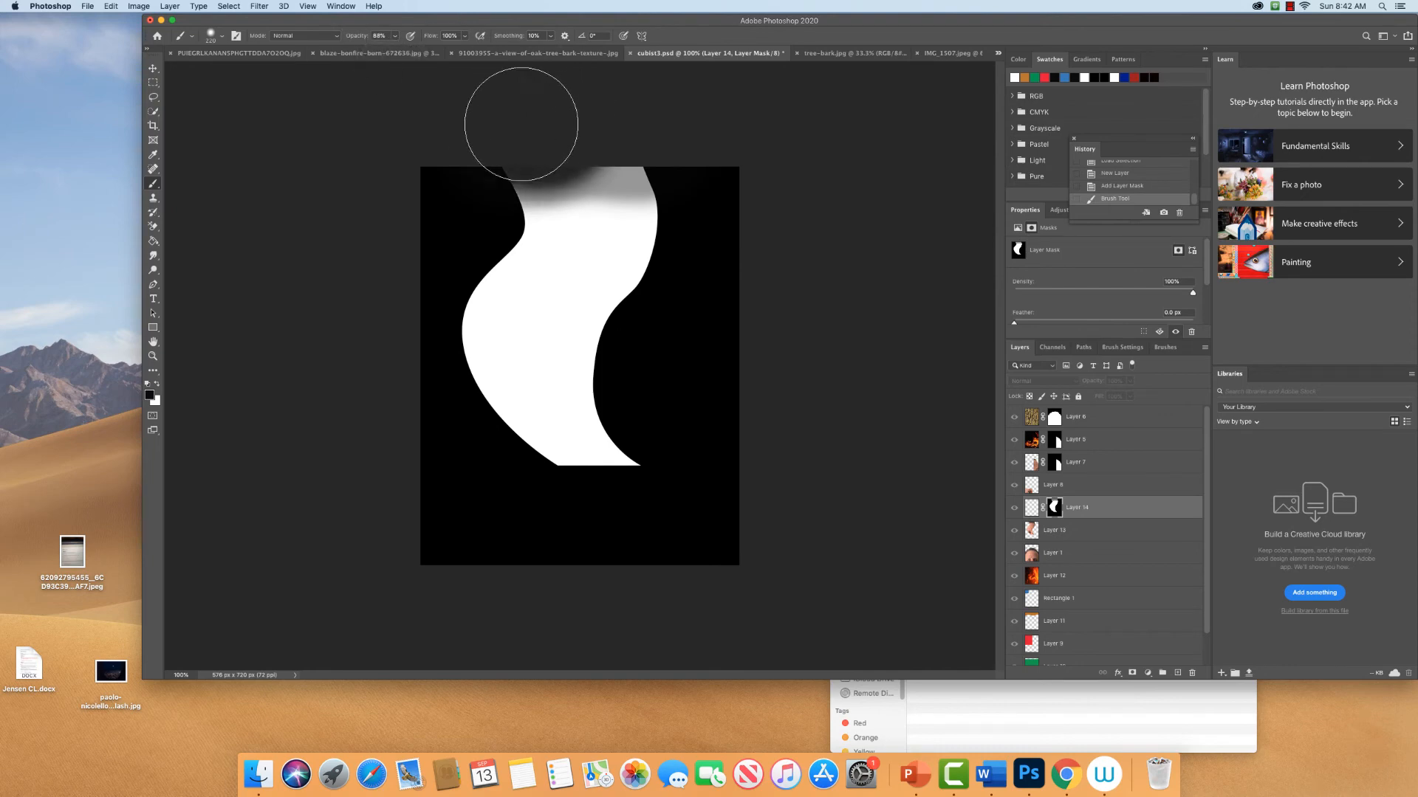
drag(520, 122, 624, 133)
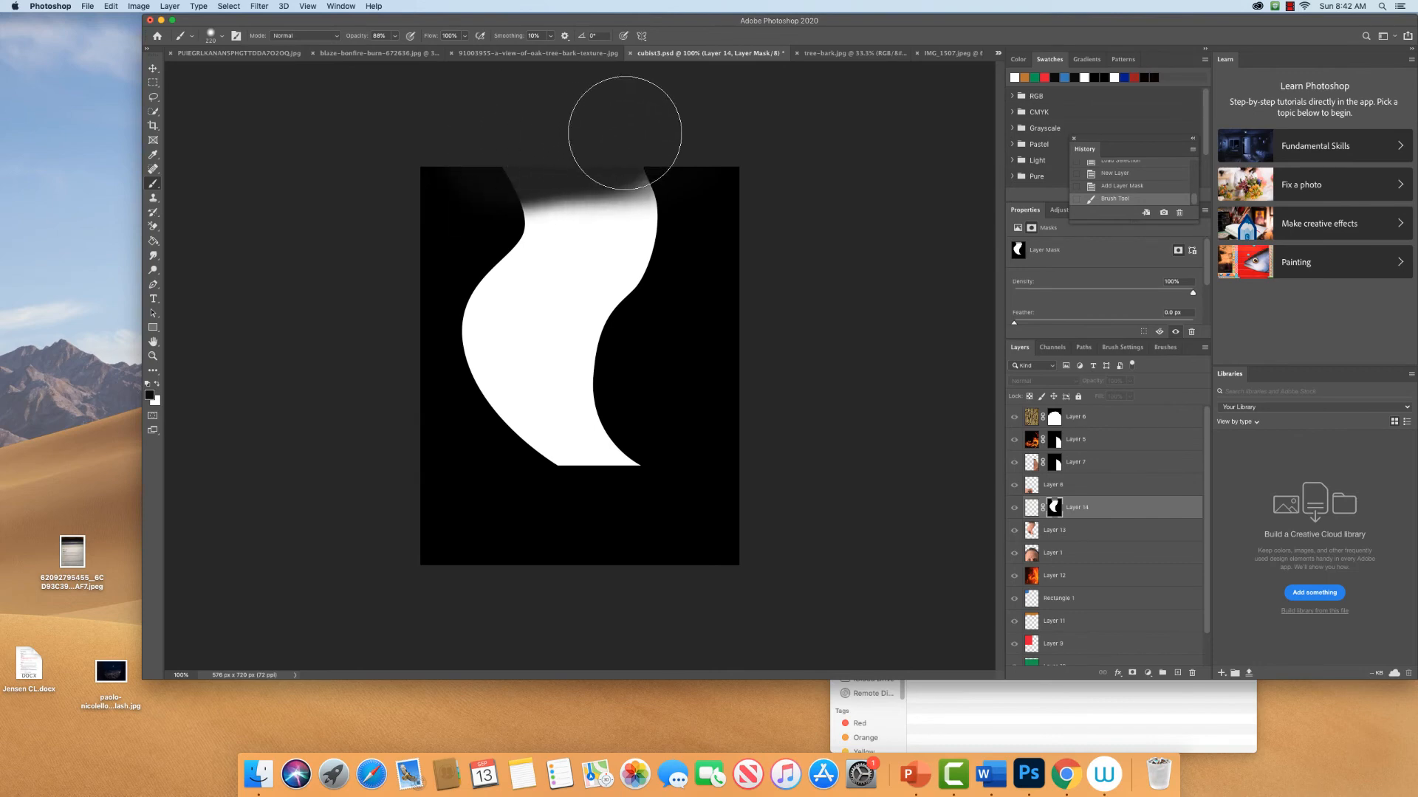
drag(624, 133, 542, 132)
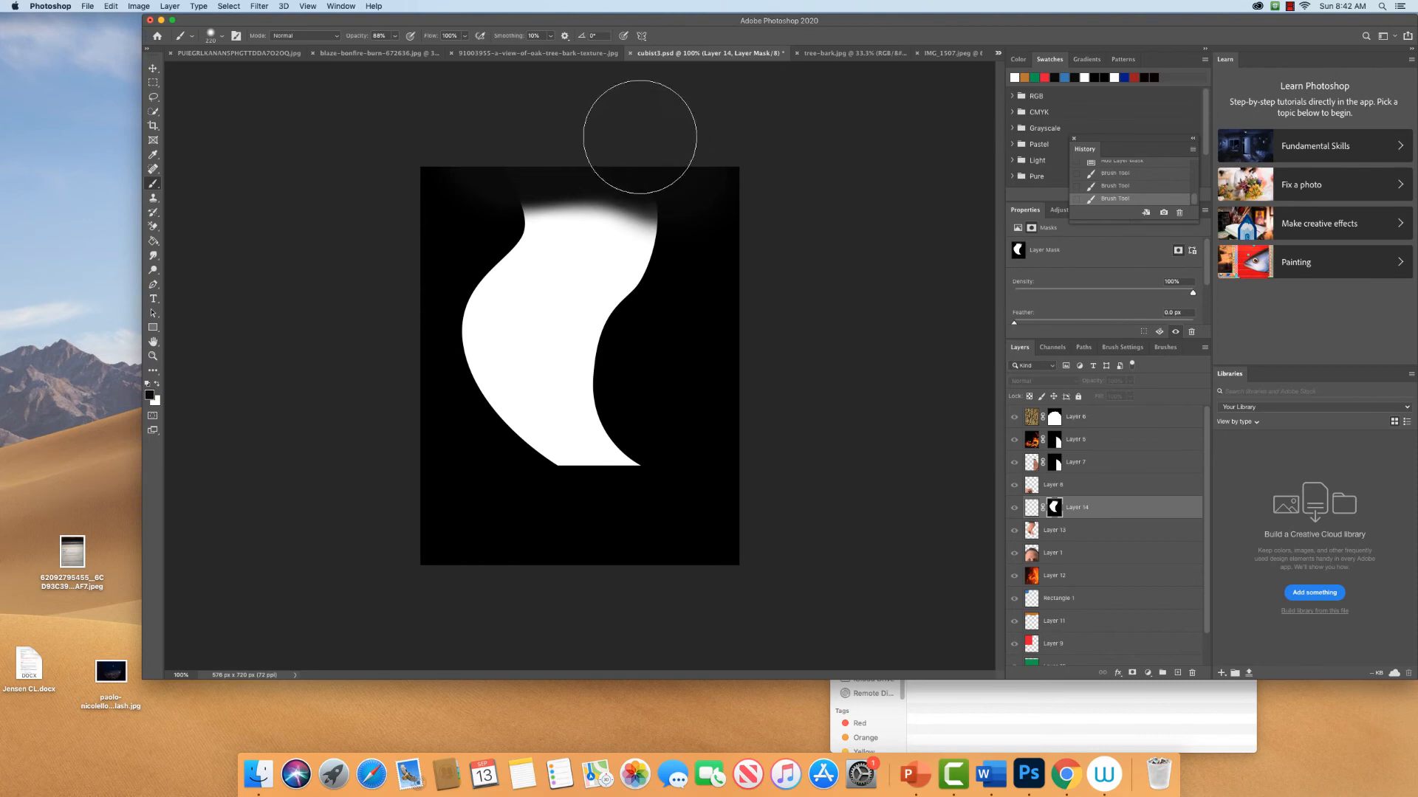
mouse_move(957, 481)
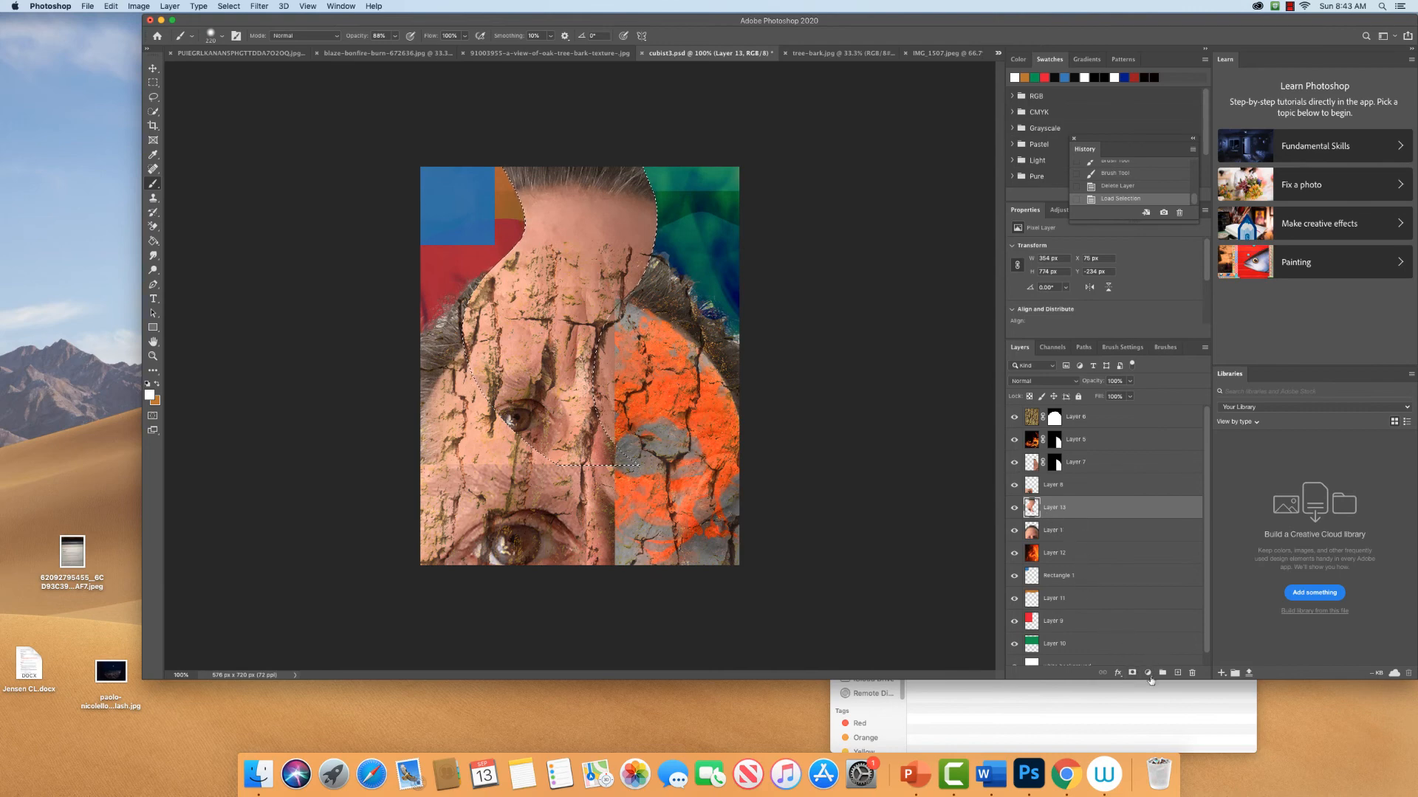
Add a layer mask to Layer 13 from the curved strip selection, then deselect.
click(1132, 672)
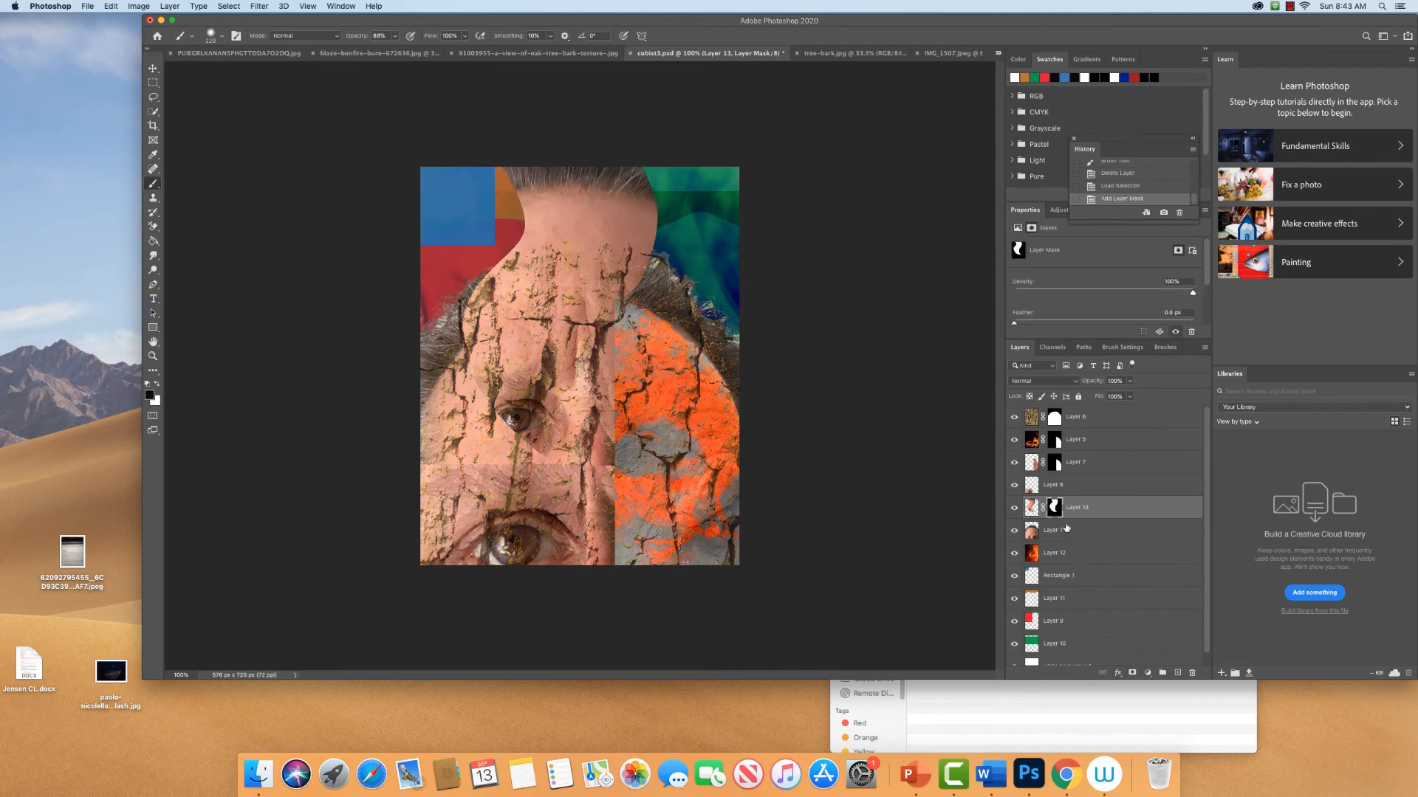
click(1054, 507)
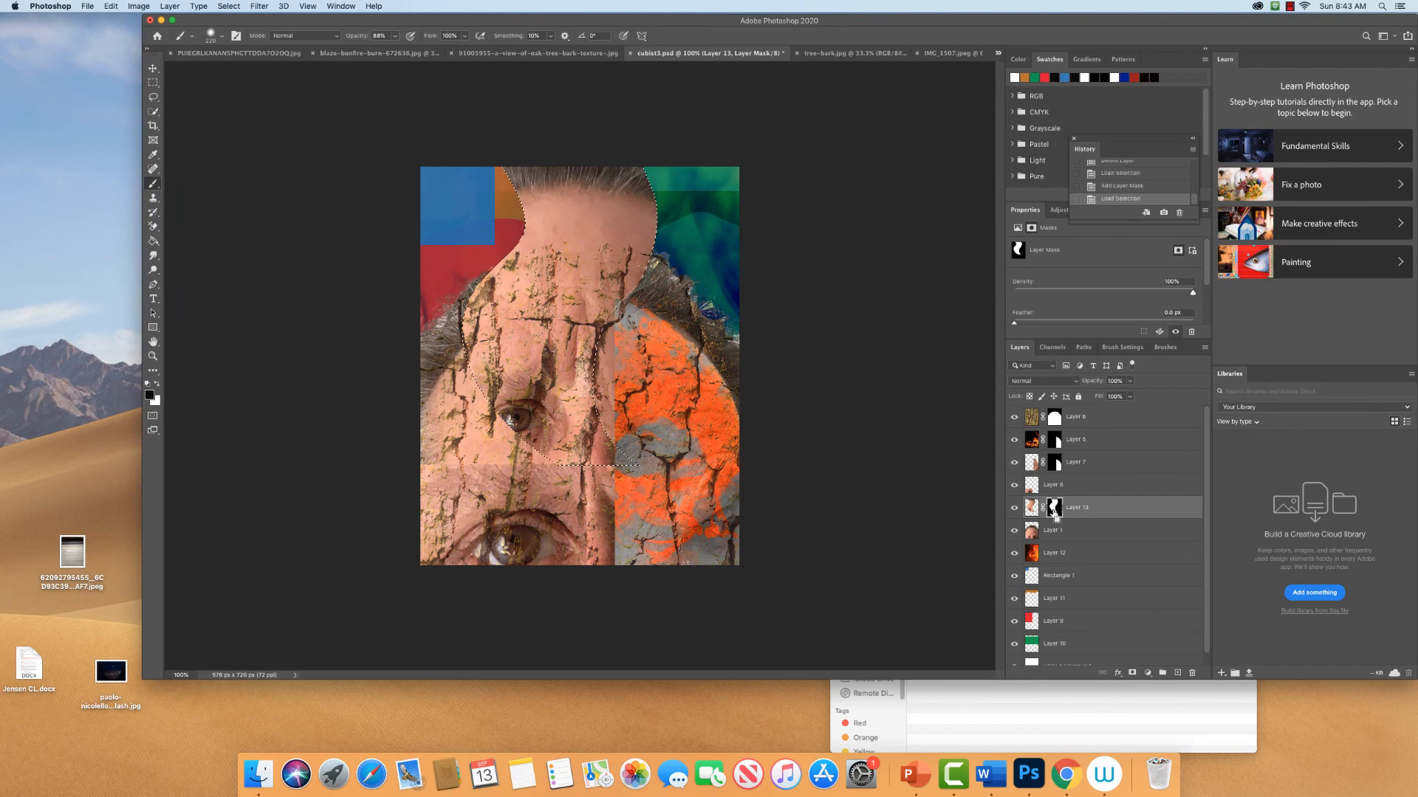
key(cmd+d)
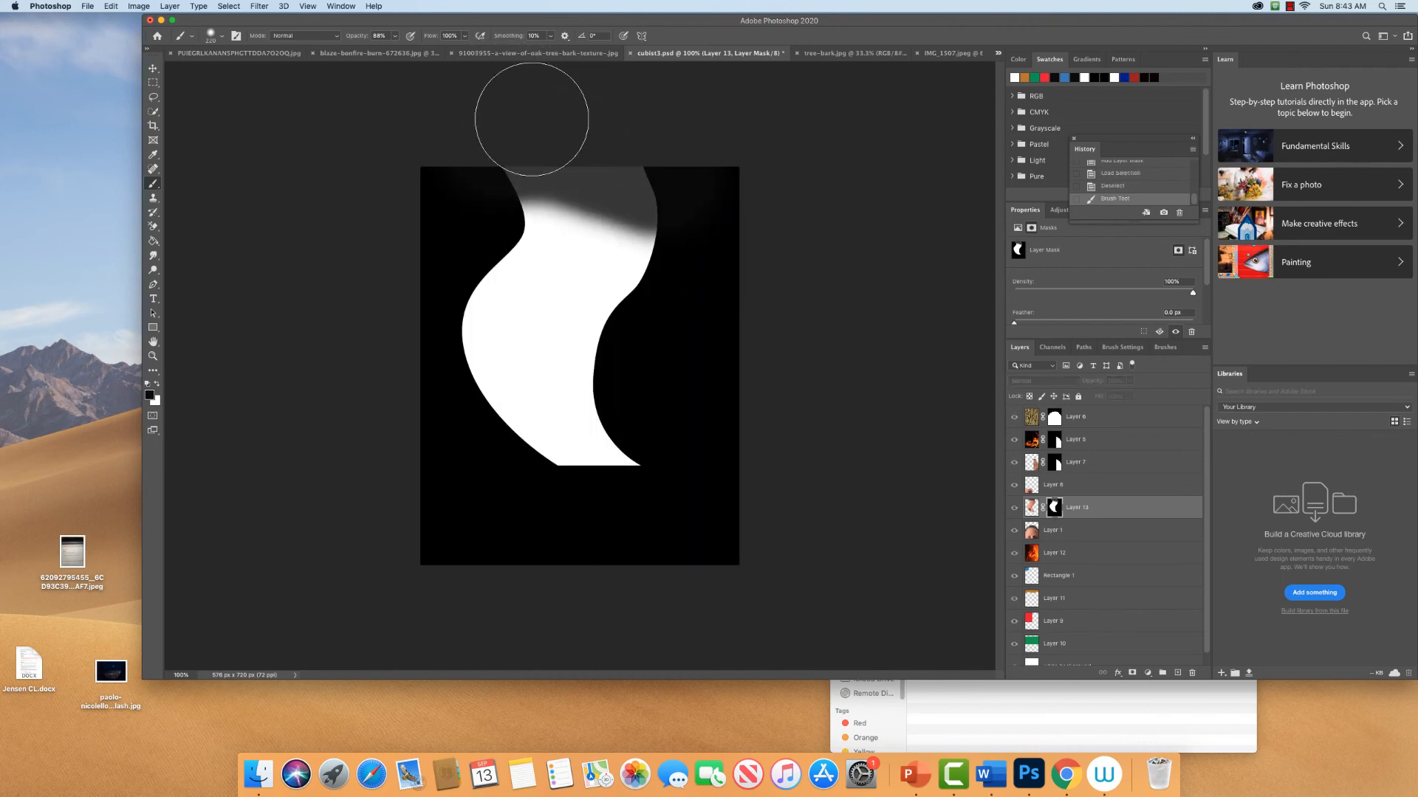
Paint soft black along the mask's top to fade the face strip's upper edge.
drag(531, 120, 542, 131)
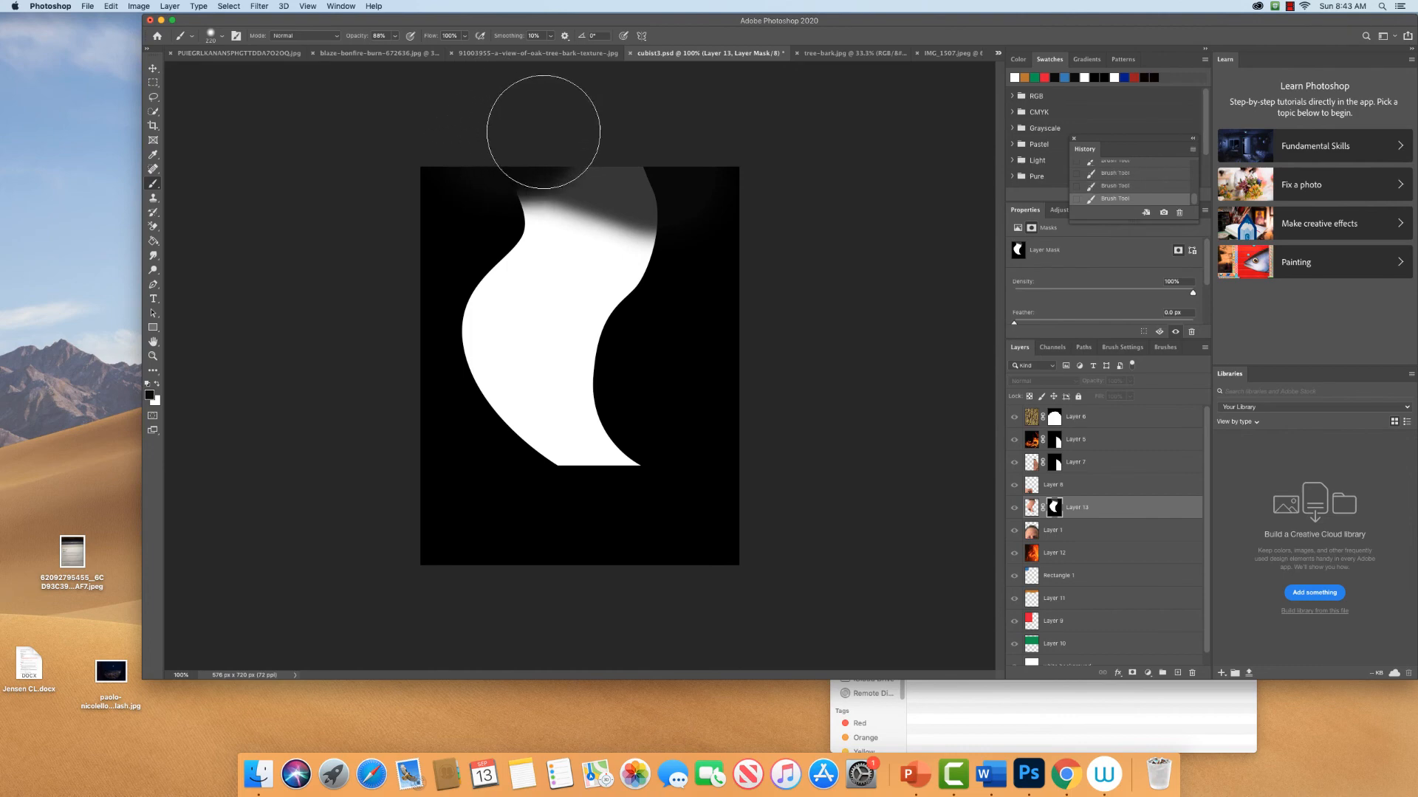
drag(543, 131, 487, 148)
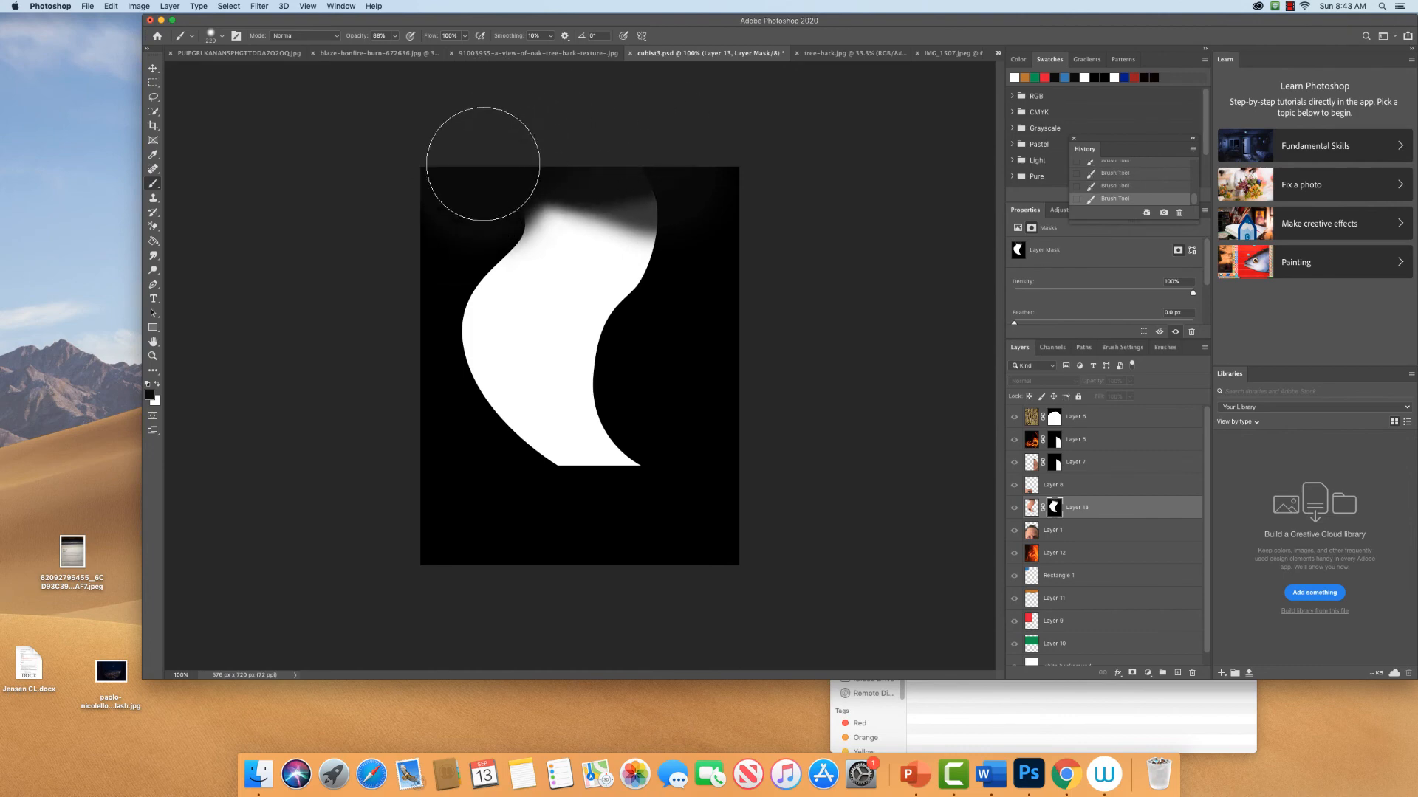
drag(482, 162, 651, 172)
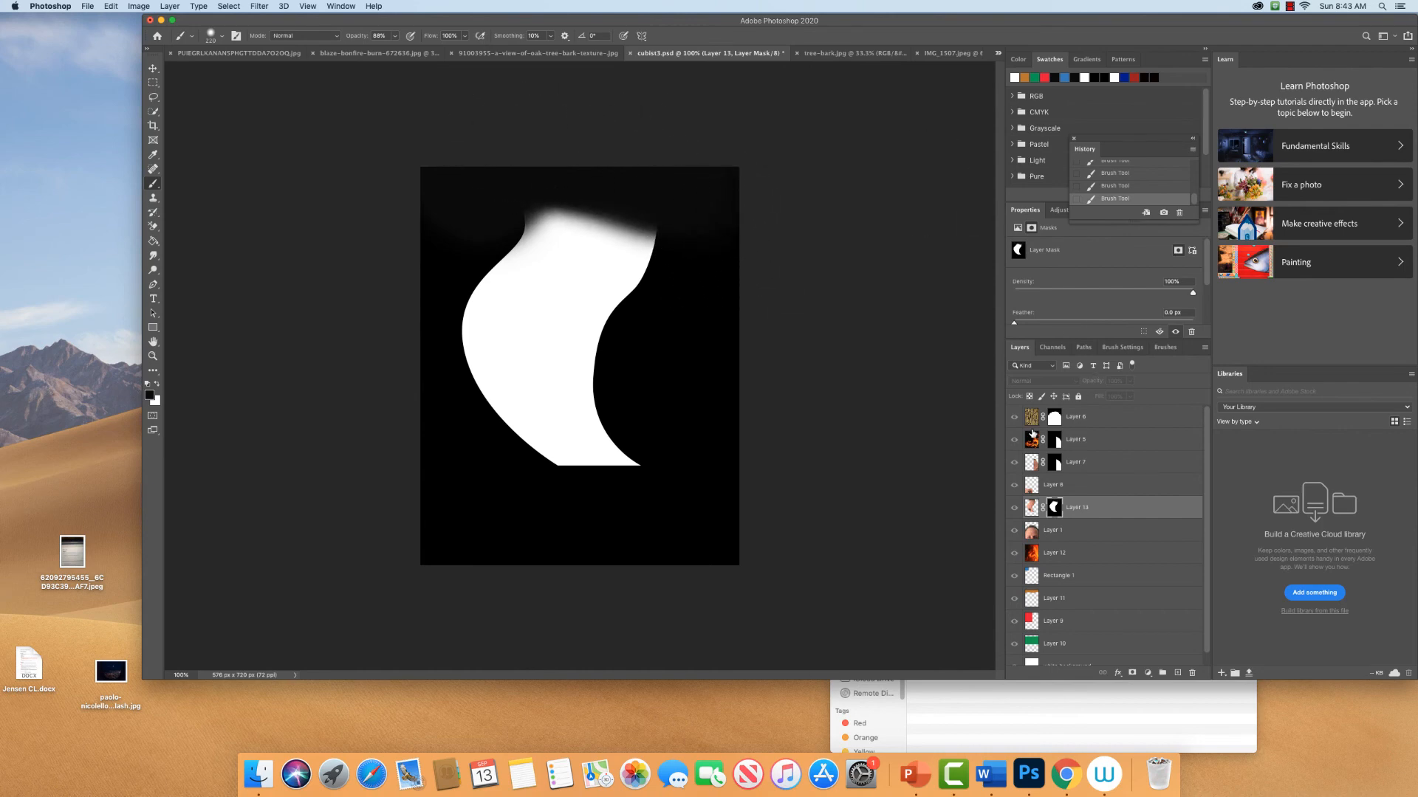
click(1014, 439)
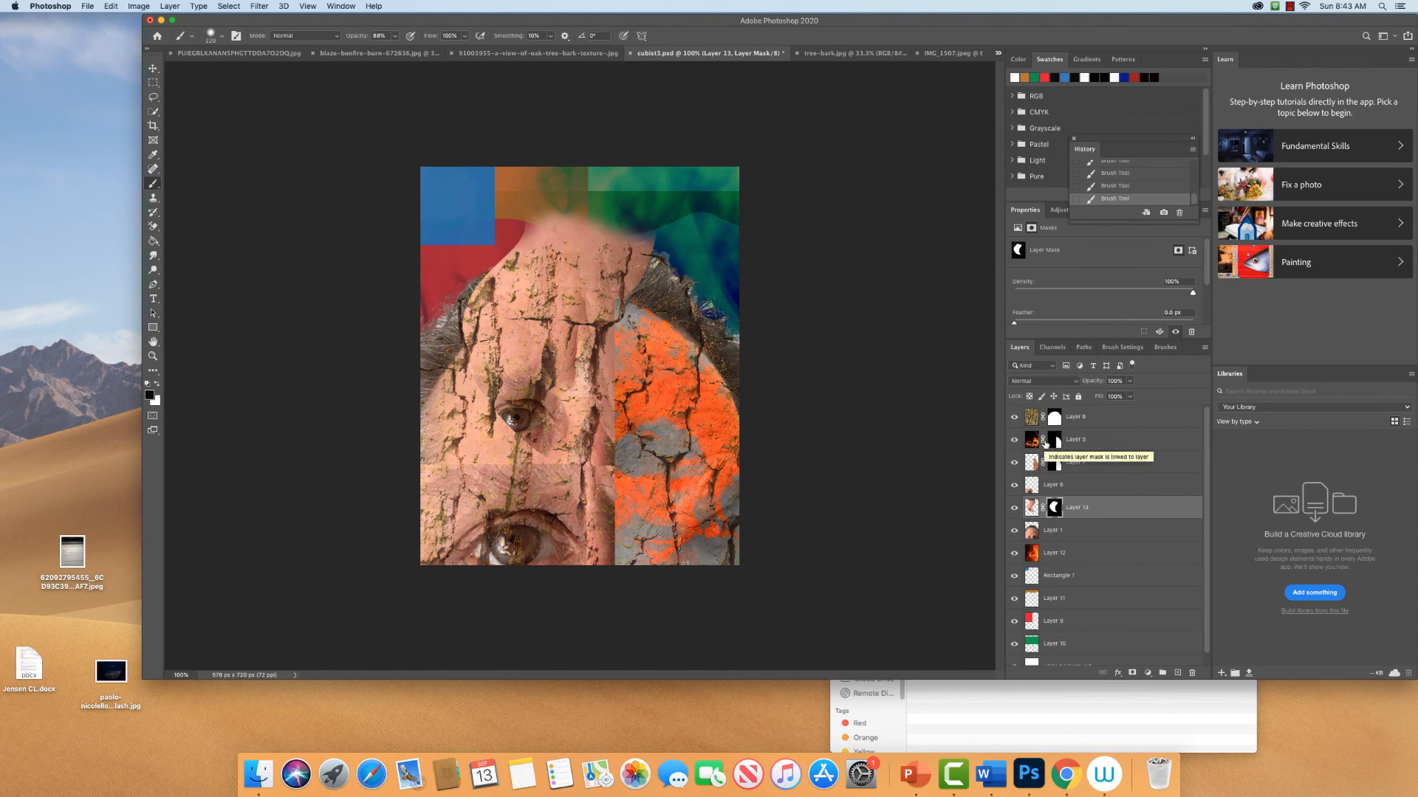
mouse_move(1091, 516)
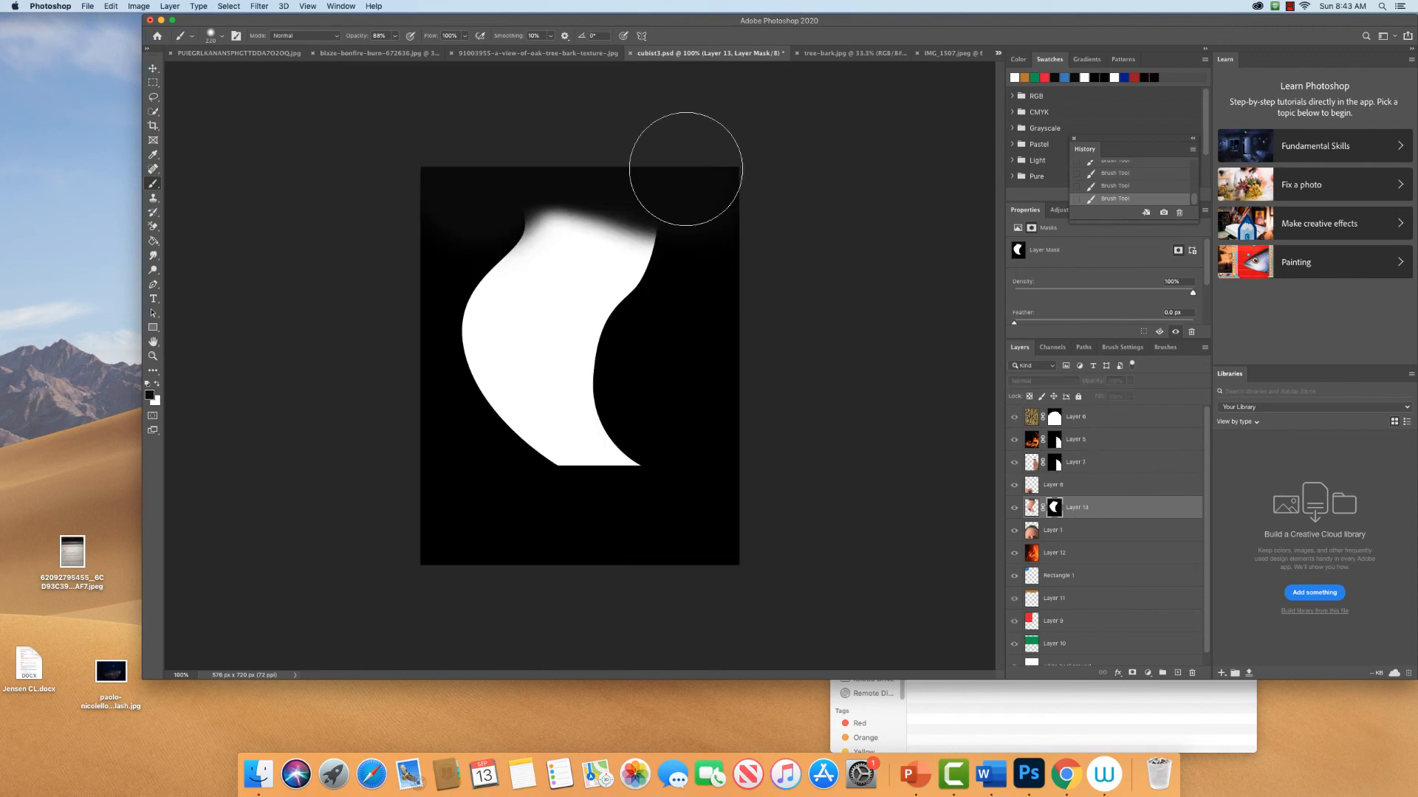
drag(685, 170, 556, 162)
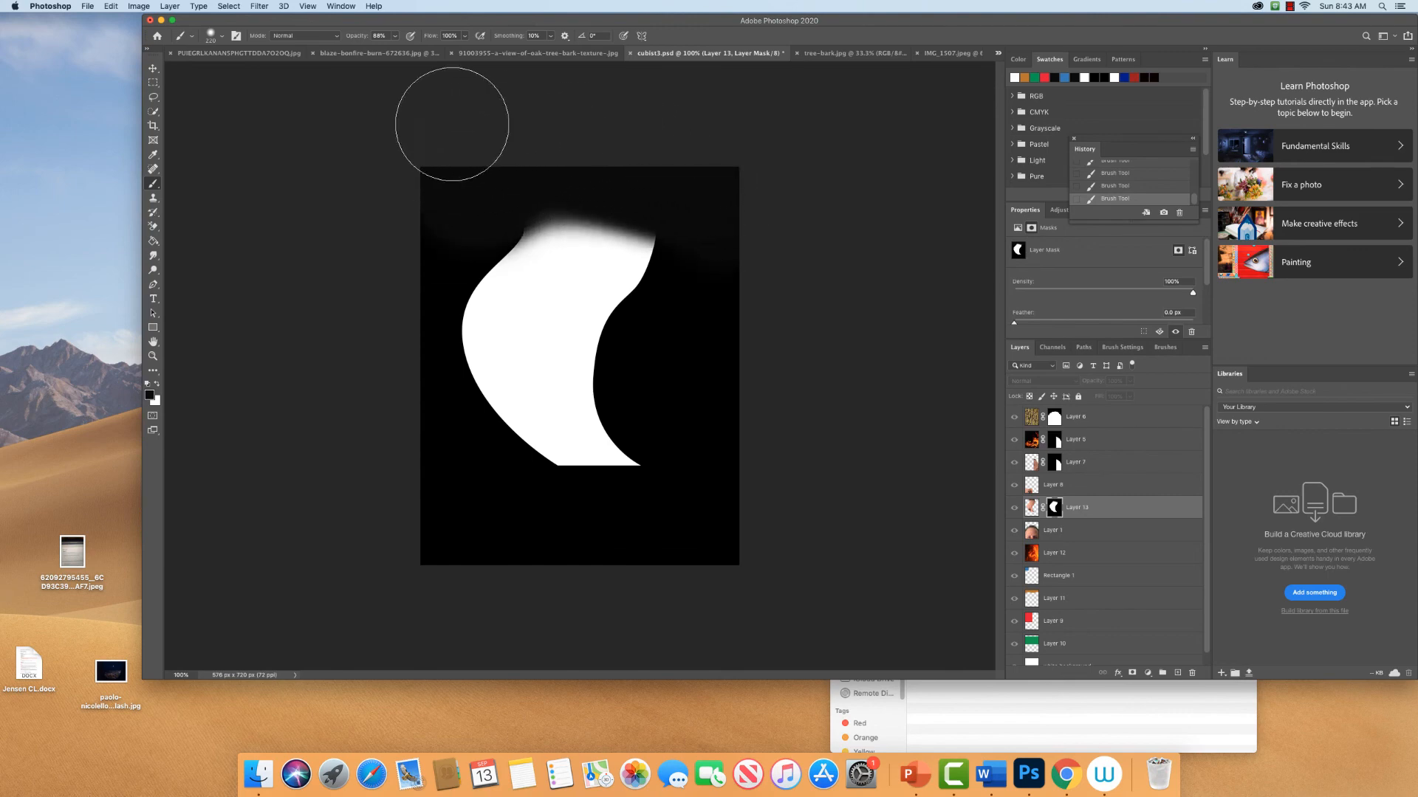
mouse_move(294, 126)
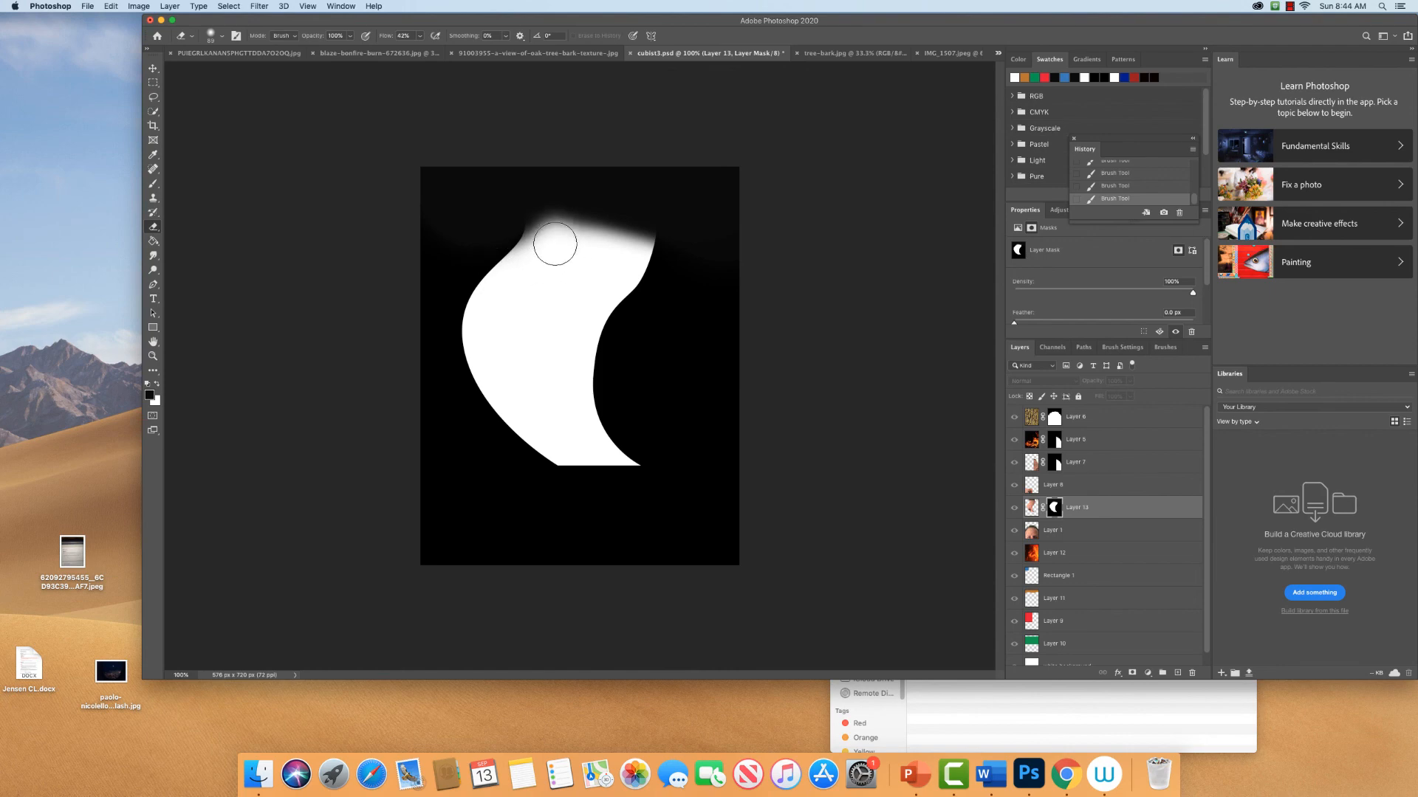
Erase along the strip mask's top with a larger soft brush, viewing the mask alone.
click(555, 242)
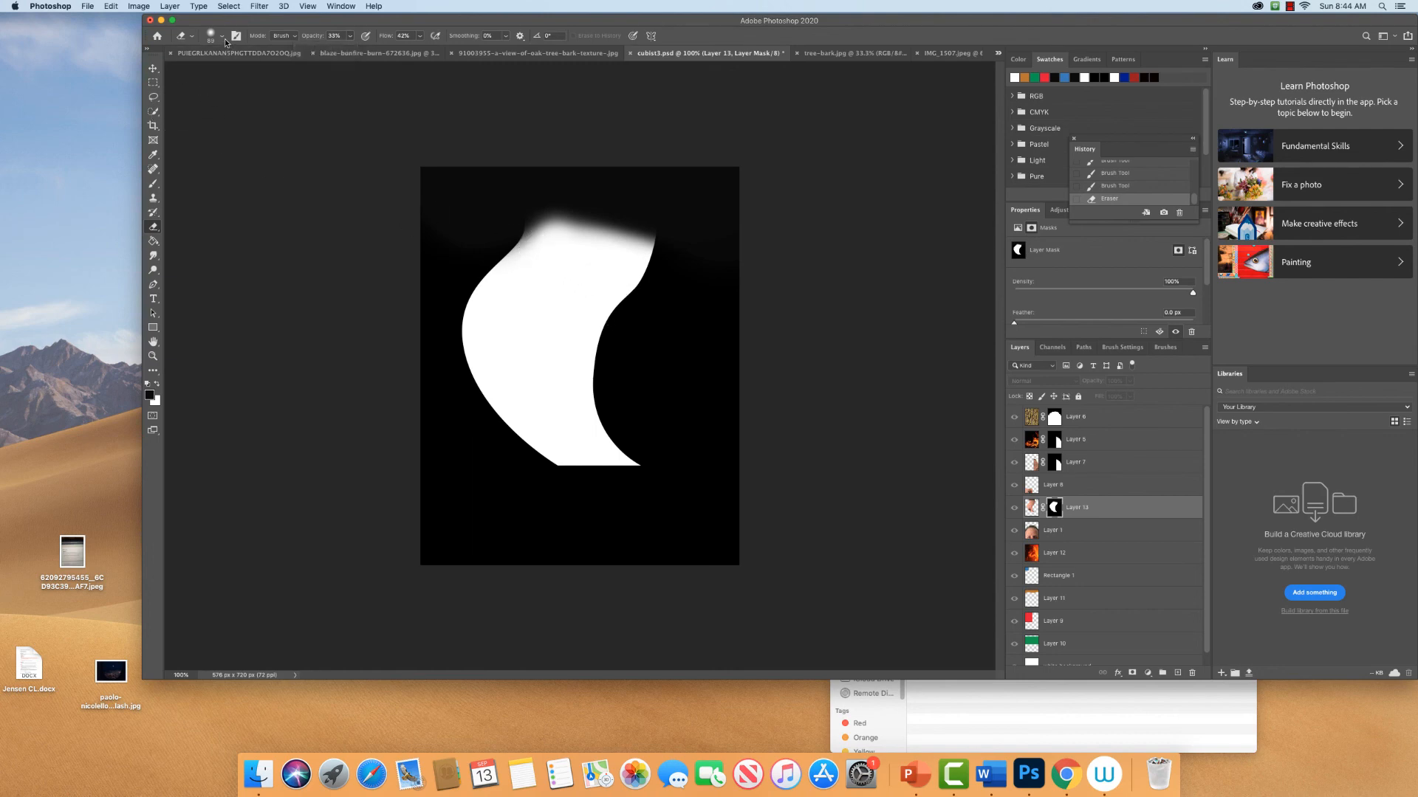
click(210, 37)
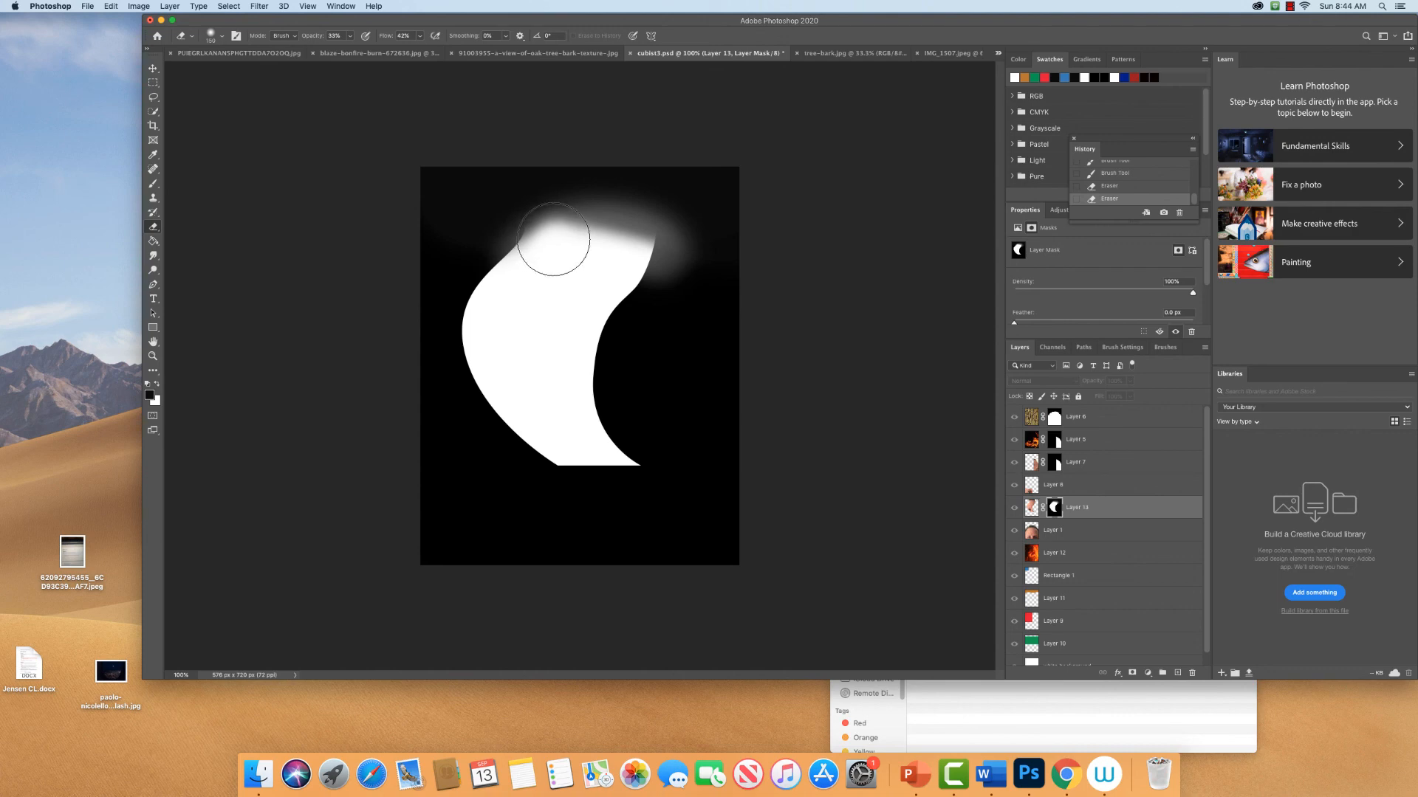
drag(552, 238, 642, 226)
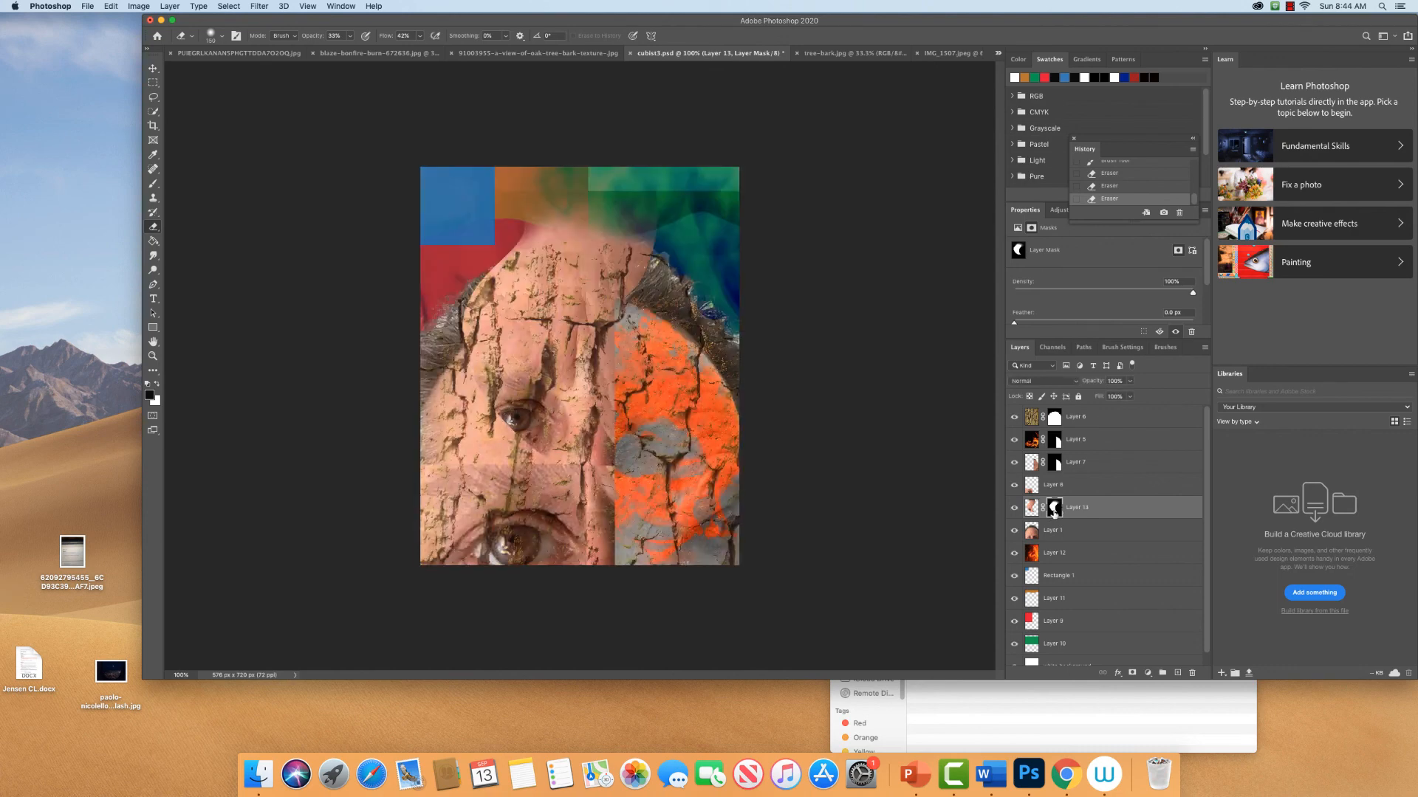
mouse_move(1053, 507)
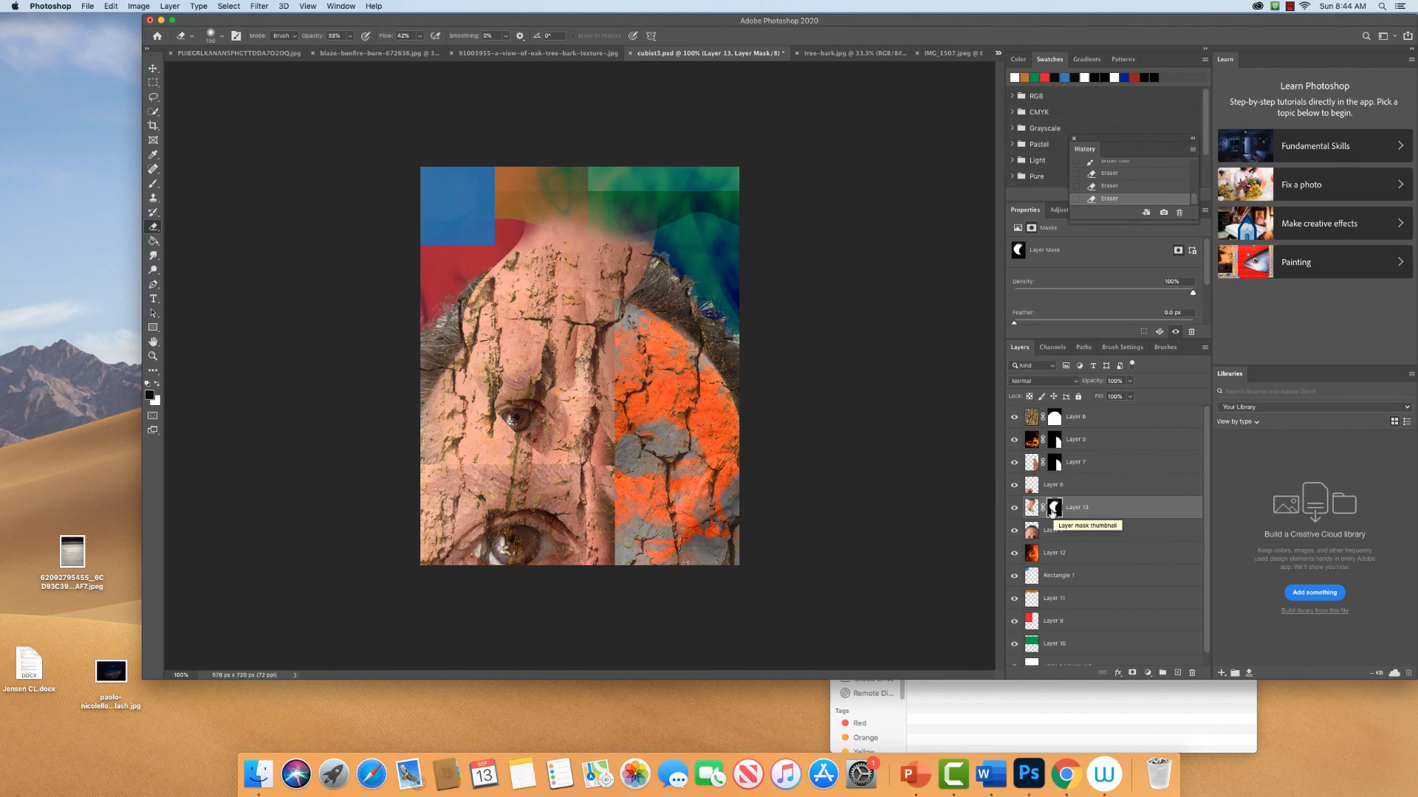
click(1053, 508)
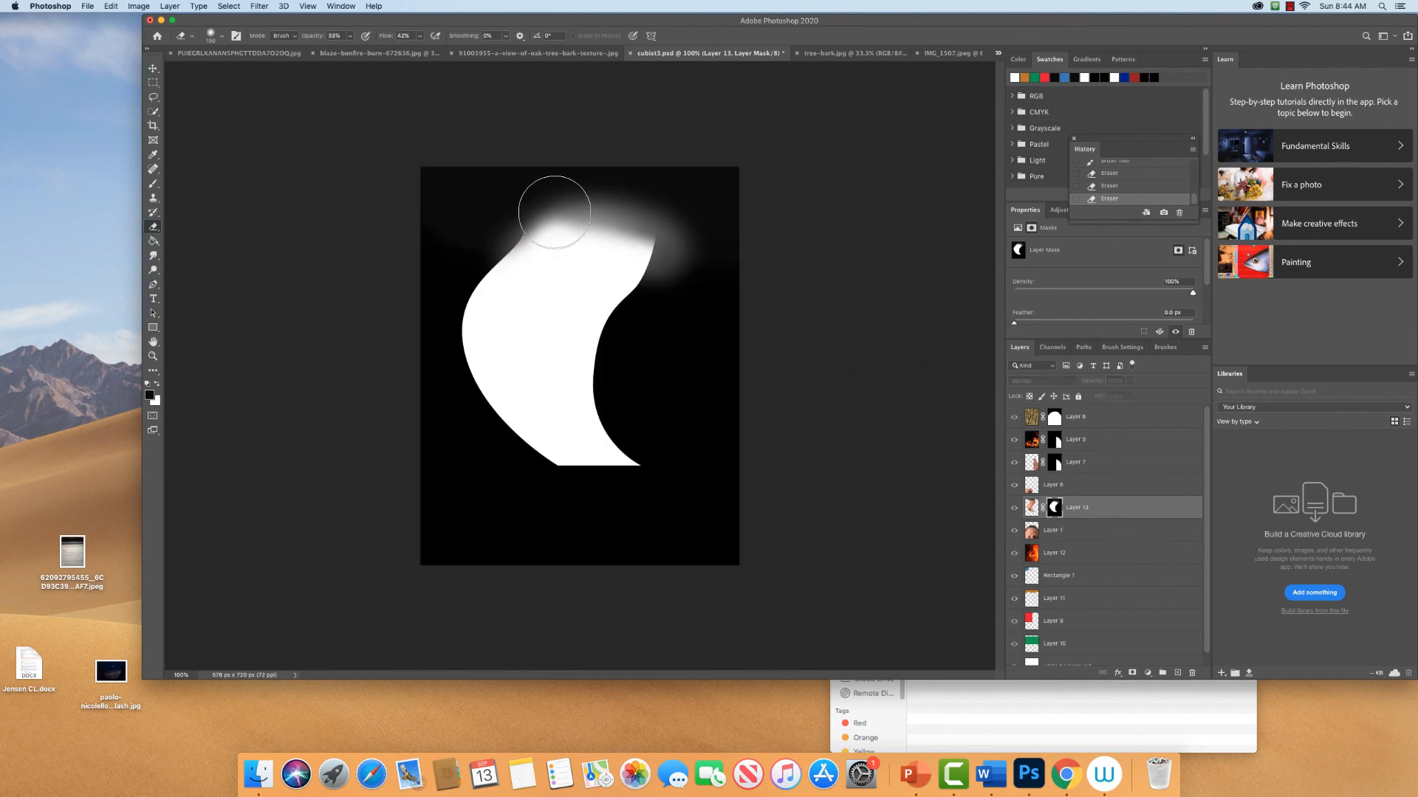
drag(555, 212, 615, 234)
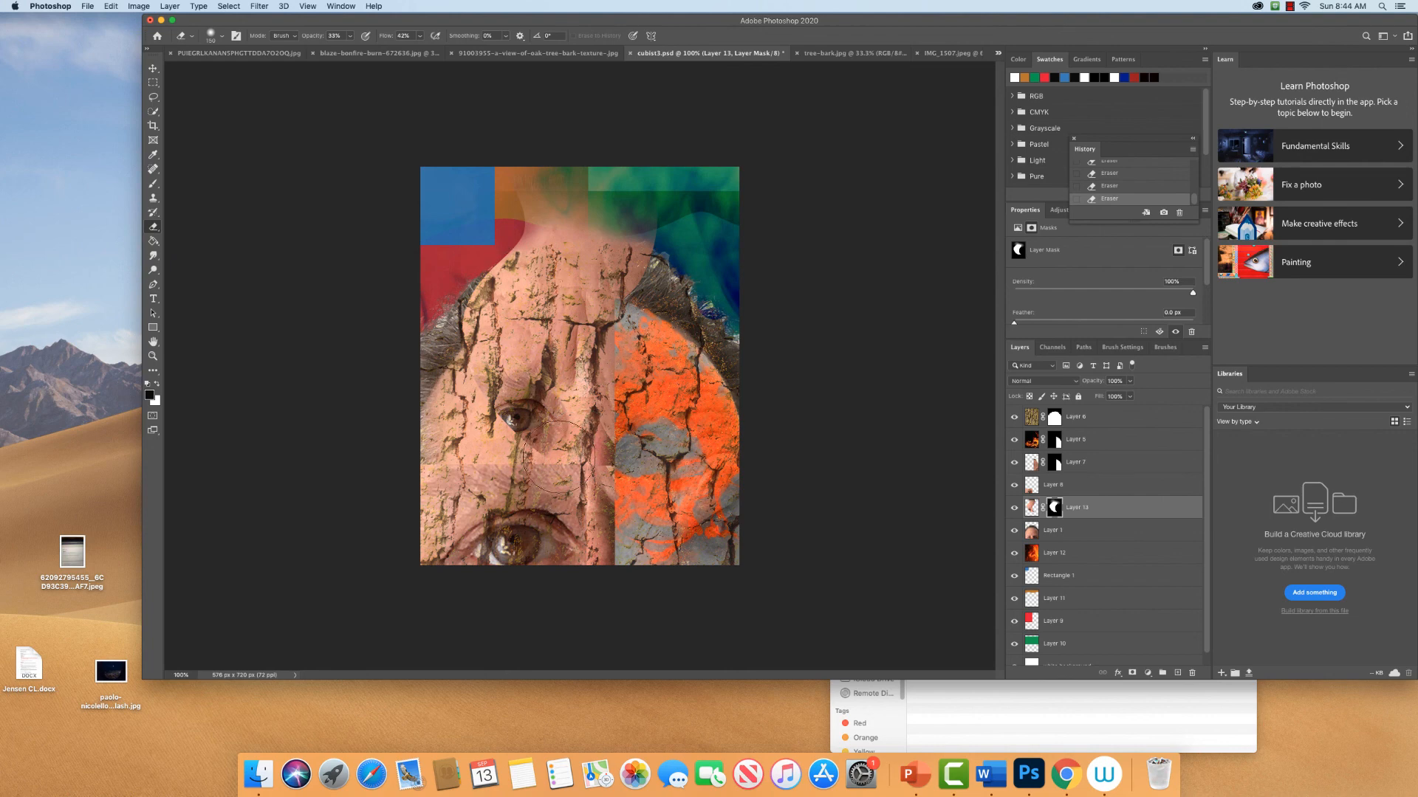
mouse_move(504, 471)
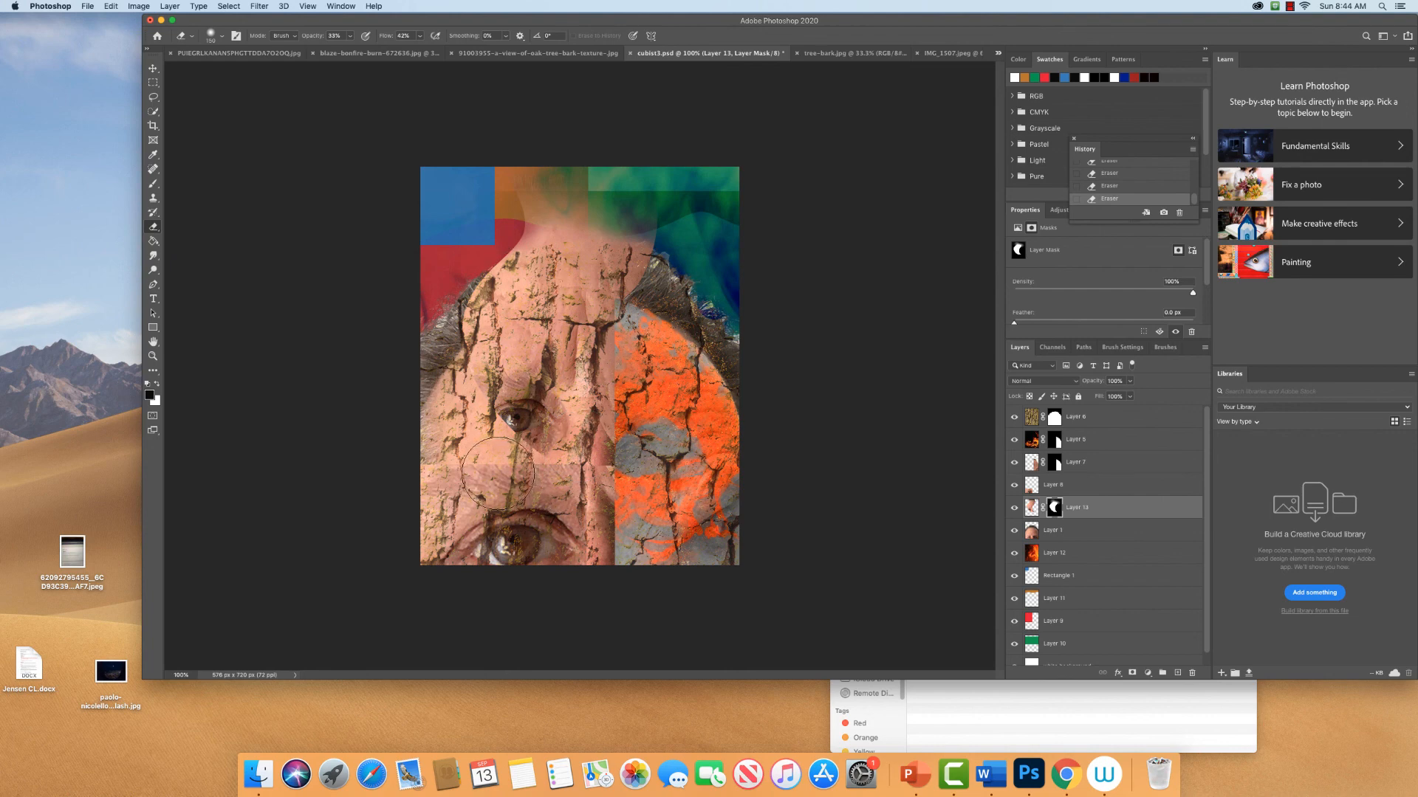
click(499, 474)
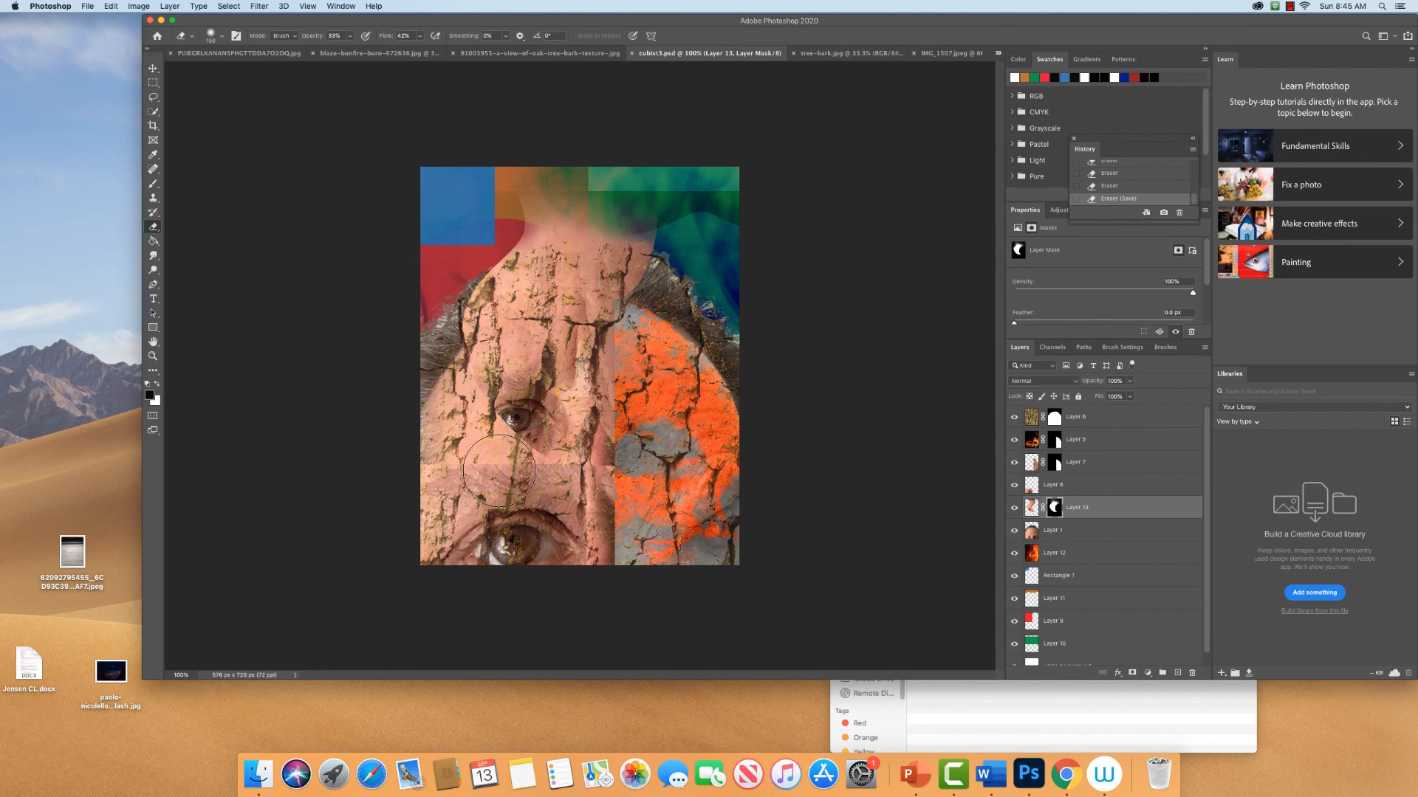
mouse_move(507, 461)
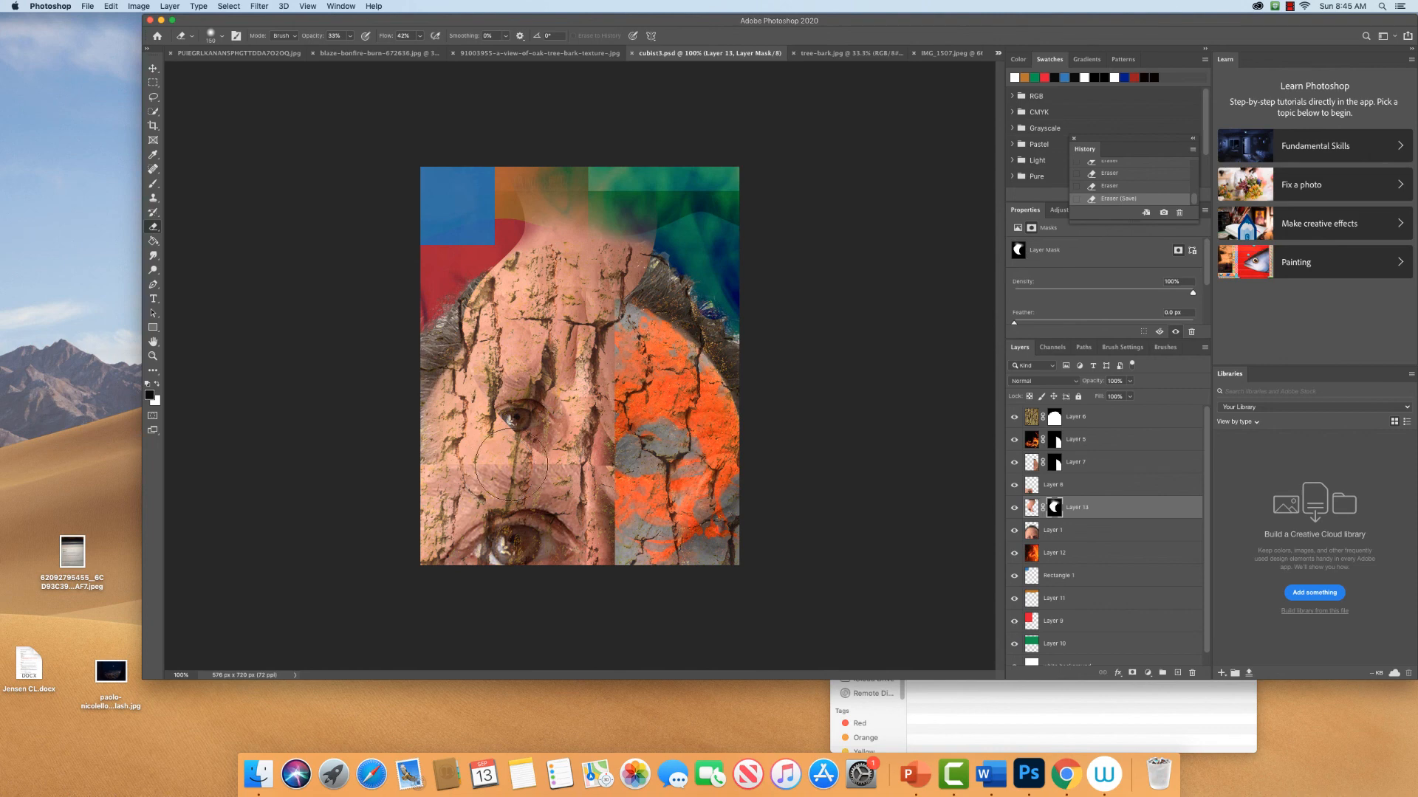
mouse_move(960, 762)
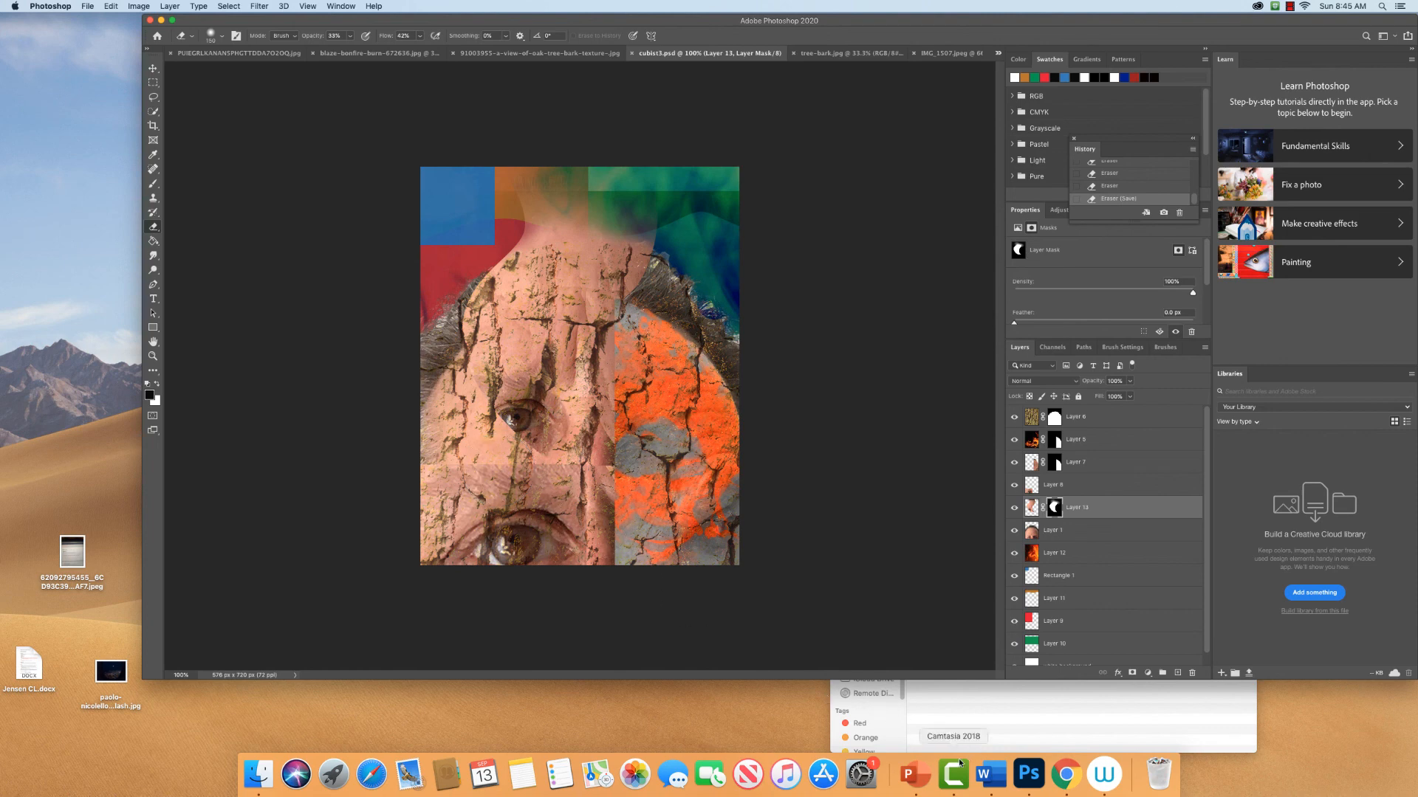